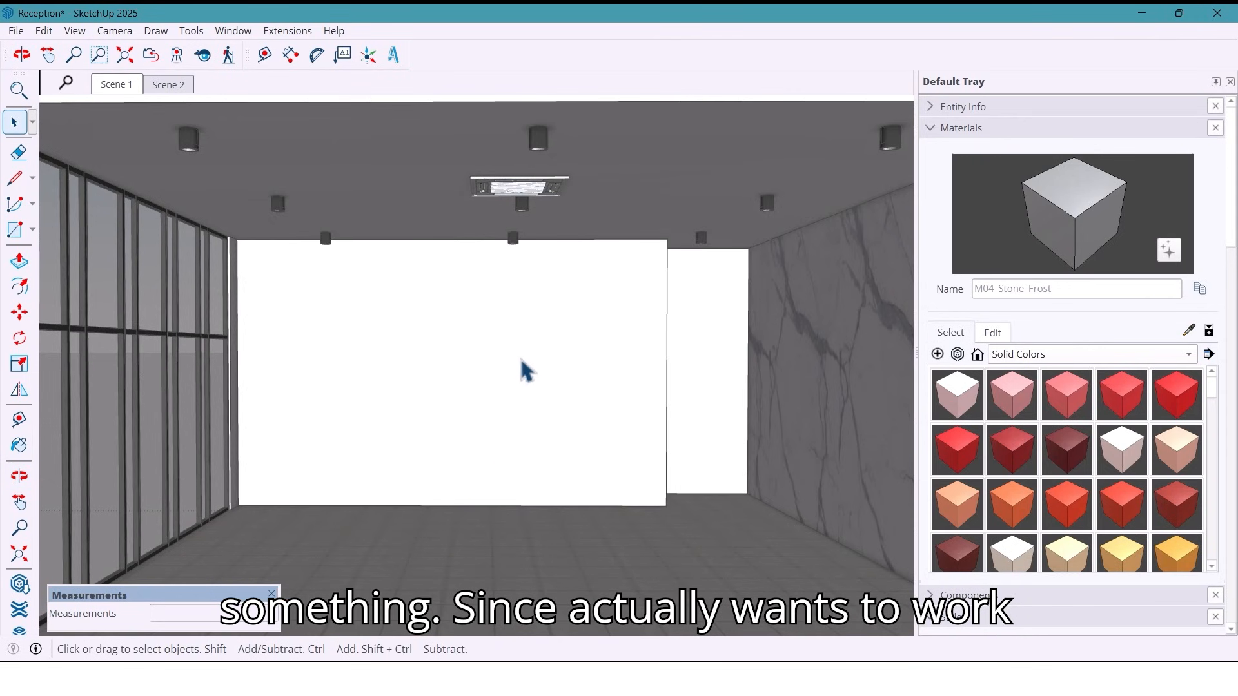
Switch to Scene 2, the outside view of the big white wall
{"action": "left_click", "coordinate": [25, 51]}
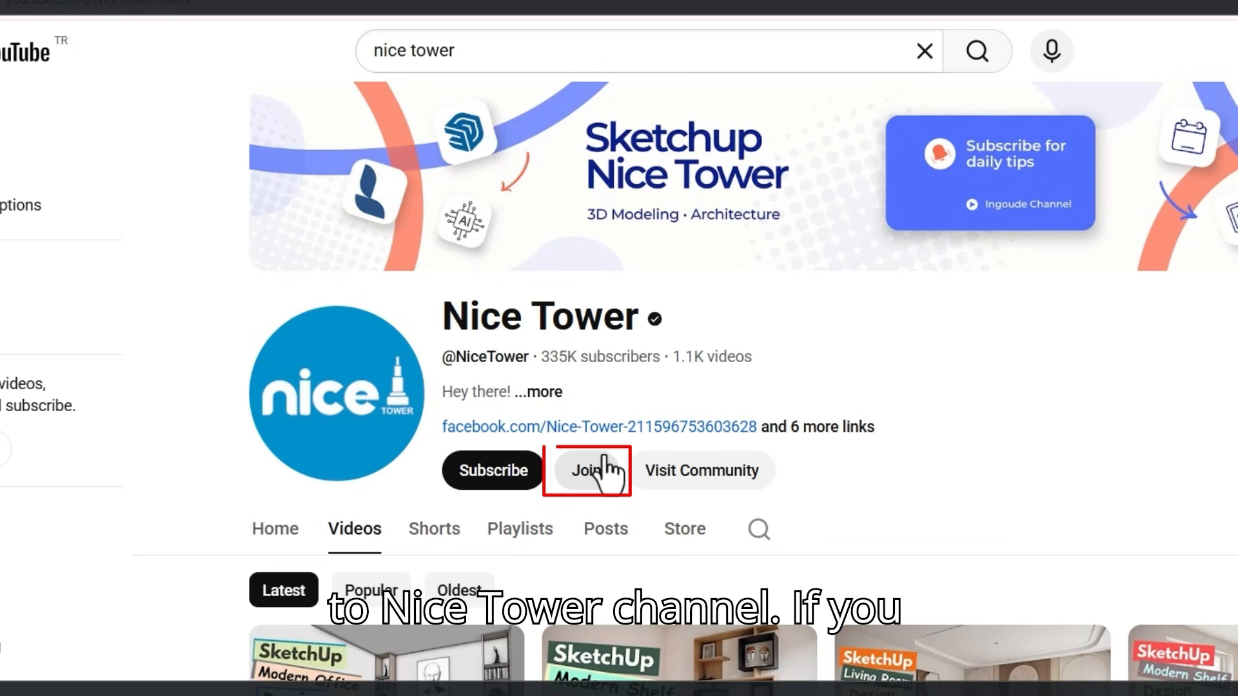
{"action": "scroll", "scroll_direction": "down", "scroll_amount": 3}
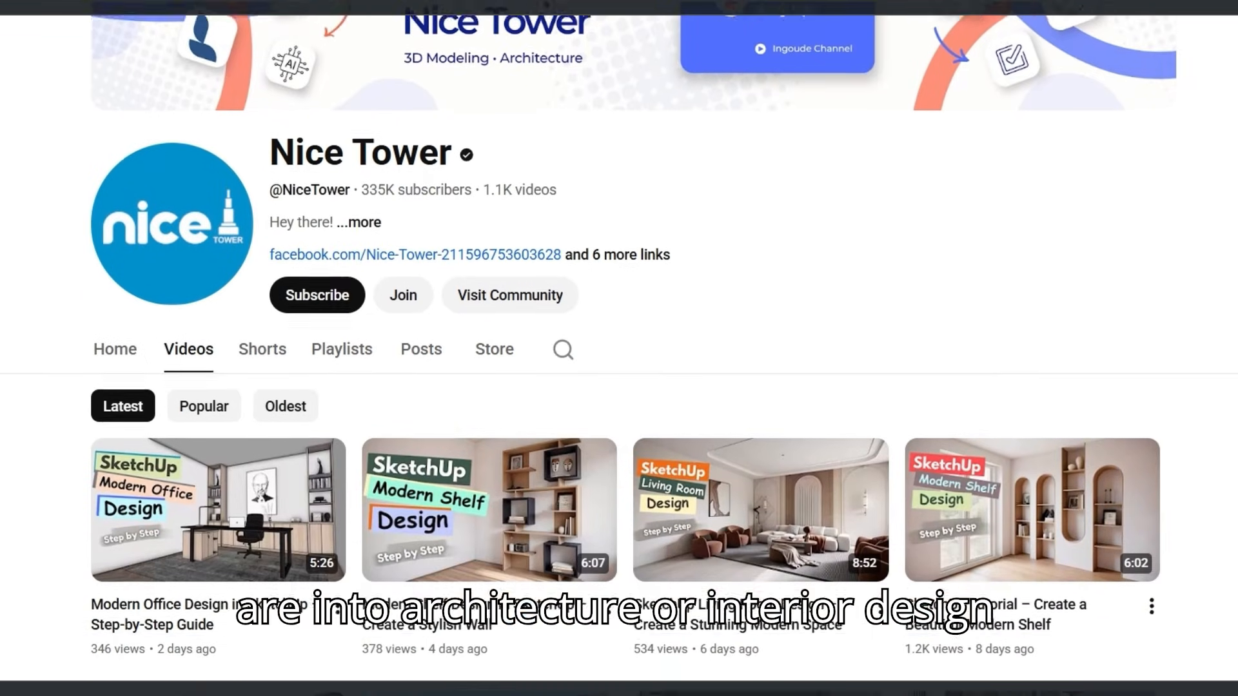
{"action": "scroll", "scroll_direction": "down", "scroll_amount": 3}
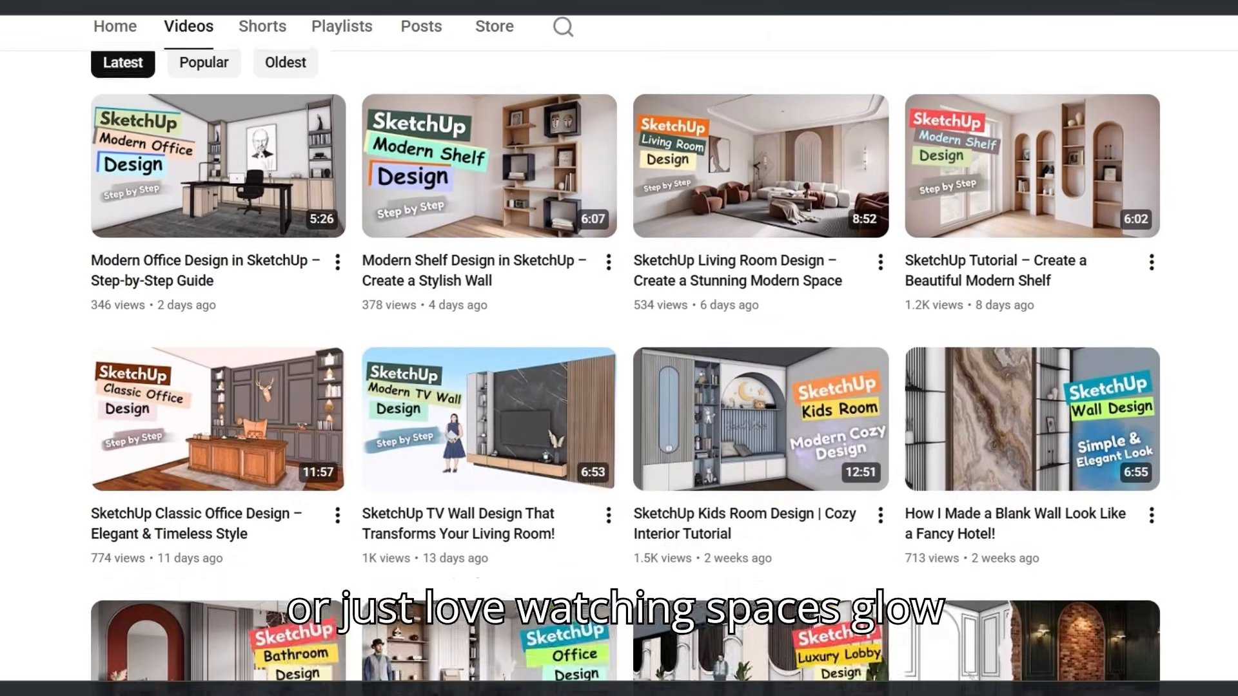
{"action": "scroll", "scroll_direction": "down", "scroll_amount": 3}
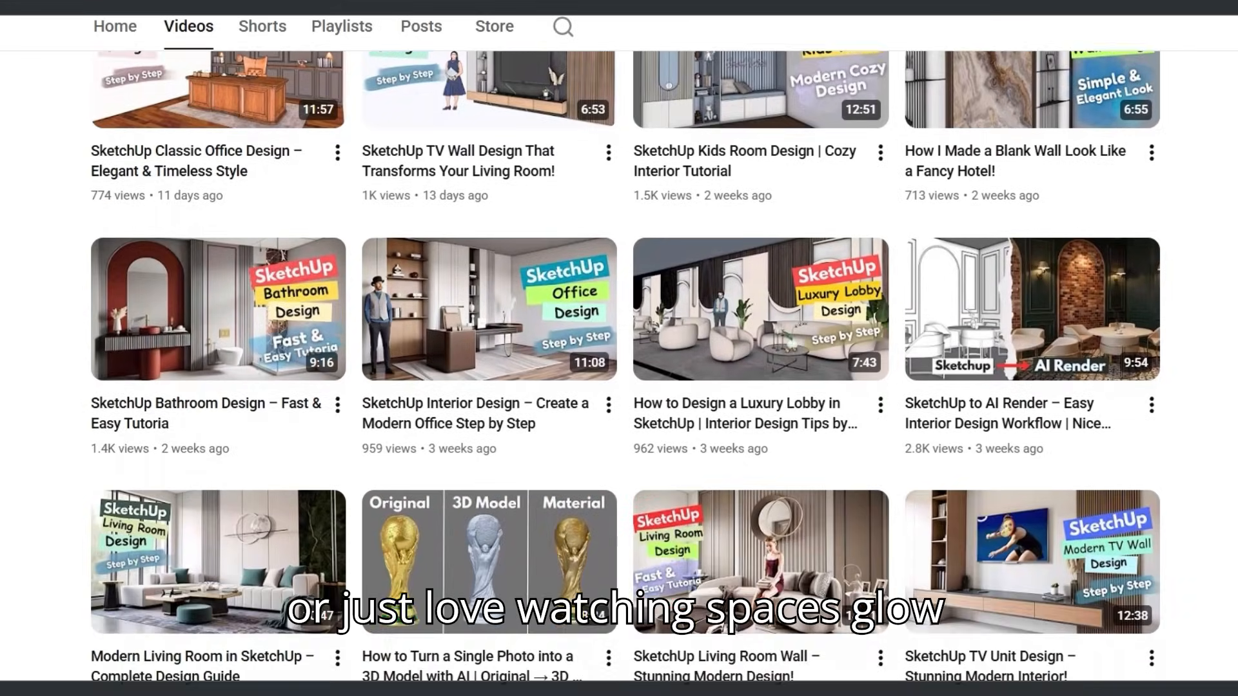
{"action": "scroll", "scroll_direction": "down", "scroll_amount": 3}
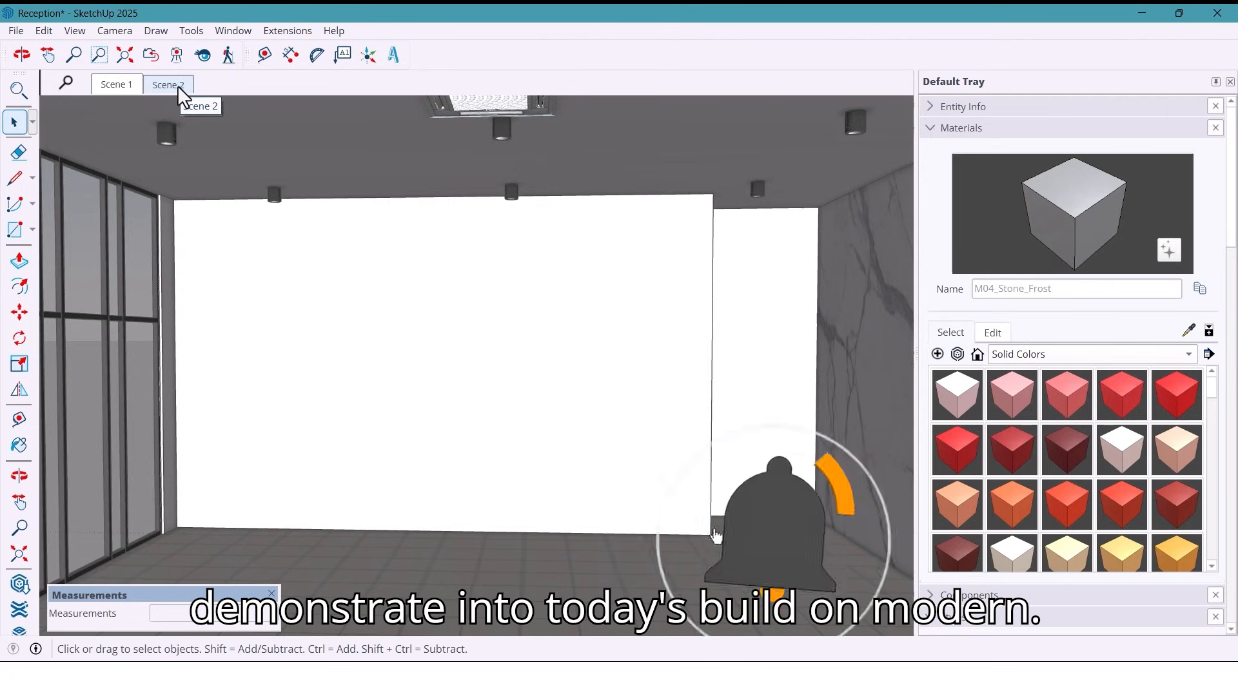
{"action": "left_click", "coordinate": [168, 84]}
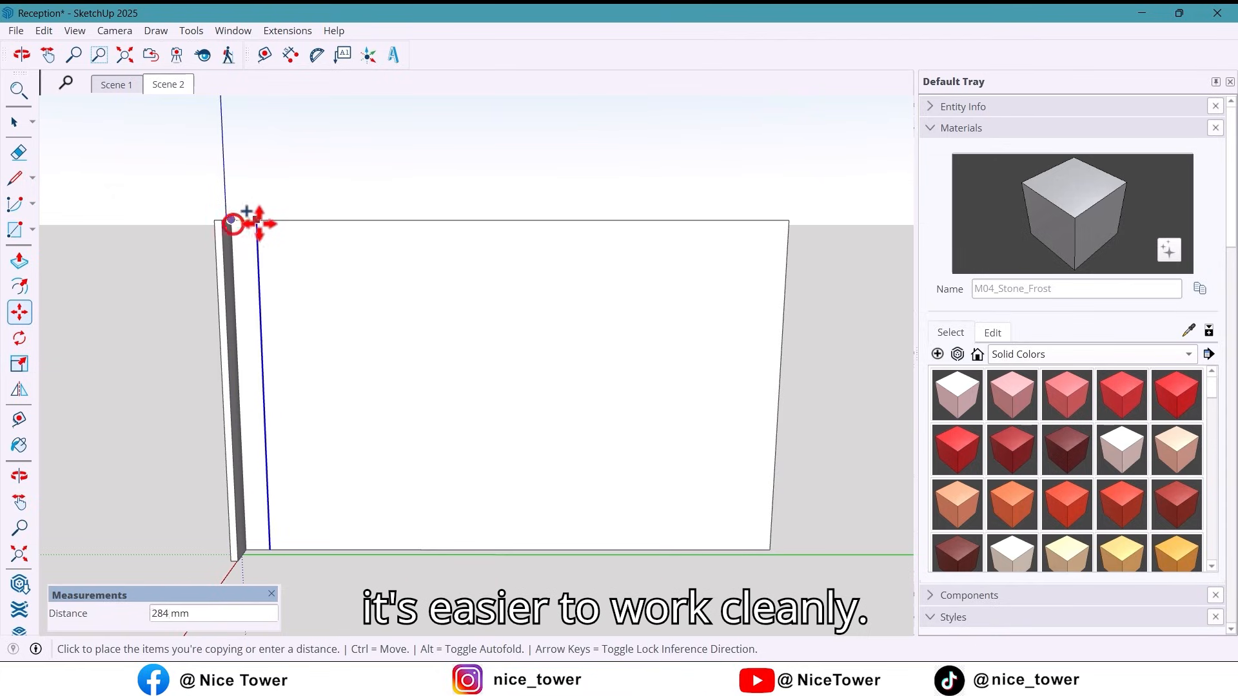
Copy vertical dividing lines across the wall at distances 40, 5, 9 and 18
{"action": "type", "text": "40"}
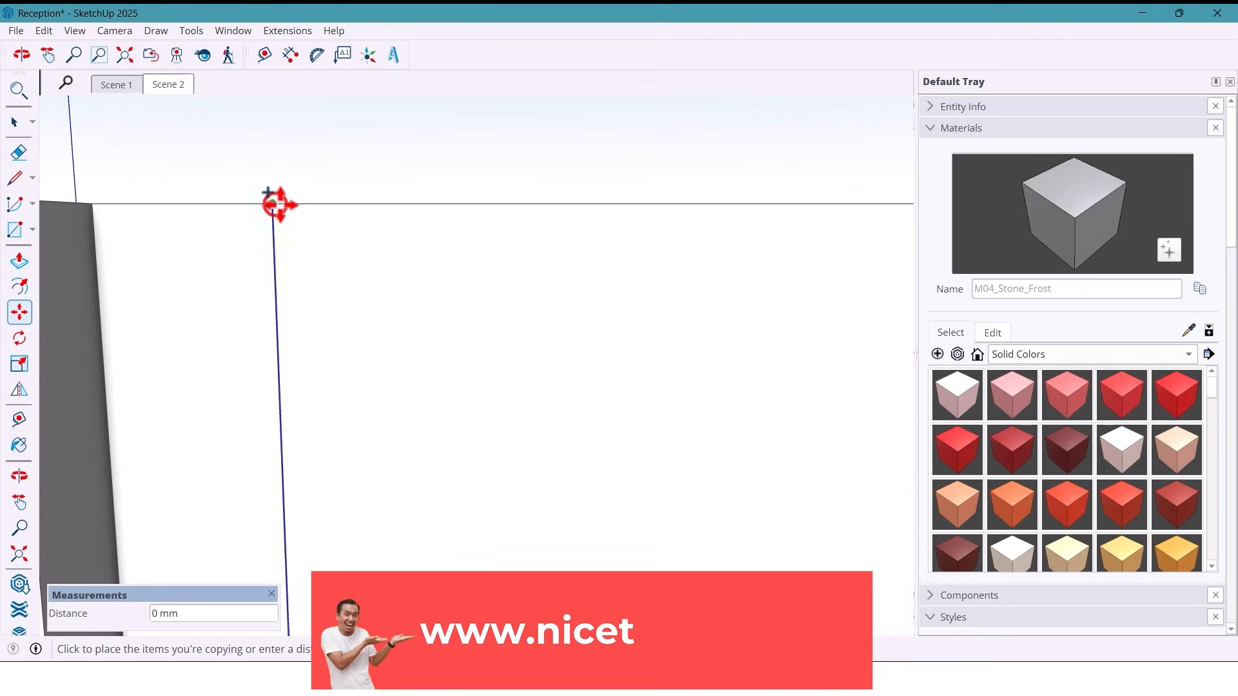
{"action": "type", "text": "5"}
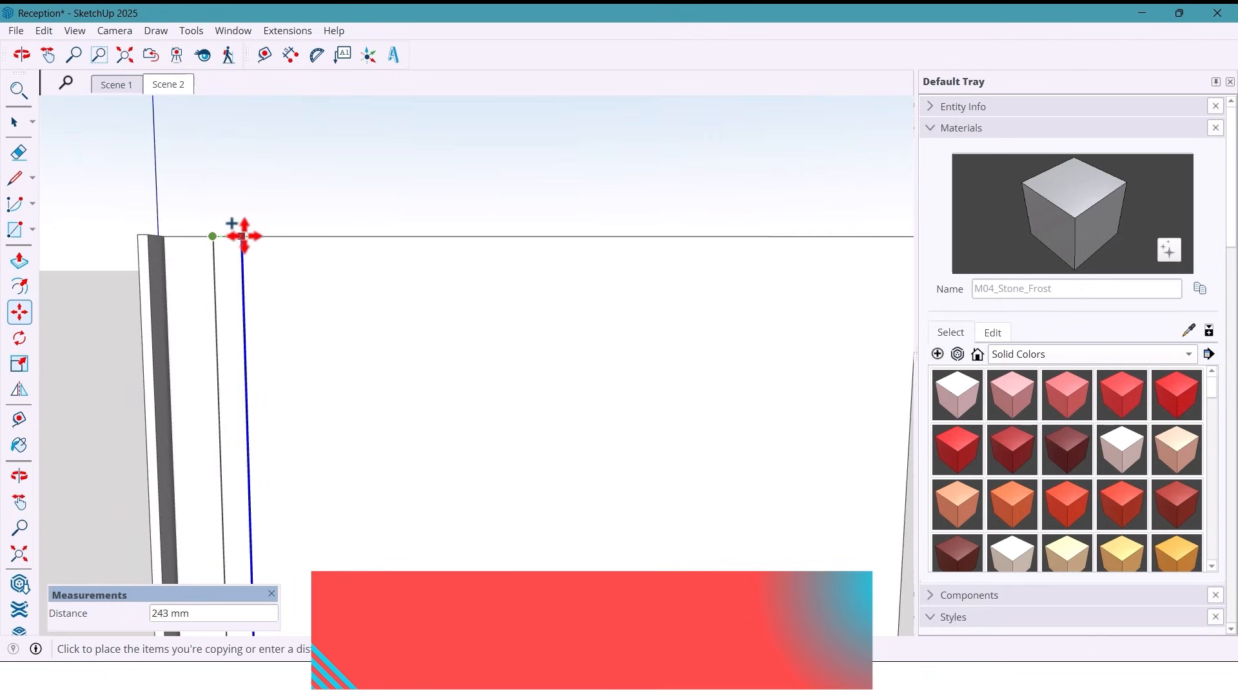
{"action": "type", "text": "9"}
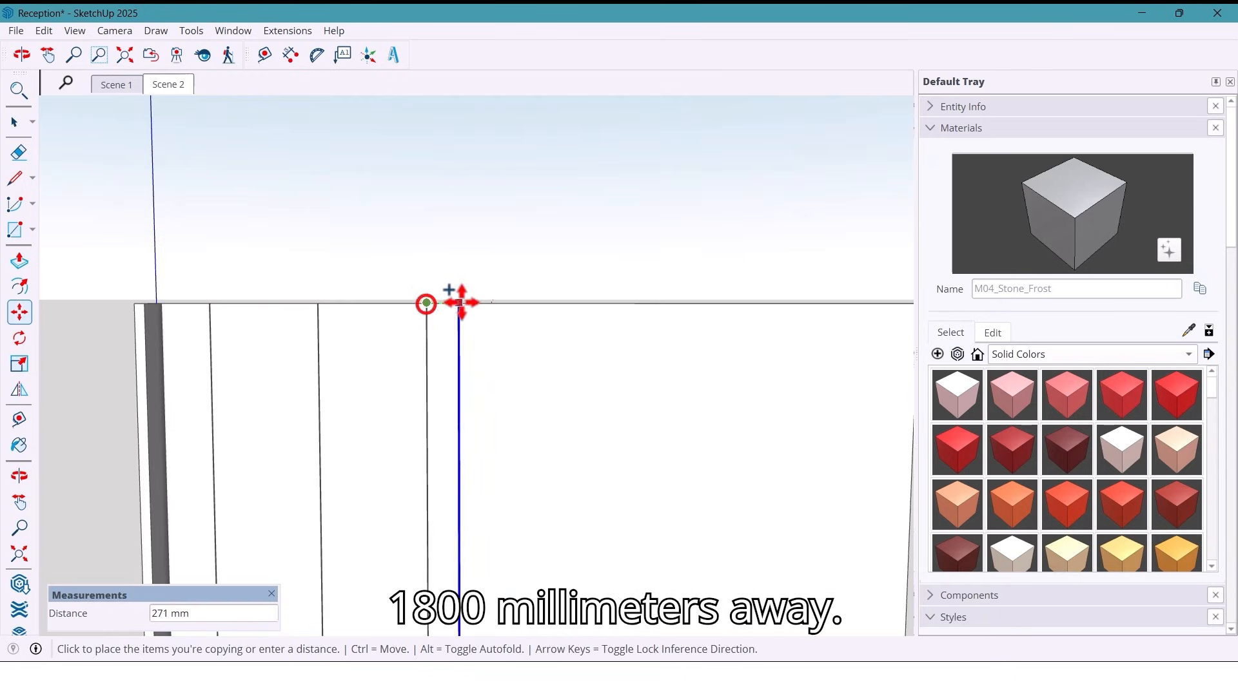
{"action": "type", "text": "18"}
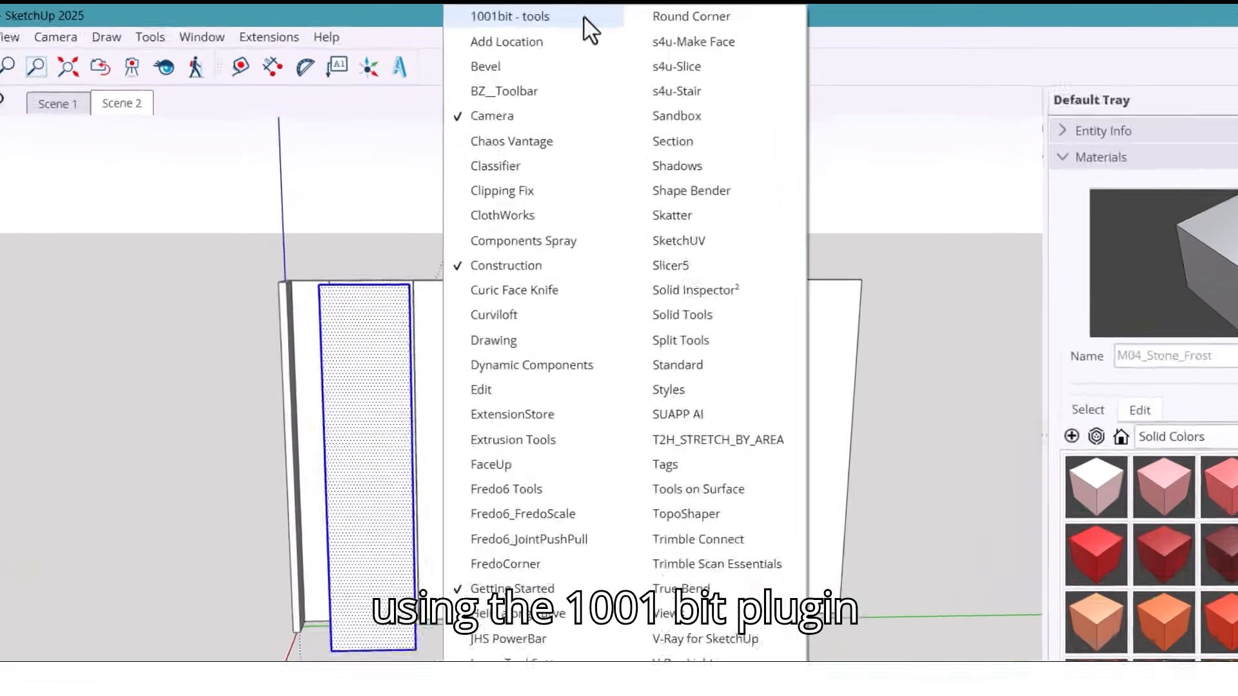
Generate 1001bit vertical louvres on the strip: depth 20, thickness 25, spacing 35, angle 0, in front
{"action": "left_click", "coordinate": [507, 16]}
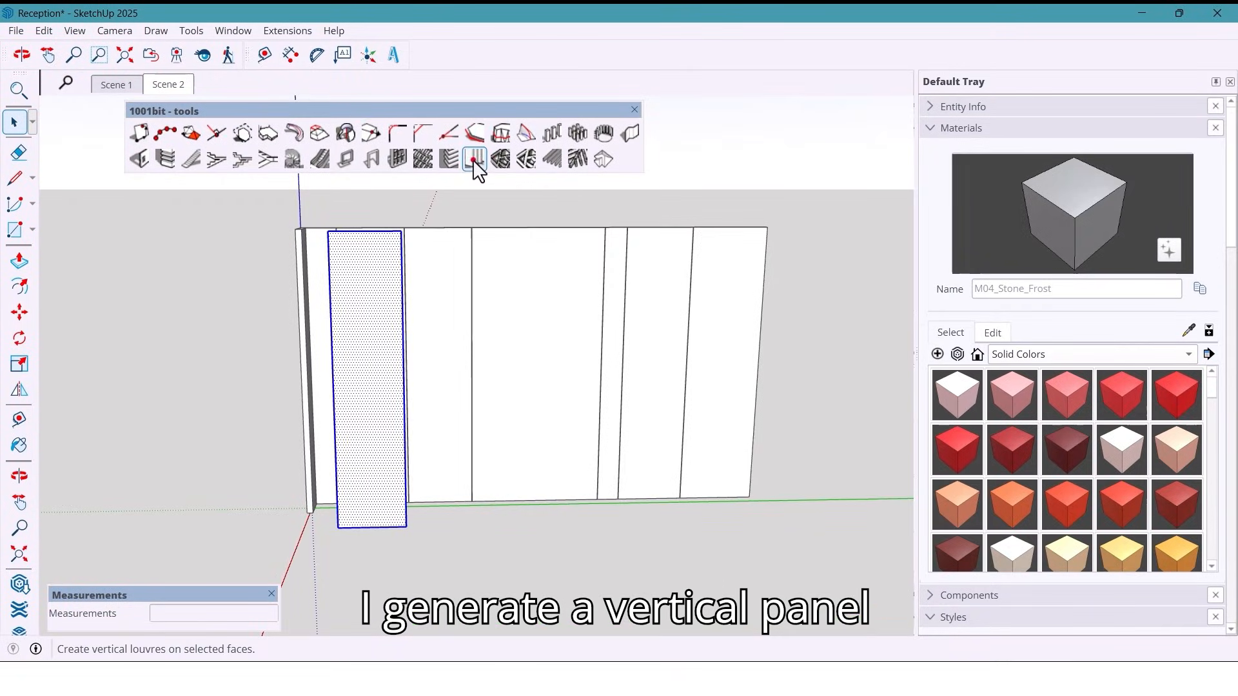
{"action": "left_click", "coordinate": [473, 158]}
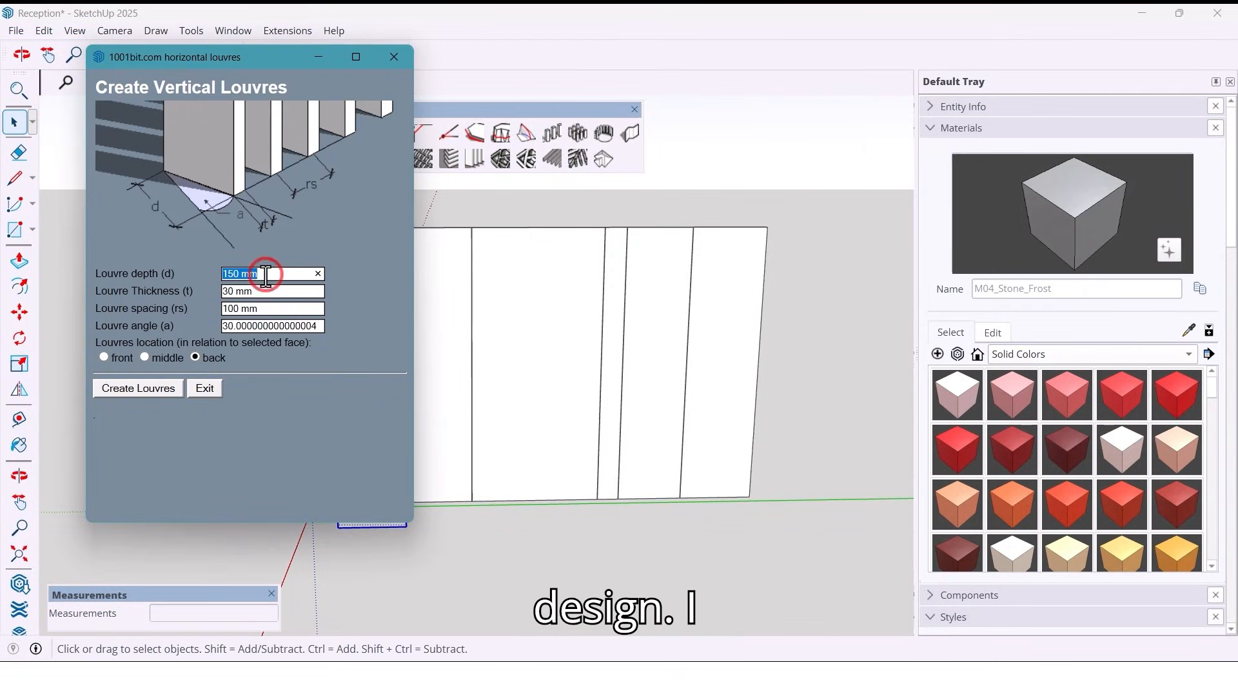
{"action": "type", "text": "20"}
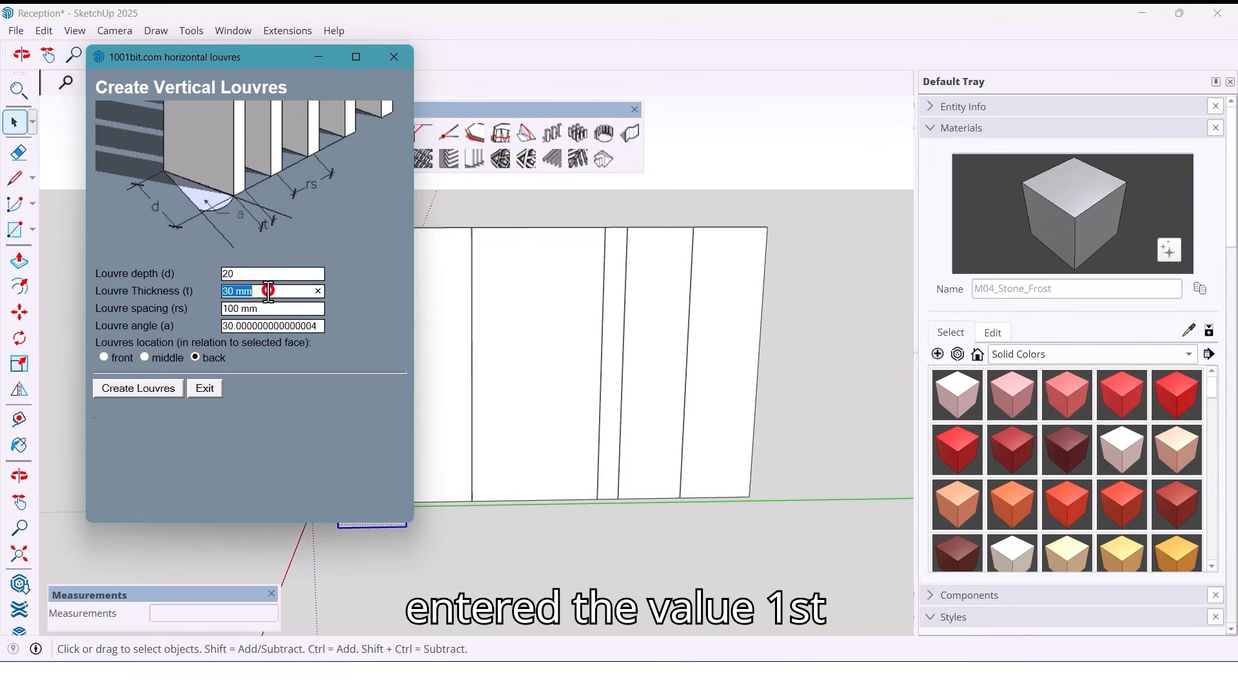
{"action": "type", "text": "25"}
{"action": "left_click", "coordinate": [273, 326]}
{"action": "type", "text": "0"}
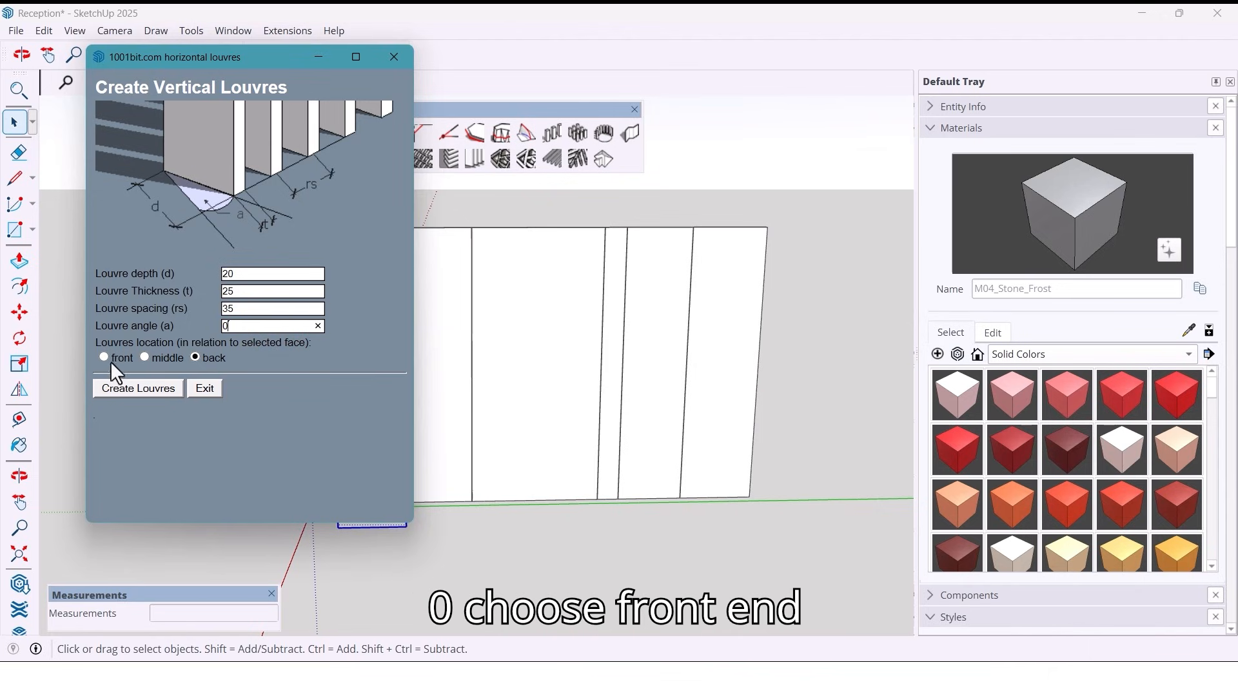
{"action": "left_click", "coordinate": [138, 388]}
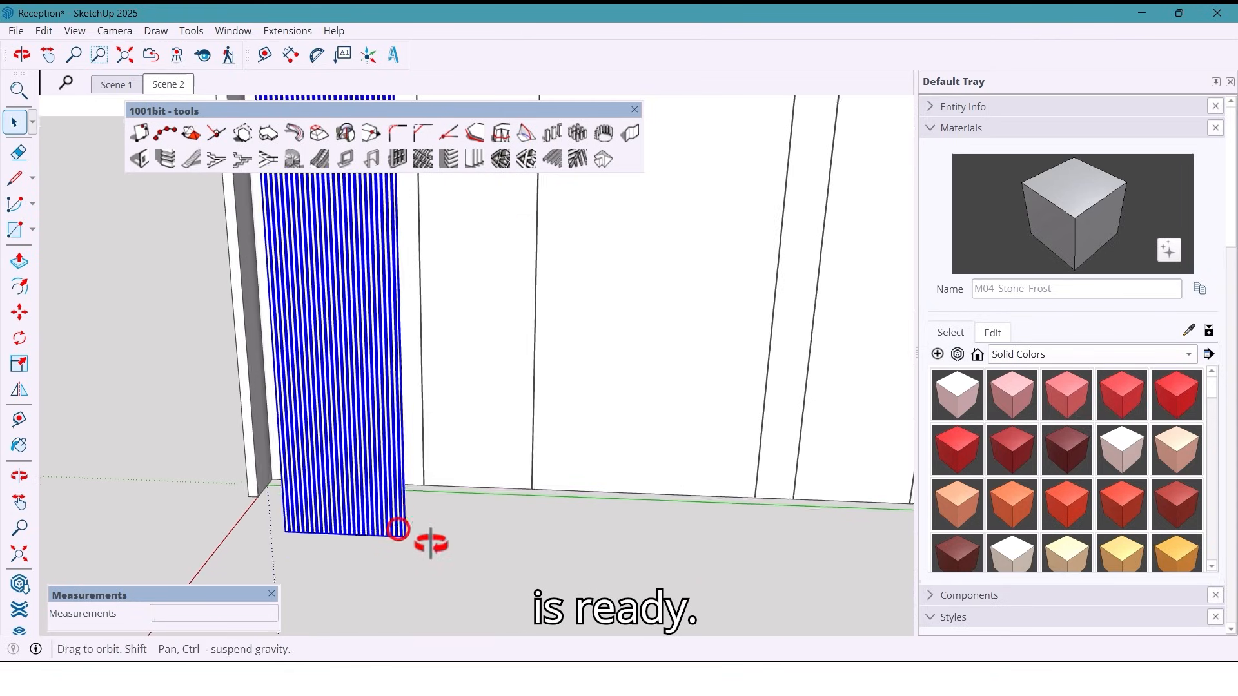
Move the louvre block 900 along the red axis back onto the left strip
{"action": "left_click", "coordinate": [18, 311]}
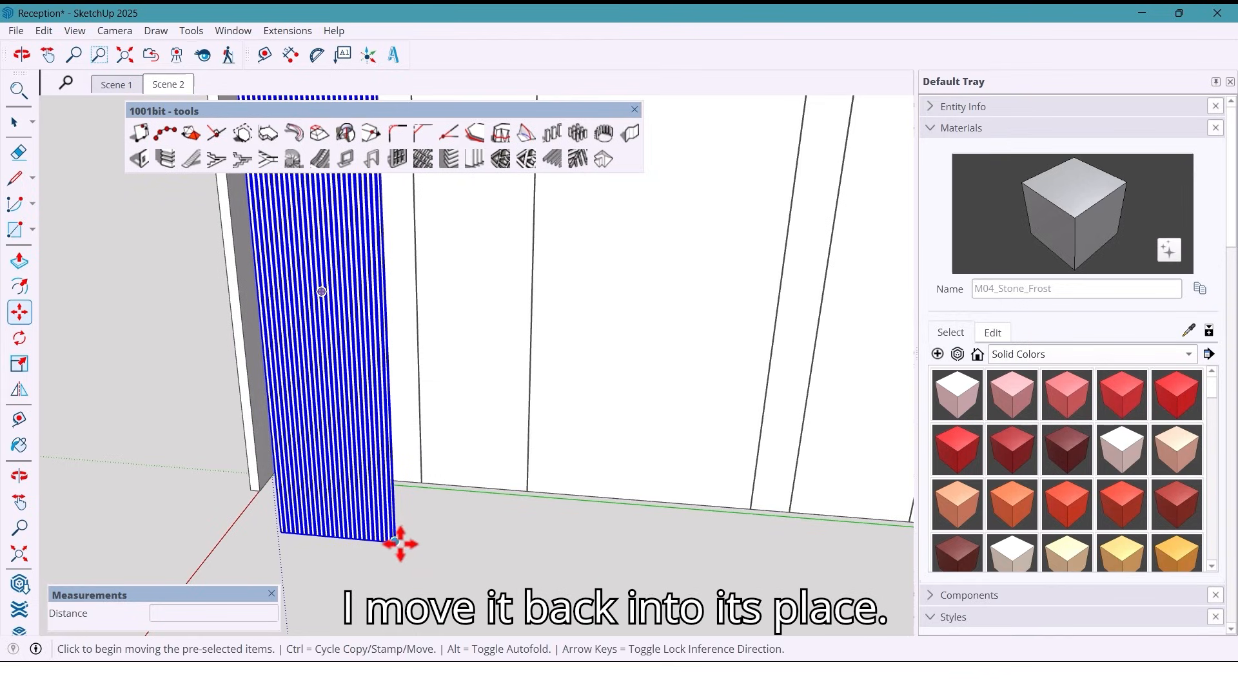
{"action": "mouse_move", "coordinate": [405, 545]}
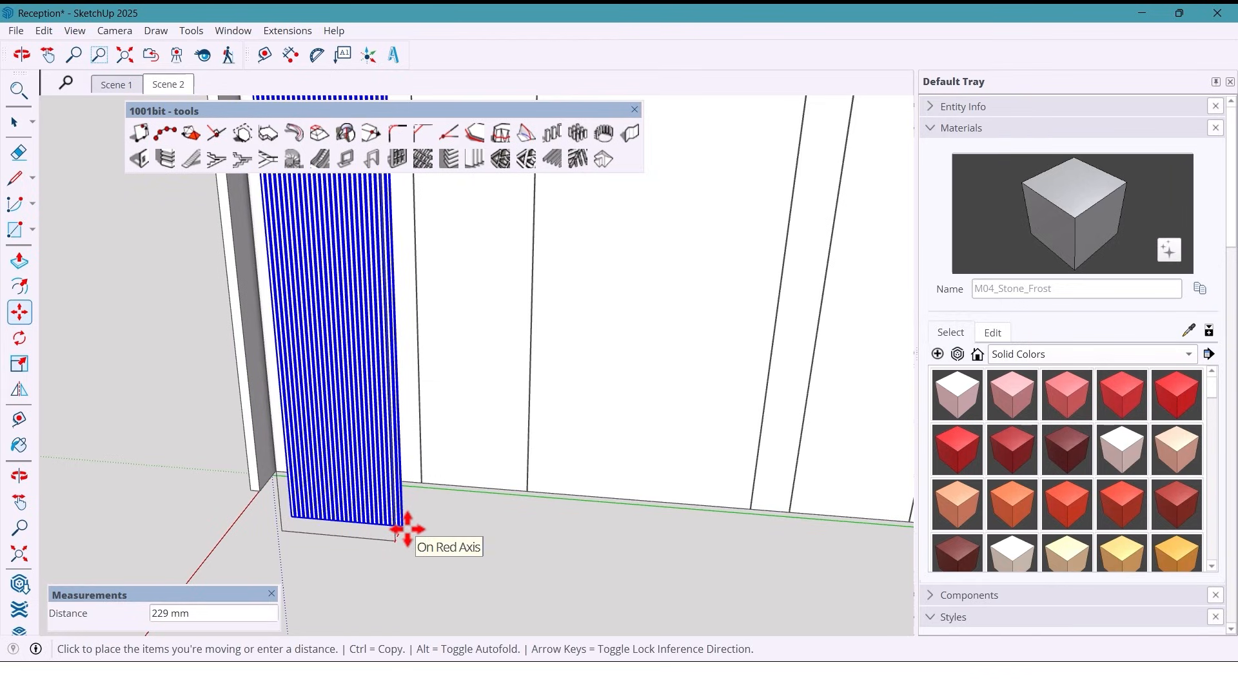
{"action": "type", "text": "900"}
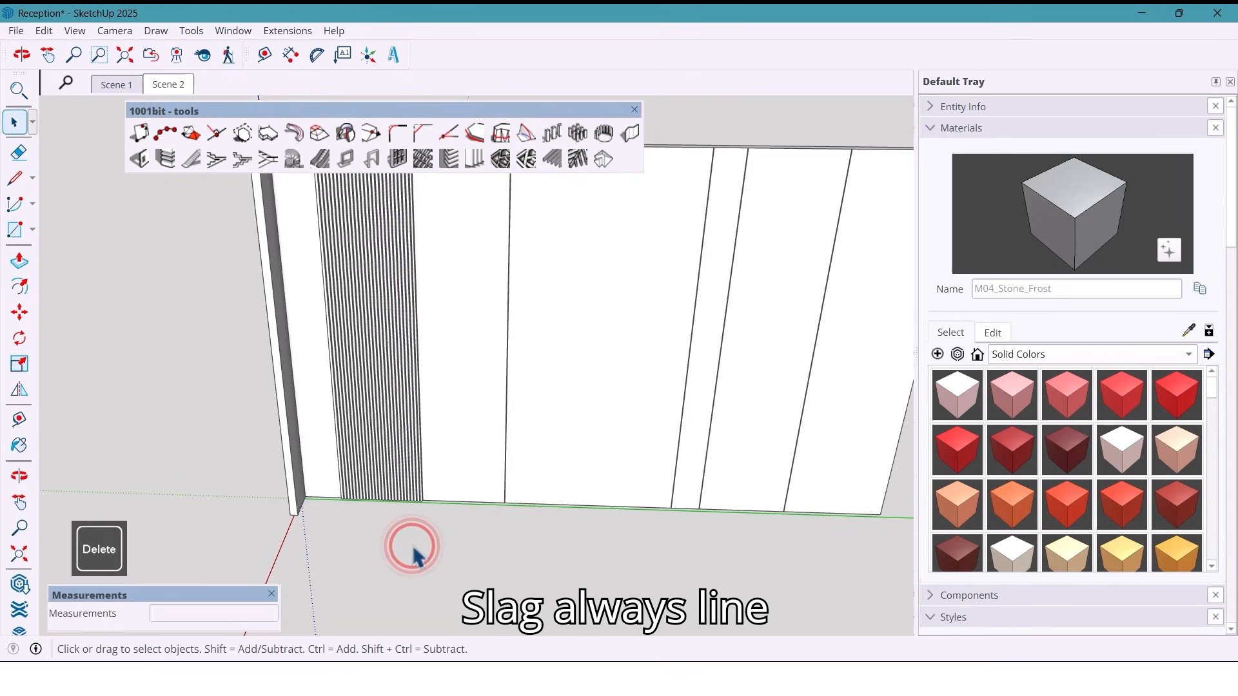
Push the plain panel strips out 20 mm and orbit around the wall's rounded end
{"action": "left_click_drag", "start_coordinate": [411, 553], "coordinate": [407, 485]}
{"action": "type", "text": "20"}
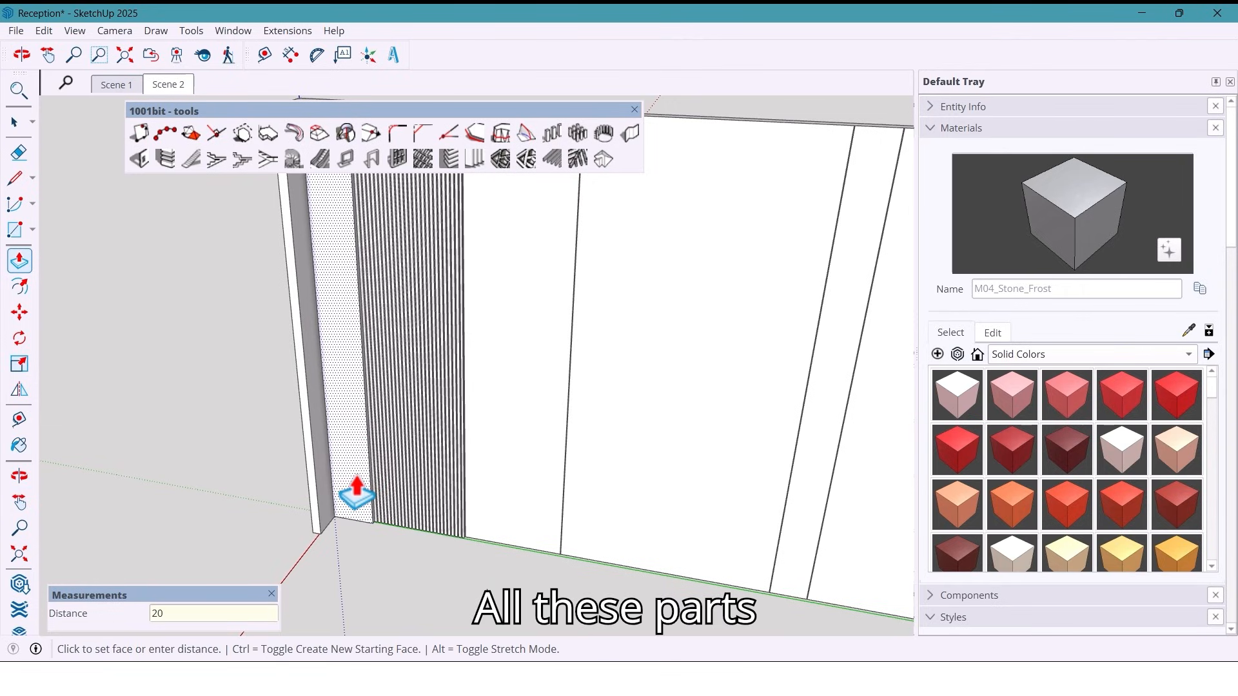
{"action": "key", "text": "Return"}
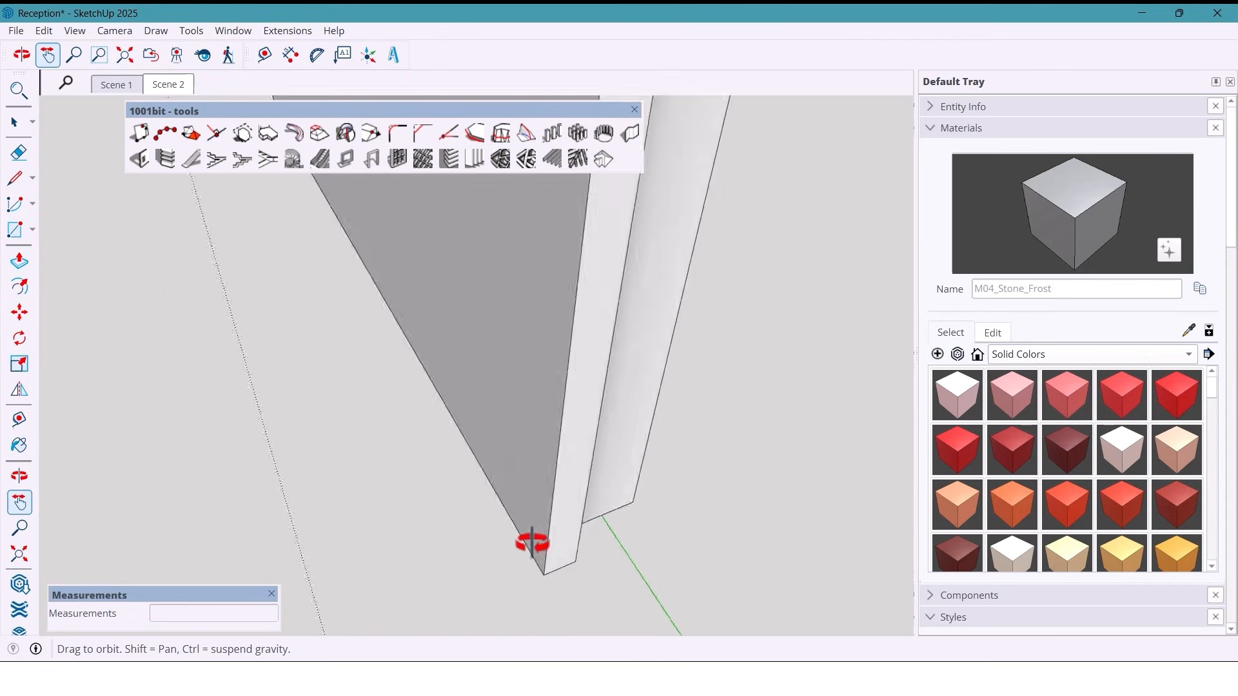
{"action": "left_click", "coordinate": [19, 260]}
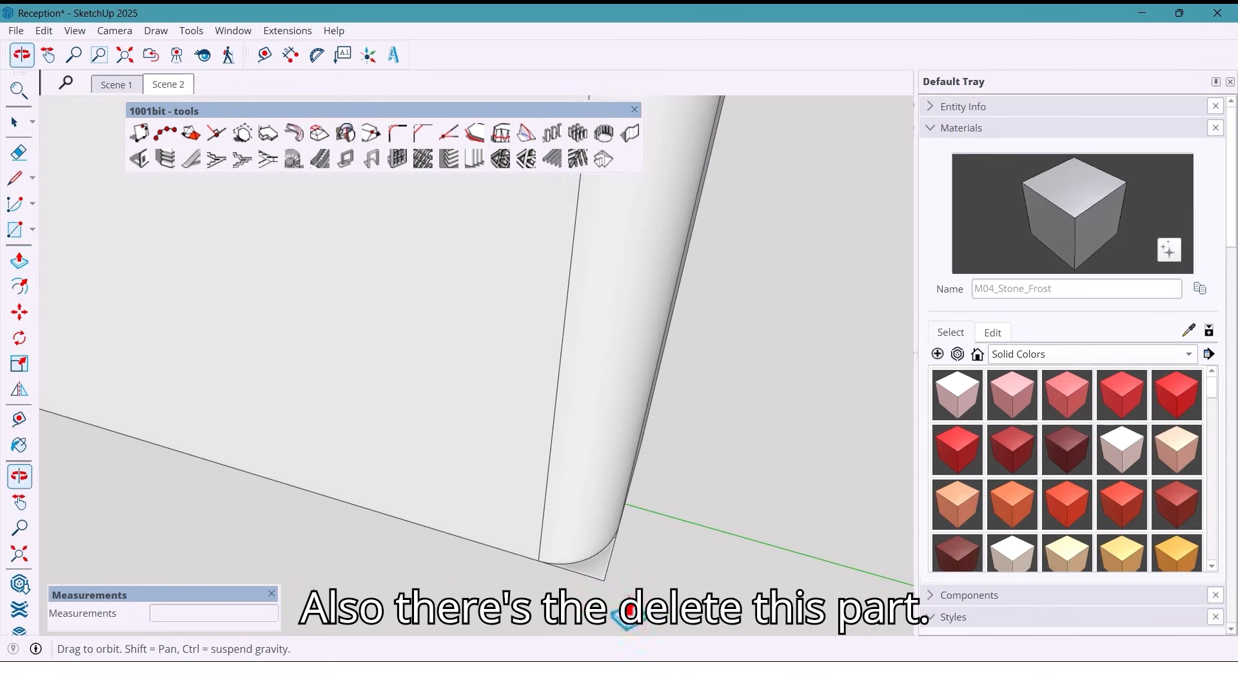
{"action": "left_click", "coordinate": [18, 152]}
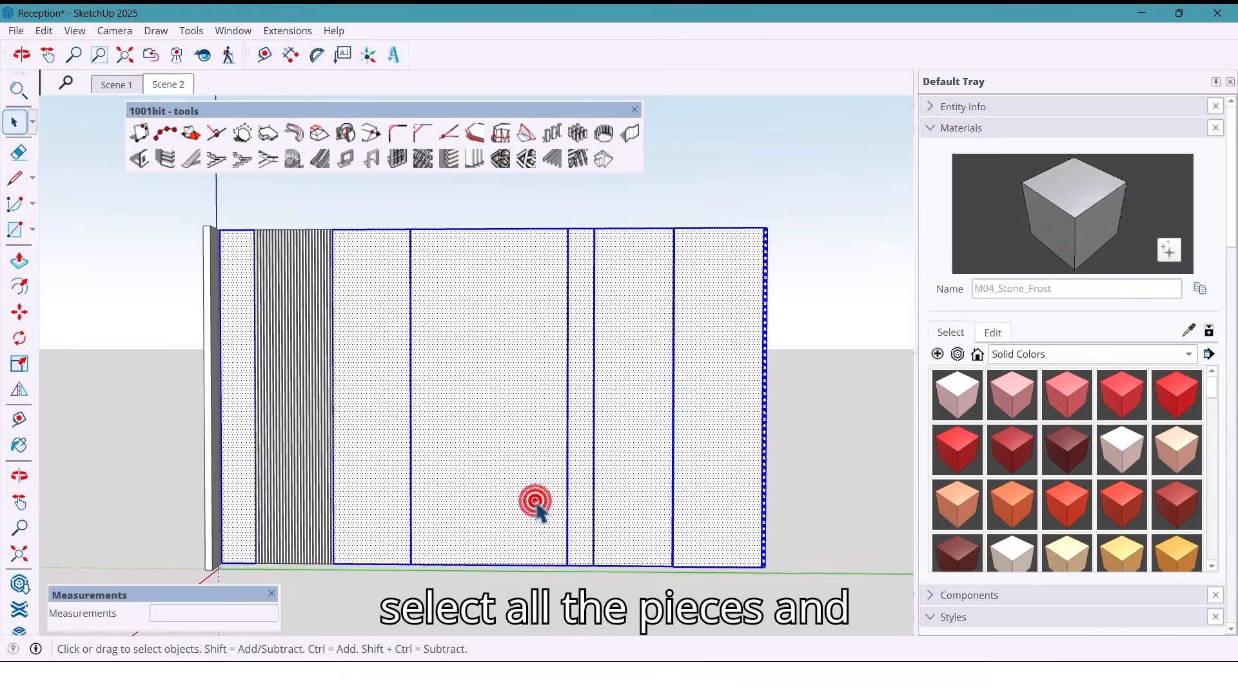
Open the context menu on the wall pieces and return to the Scene 1 interior view
{"action": "right_click", "coordinate": [535, 501]}
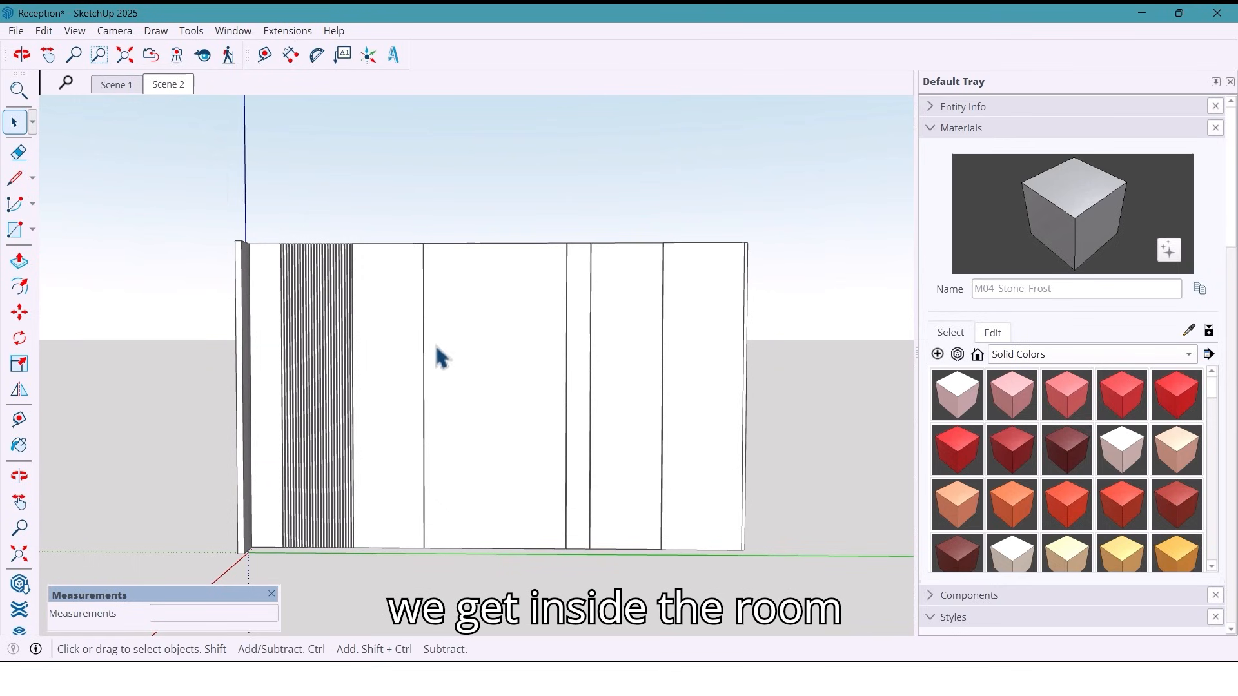
{"action": "mouse_move", "coordinate": [117, 103]}
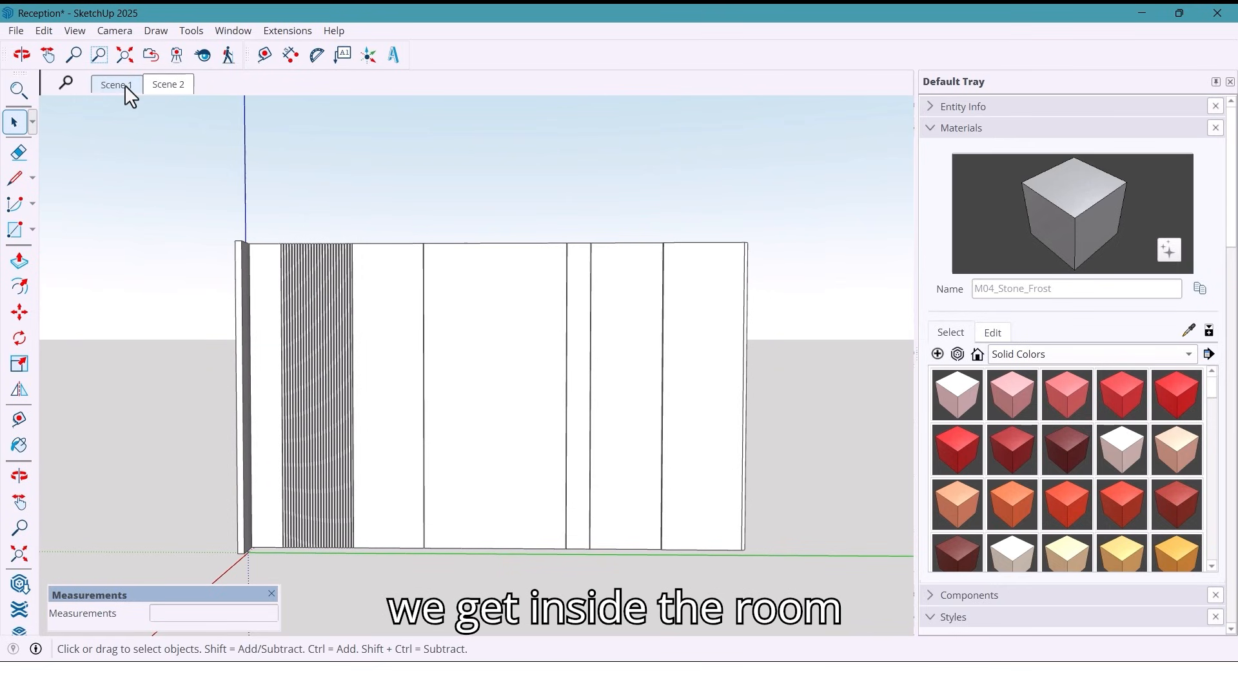
{"action": "left_click", "coordinate": [115, 84]}
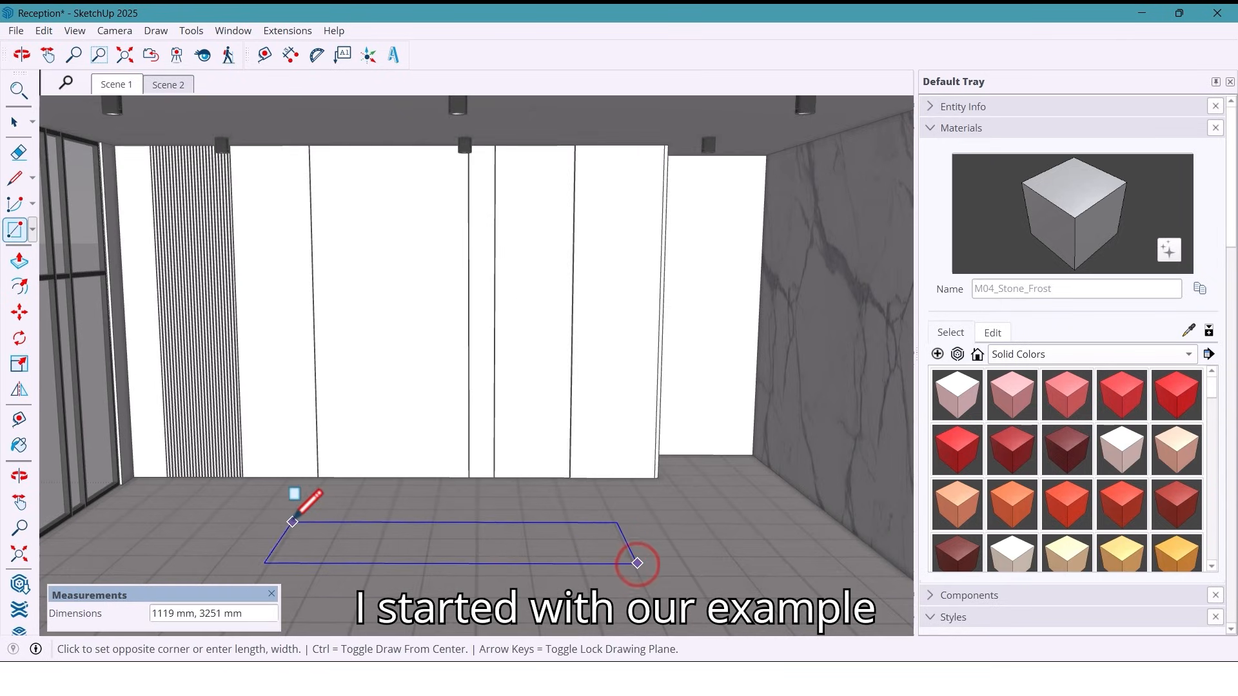
Draw a 700 by 3000 mm floor rectangle and extrude it 1000 mm into a desk block
{"action": "type", "text": "700,"}
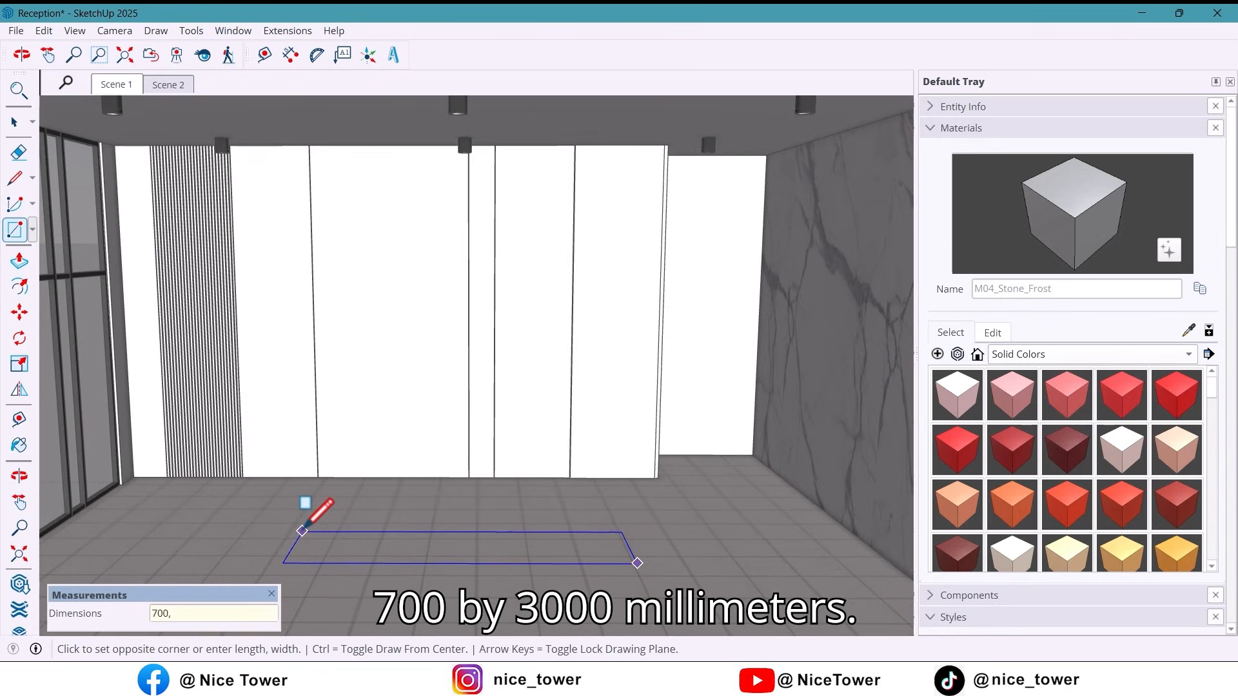
{"action": "type", "text": "3000"}
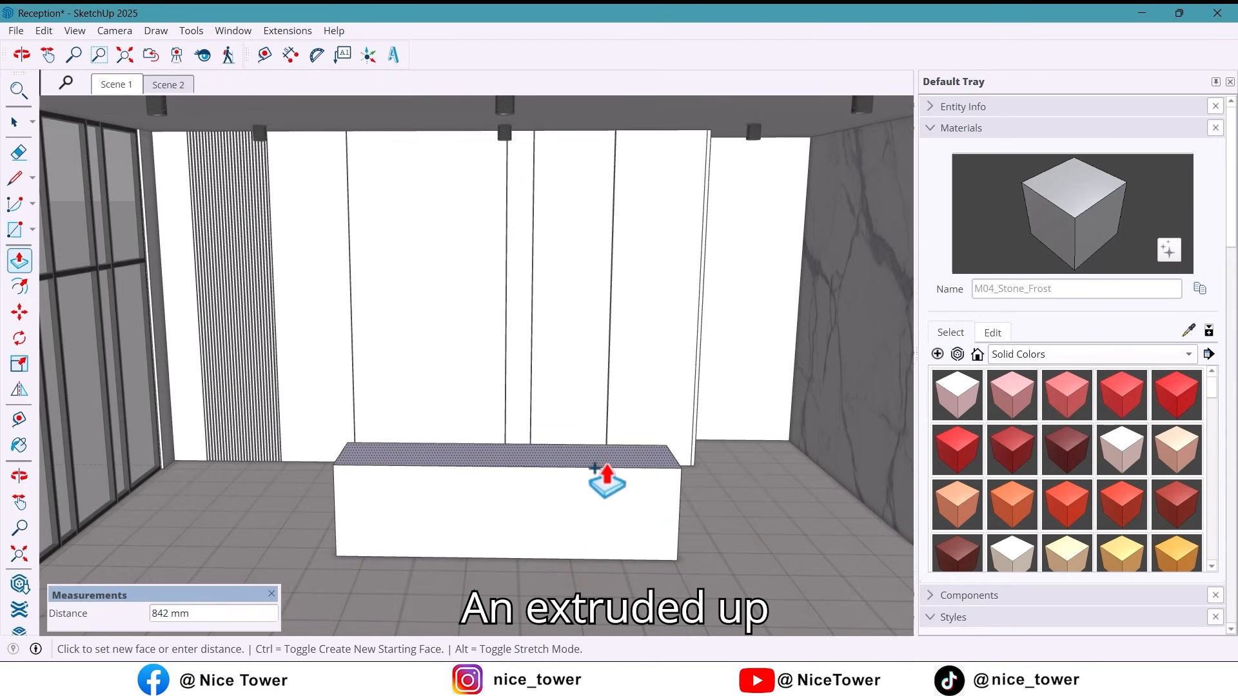
{"action": "type", "text": "1000"}
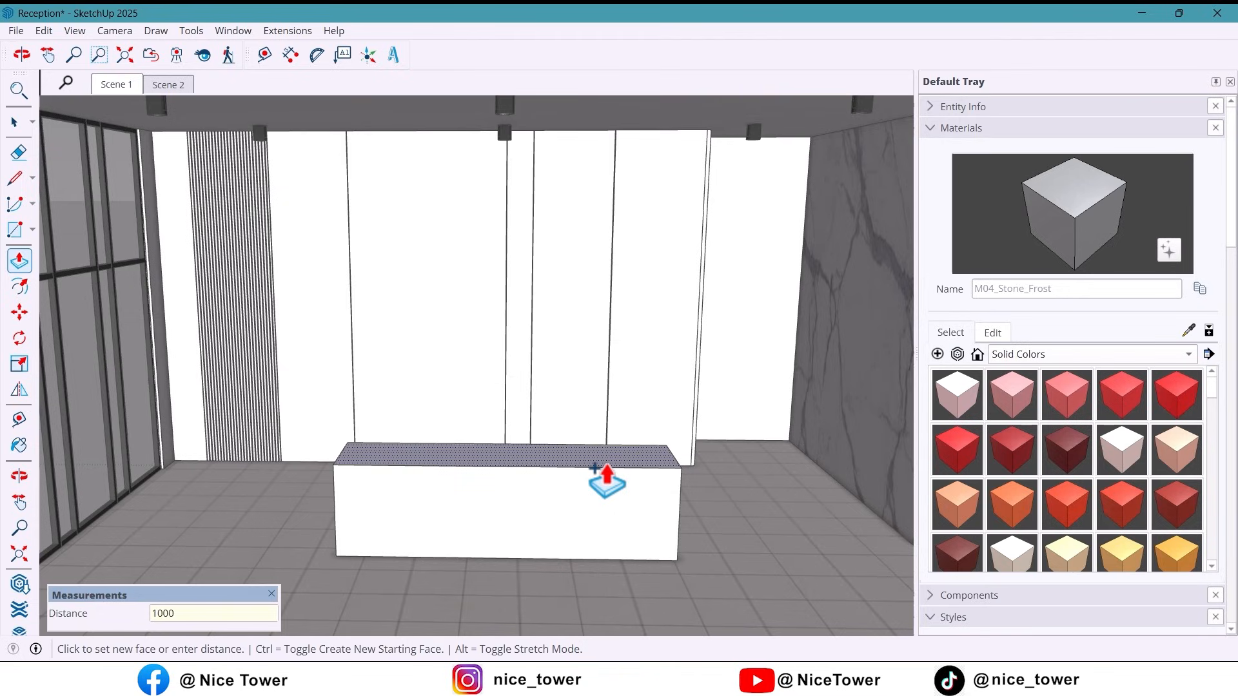
{"action": "left_click", "coordinate": [168, 84]}
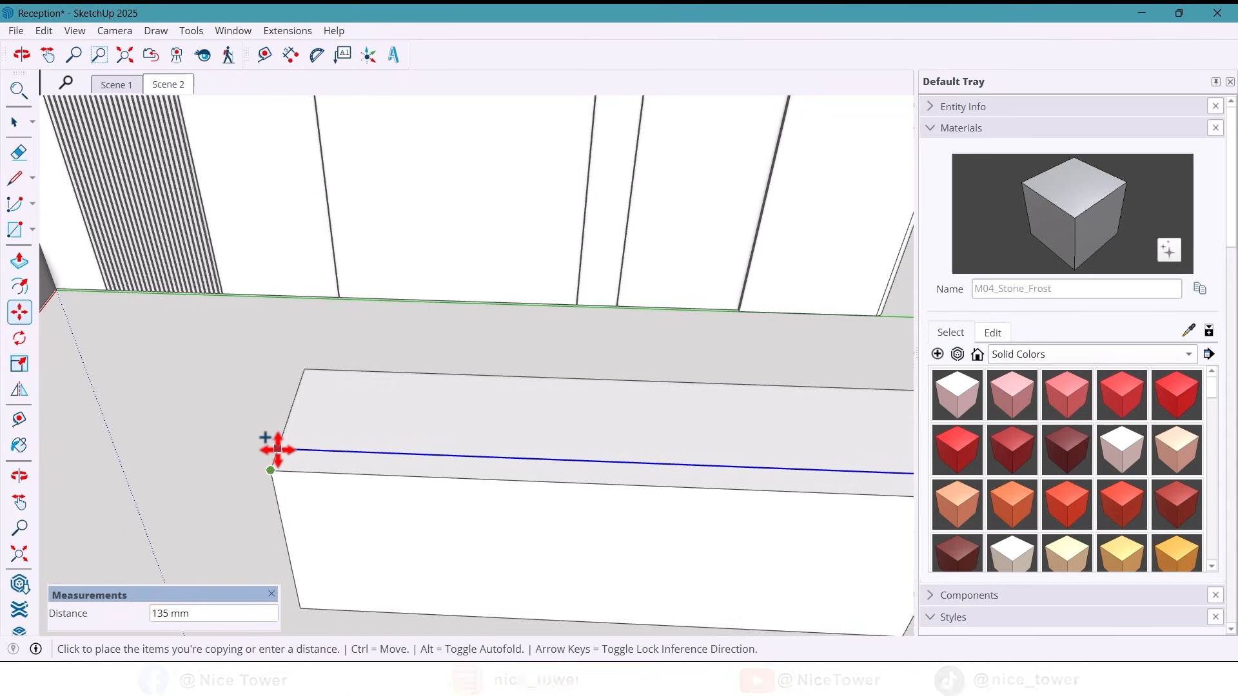
Add a 100 mm top band and 200 mm end return to the desk, then group it
{"action": "type", "text": "100"}
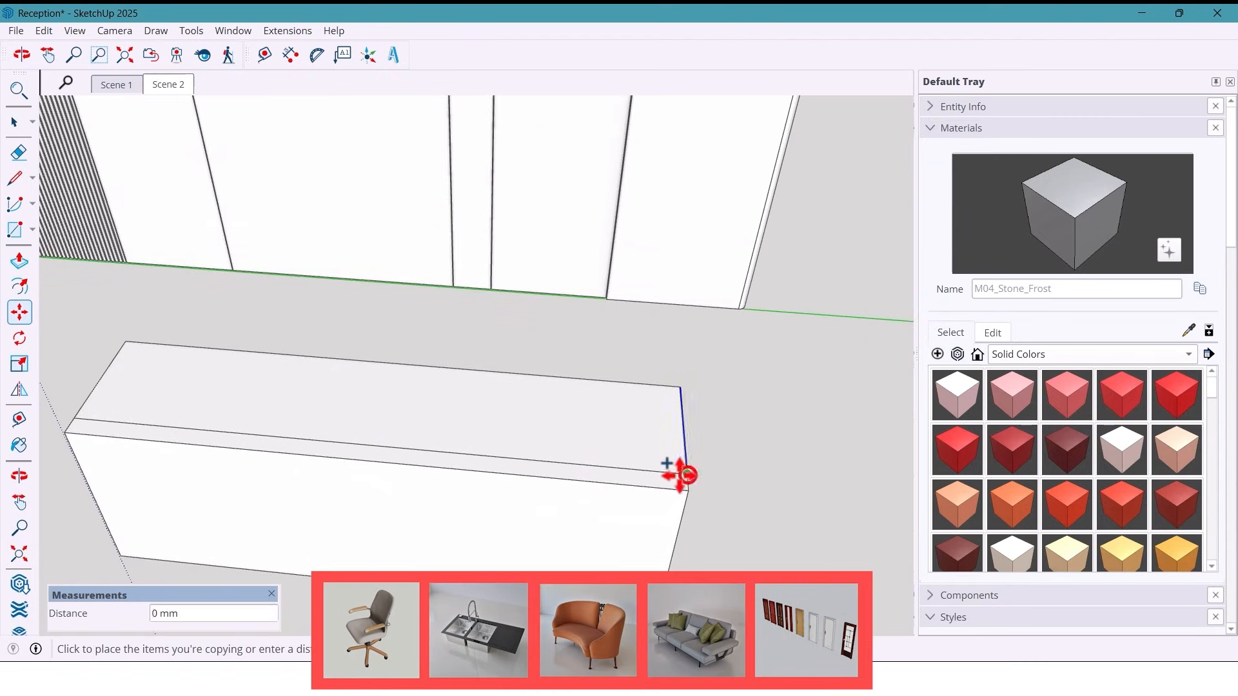
{"action": "left_click", "coordinate": [17, 152]}
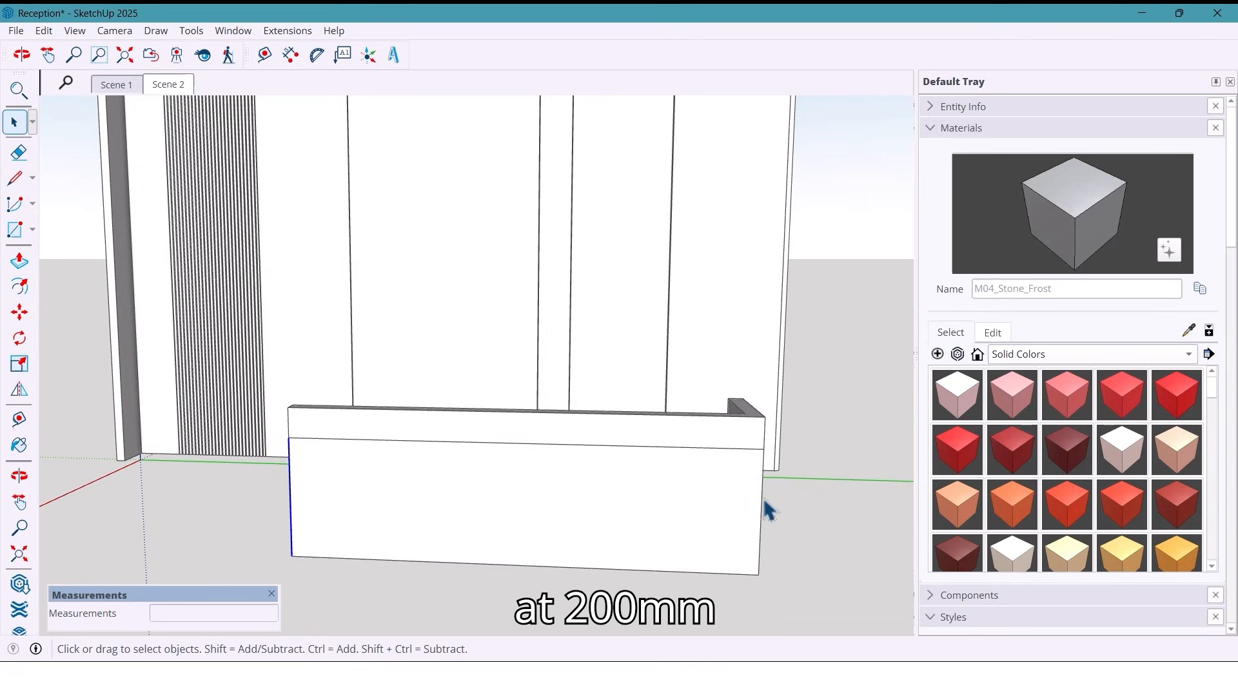
{"action": "left_click", "coordinate": [15, 312]}
{"action": "type", "text": "200"}
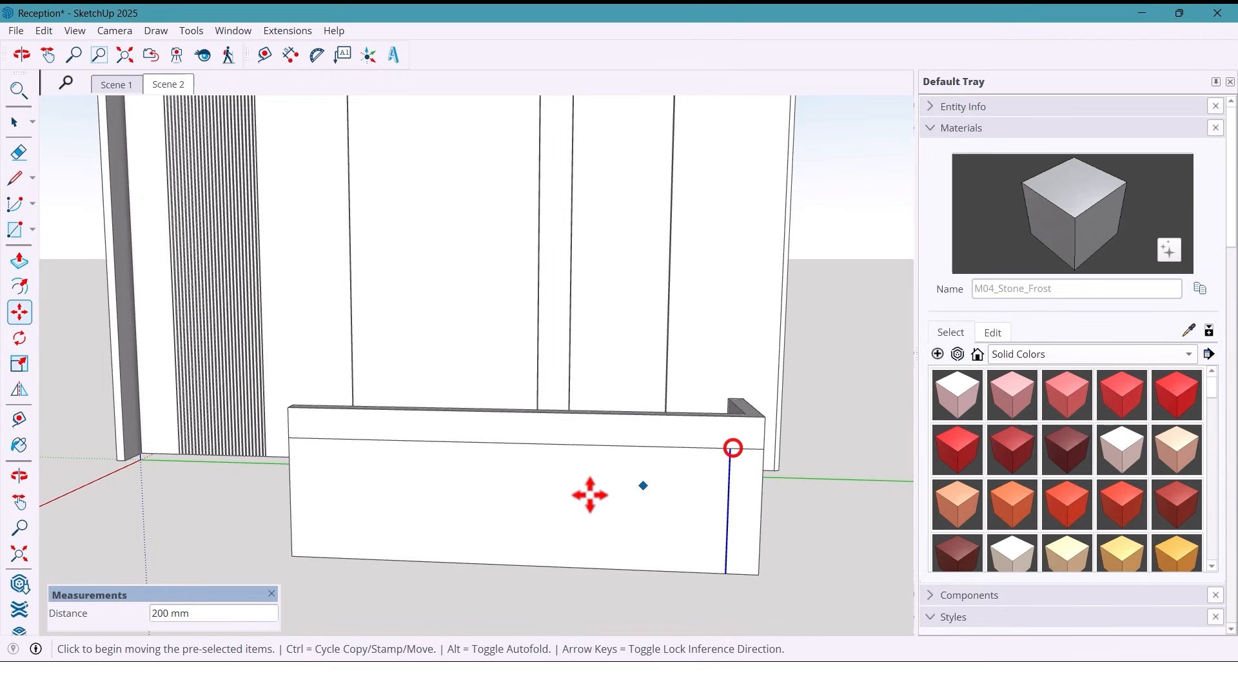
{"action": "left_click", "coordinate": [16, 152]}
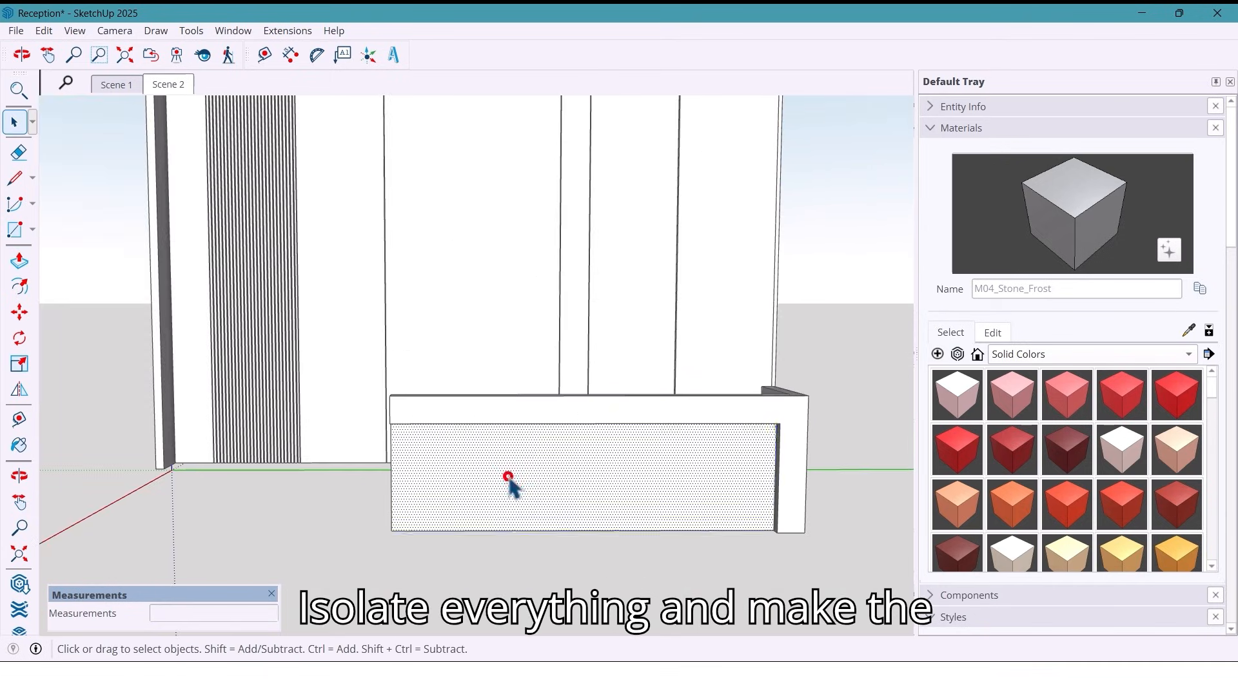
{"action": "right_click", "coordinate": [509, 480]}
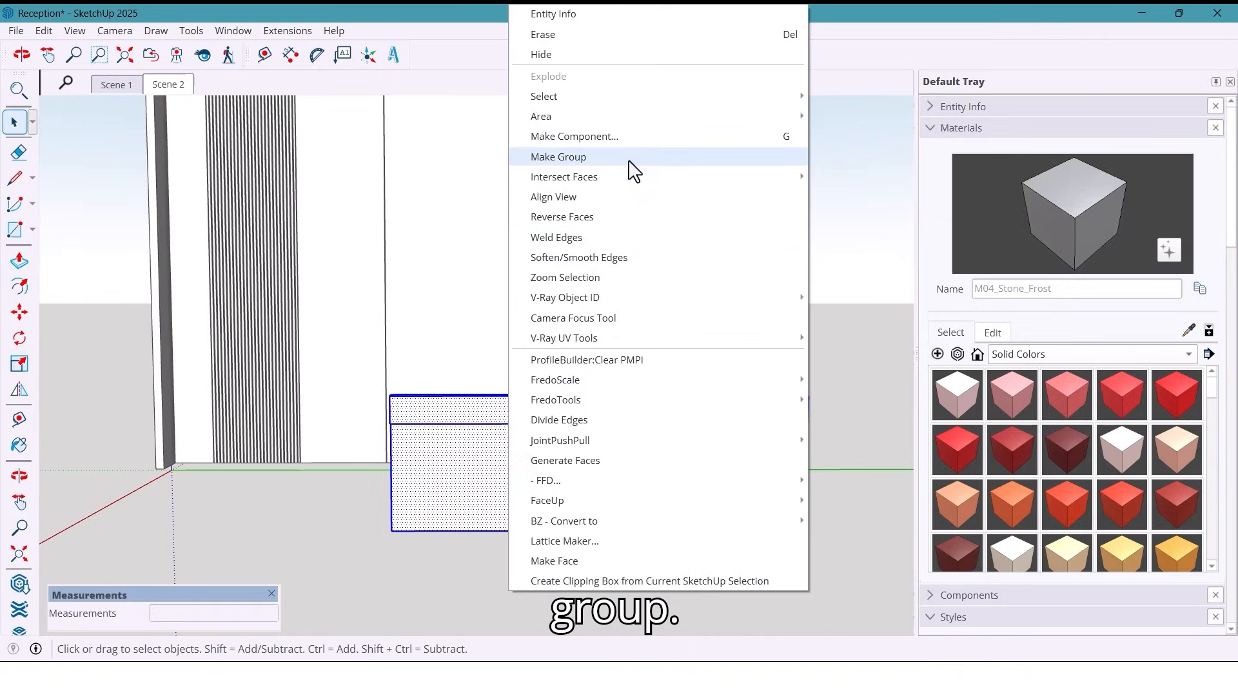
{"action": "left_click", "coordinate": [558, 157]}
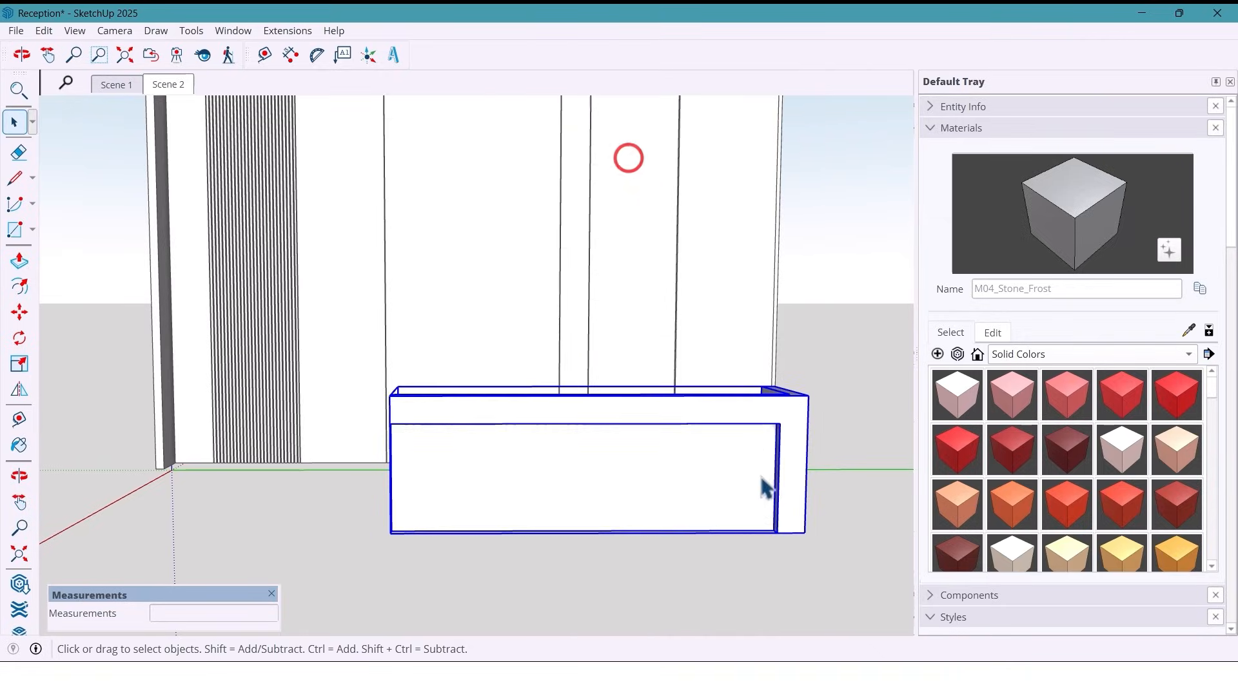
Place Tape Measure guides offset 500 from the desk's lower end corner
{"action": "left_click", "coordinate": [263, 53]}
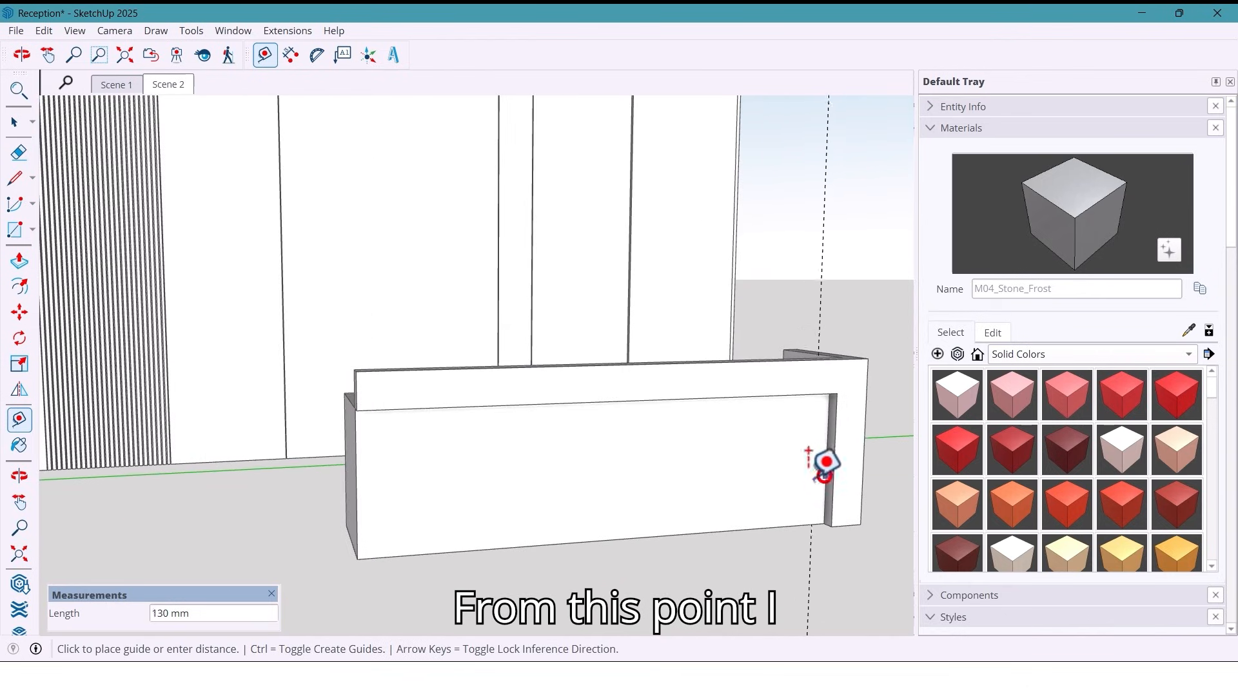
{"action": "type", "text": "500"}
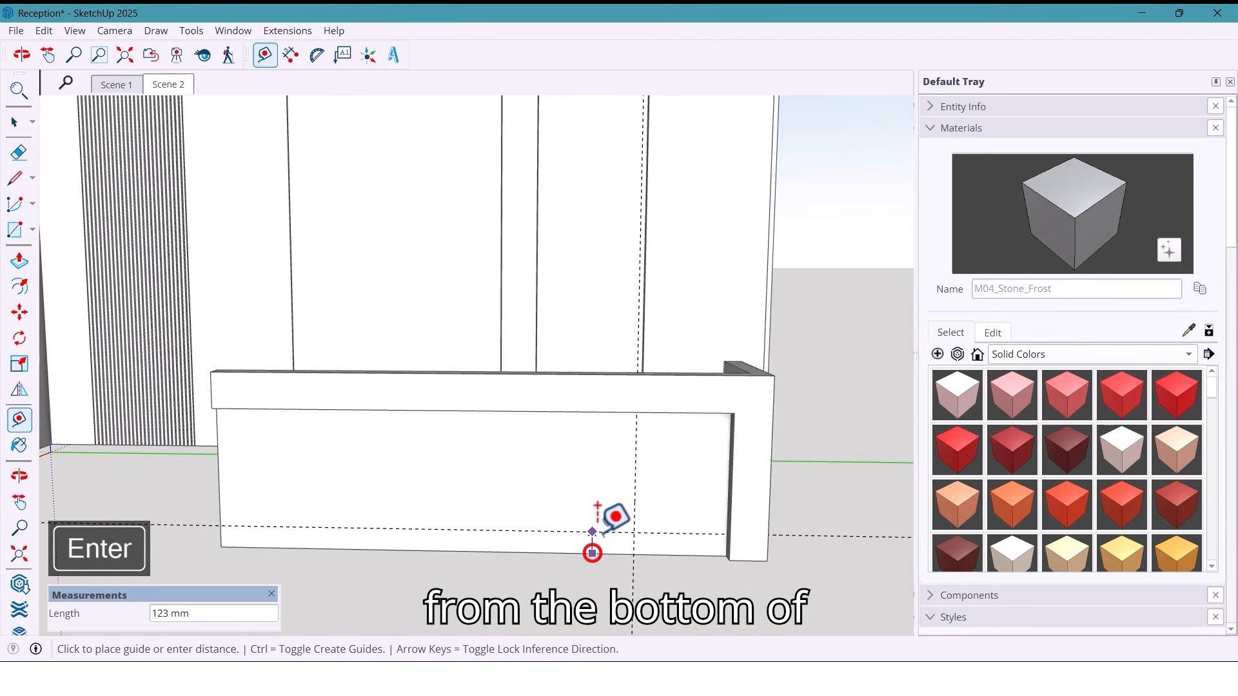
{"action": "type", "text": "10"}
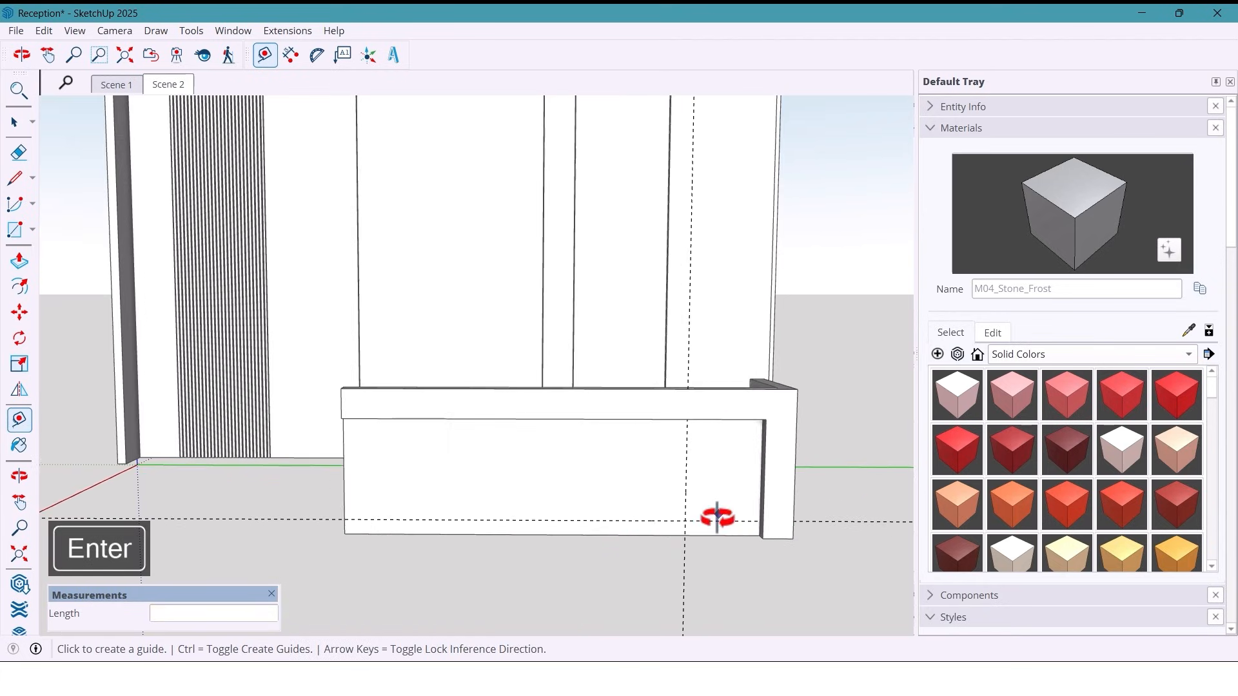
Draw a 600 by 3500 mm floor rectangle from the guide intersection
{"action": "left_click", "coordinate": [15, 228]}
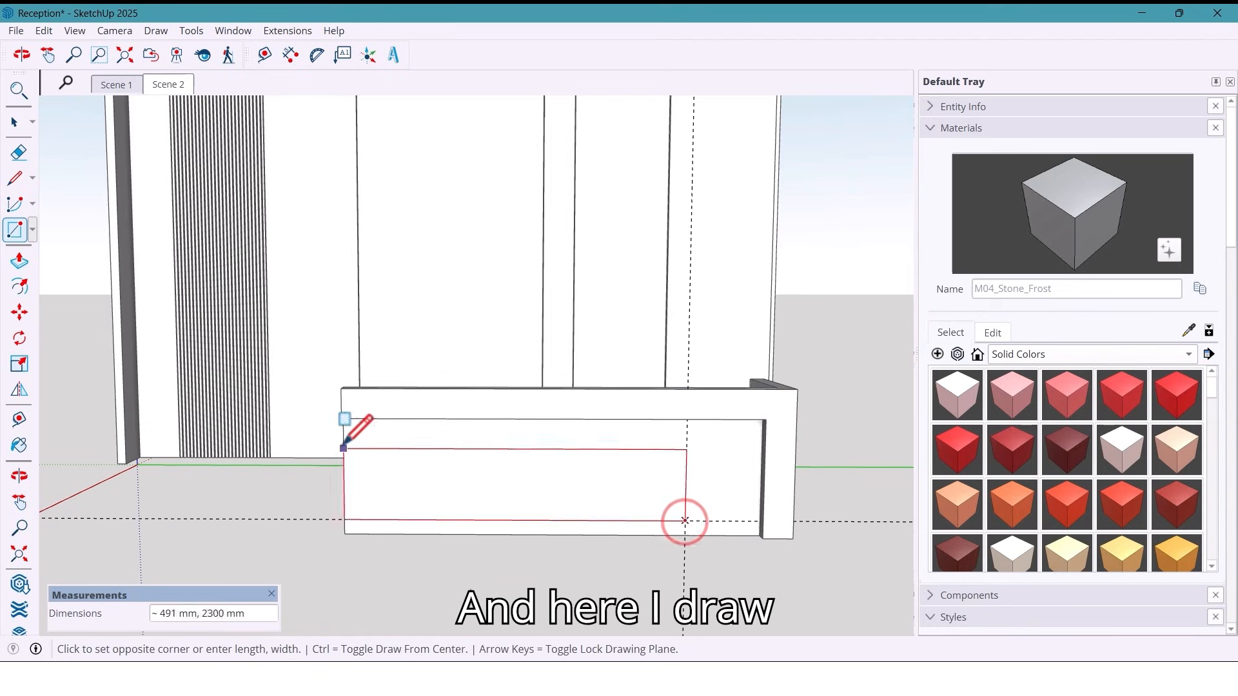
{"action": "type", "text": "6"}
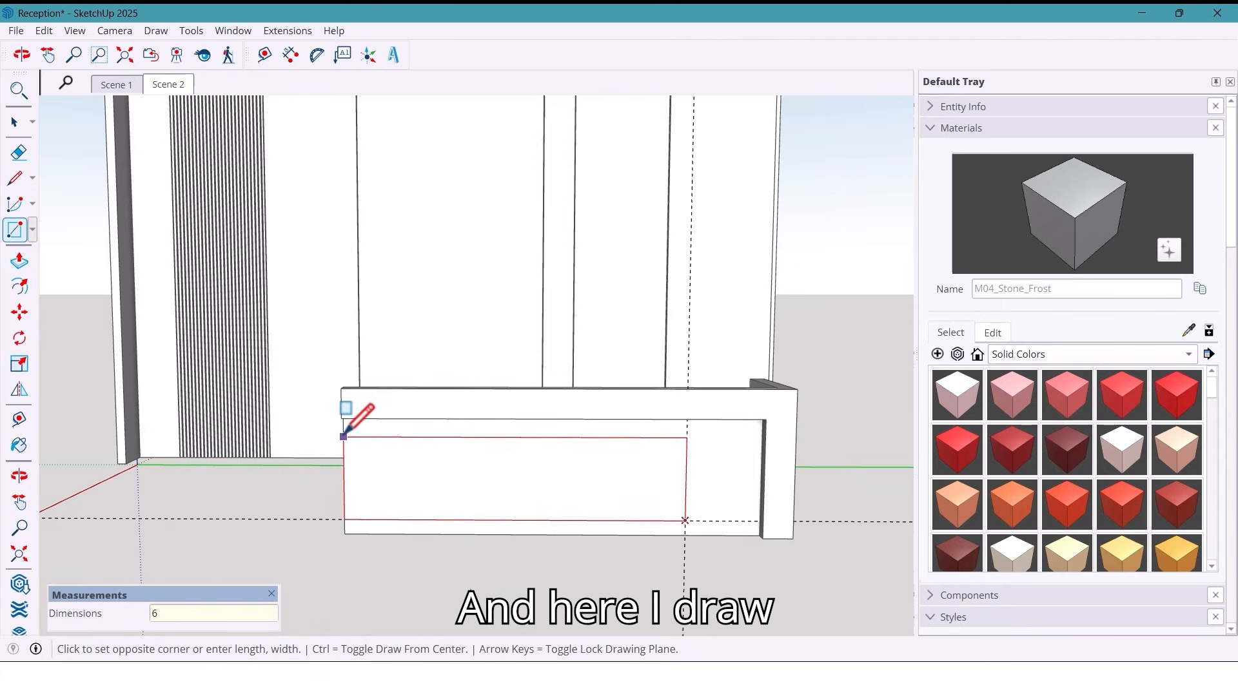
{"action": "type", "text": "600,"}
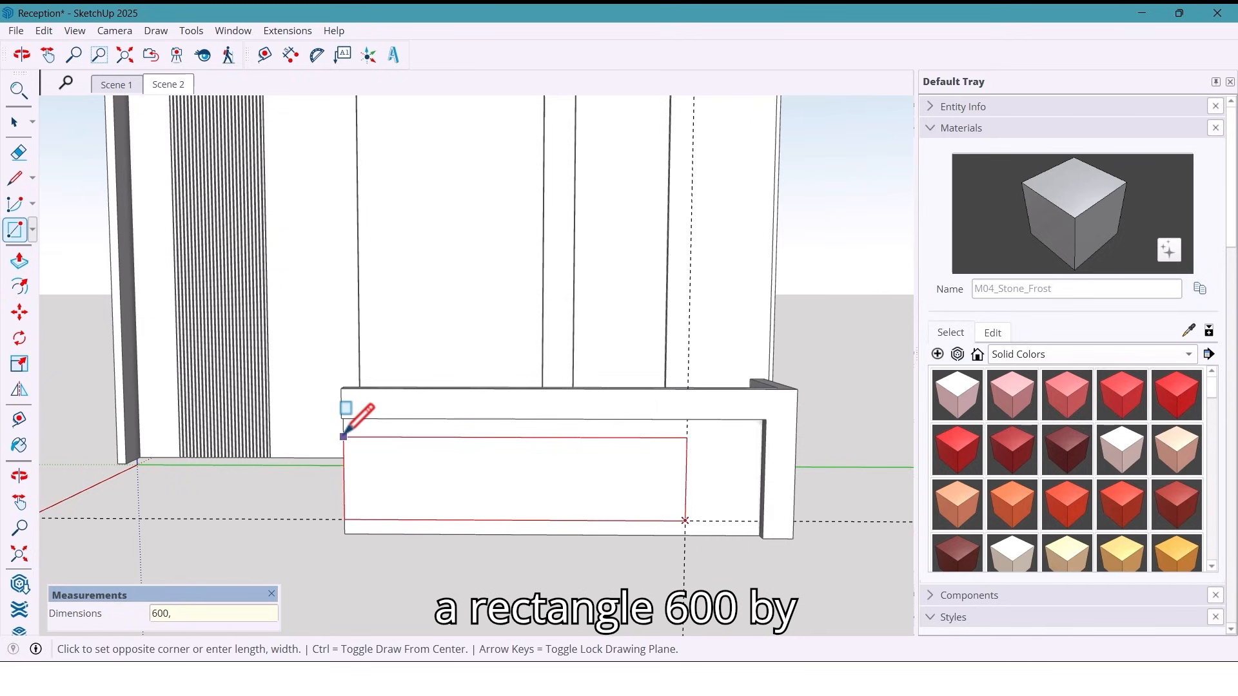
{"action": "type", "text": "3"}
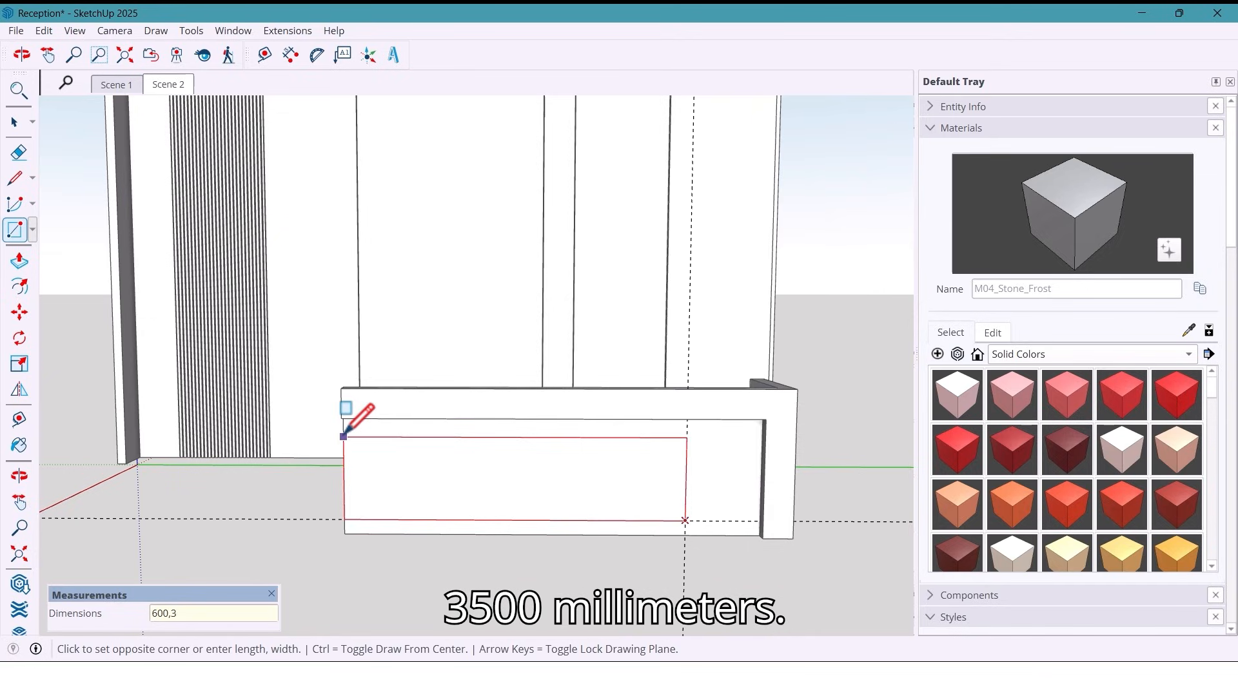
{"action": "key", "text": "Enter"}
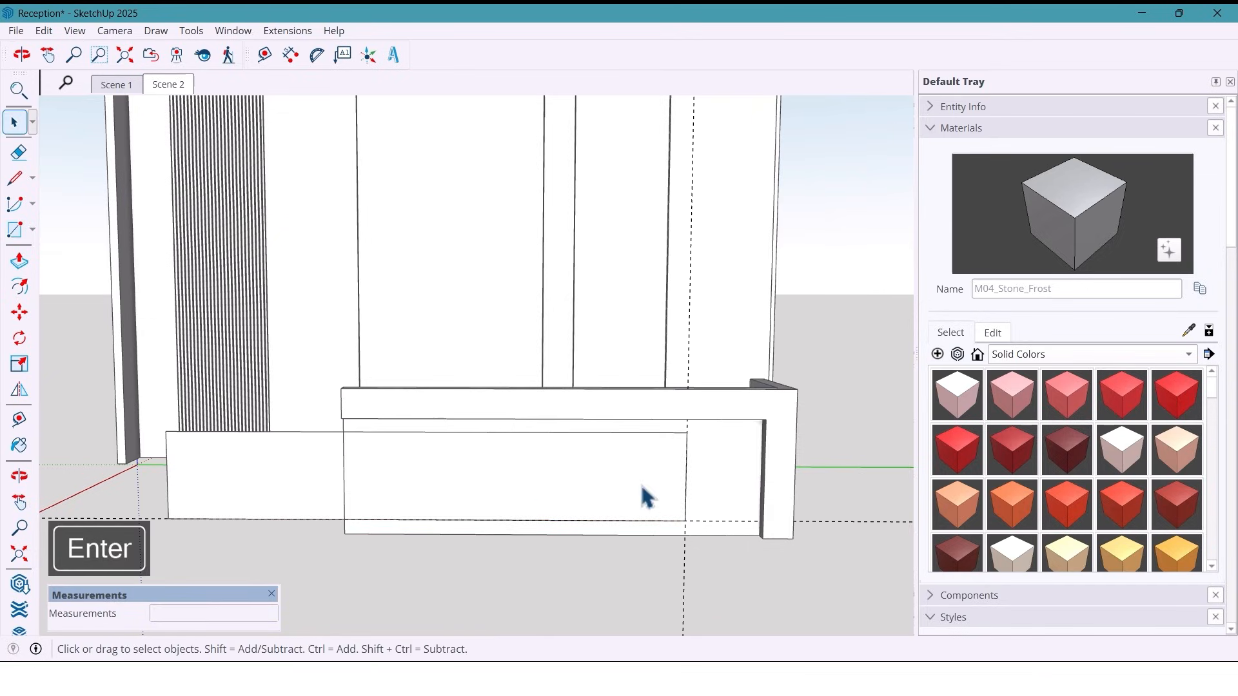
{"action": "left_click", "coordinate": [19, 261]}
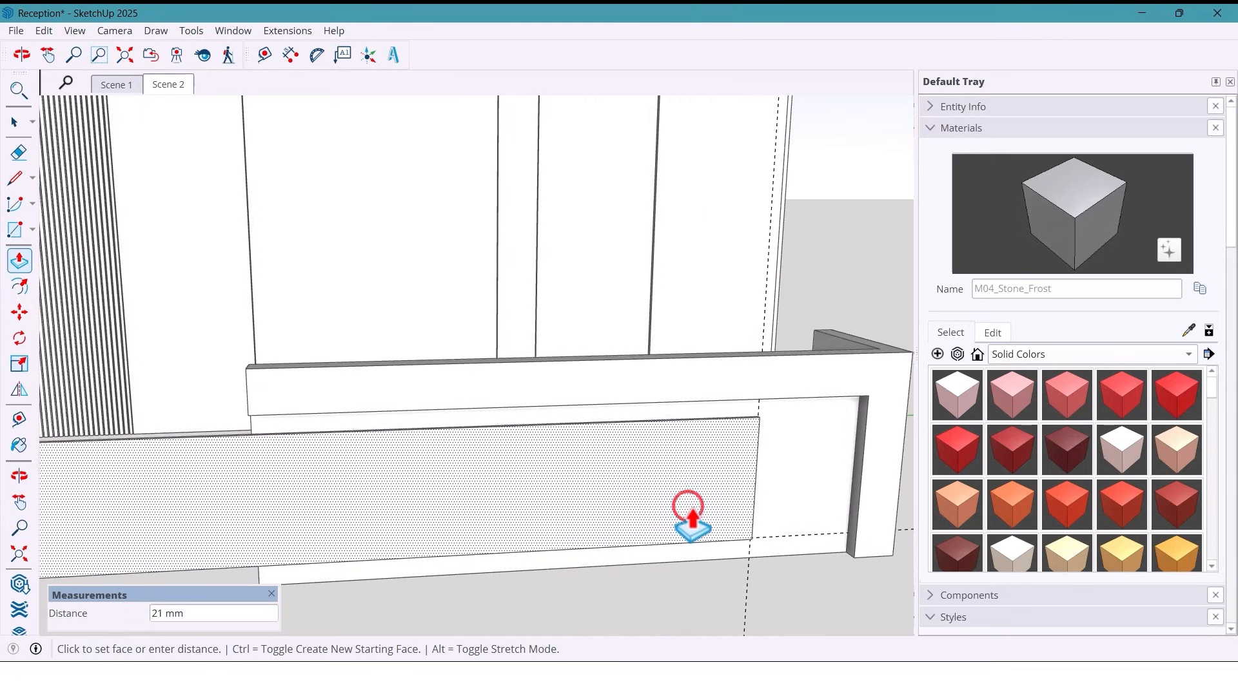
Raise the base, offset the desk top's underside 100 mm and push the inner face up
{"action": "type", "text": "5"}
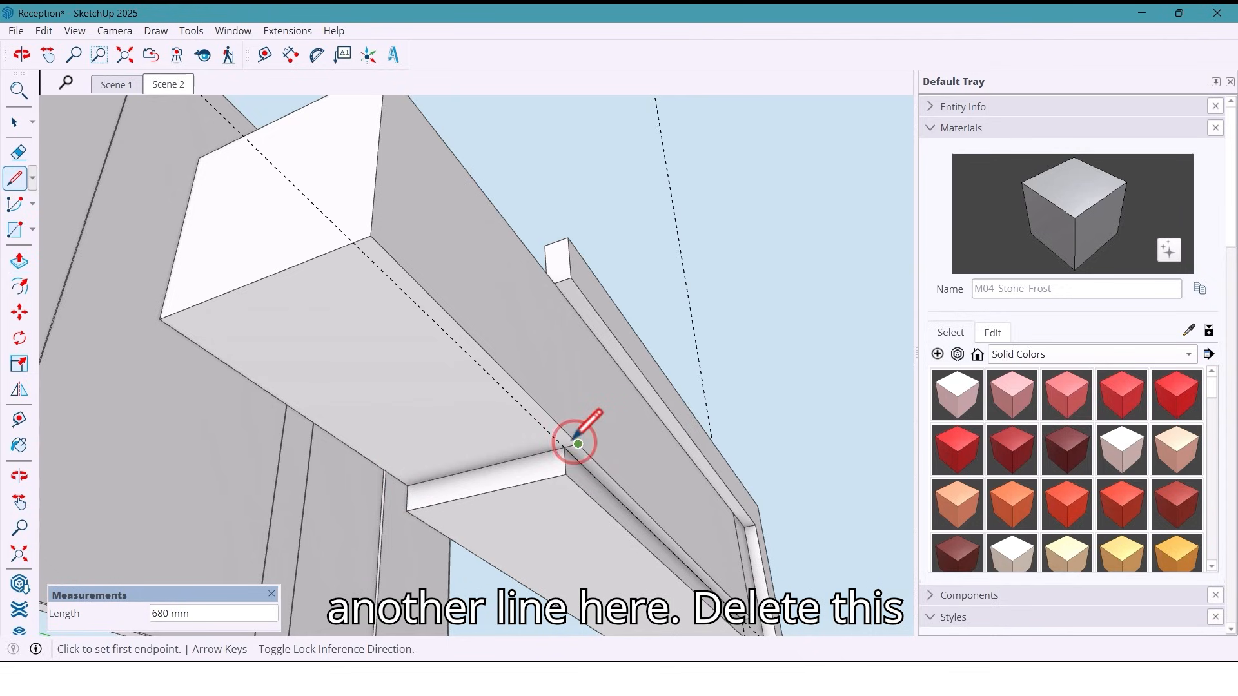
{"action": "left_click", "coordinate": [14, 153]}
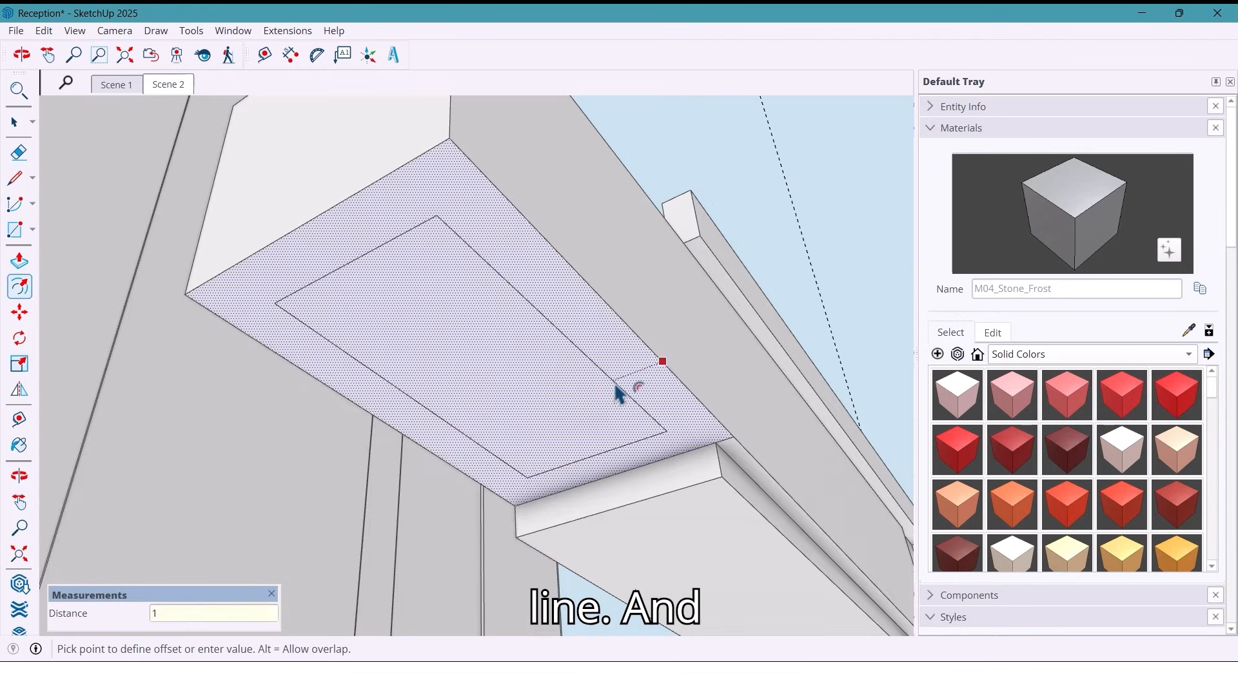
{"action": "type", "text": "100"}
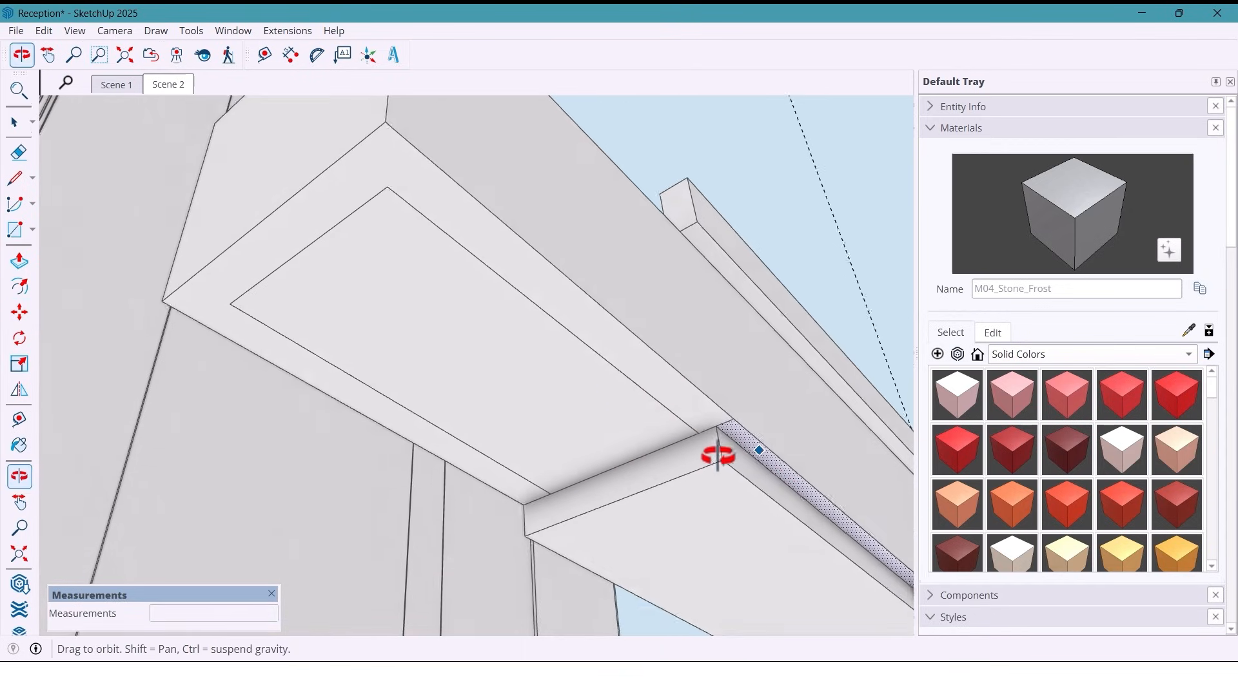
{"action": "left_click", "coordinate": [19, 260]}
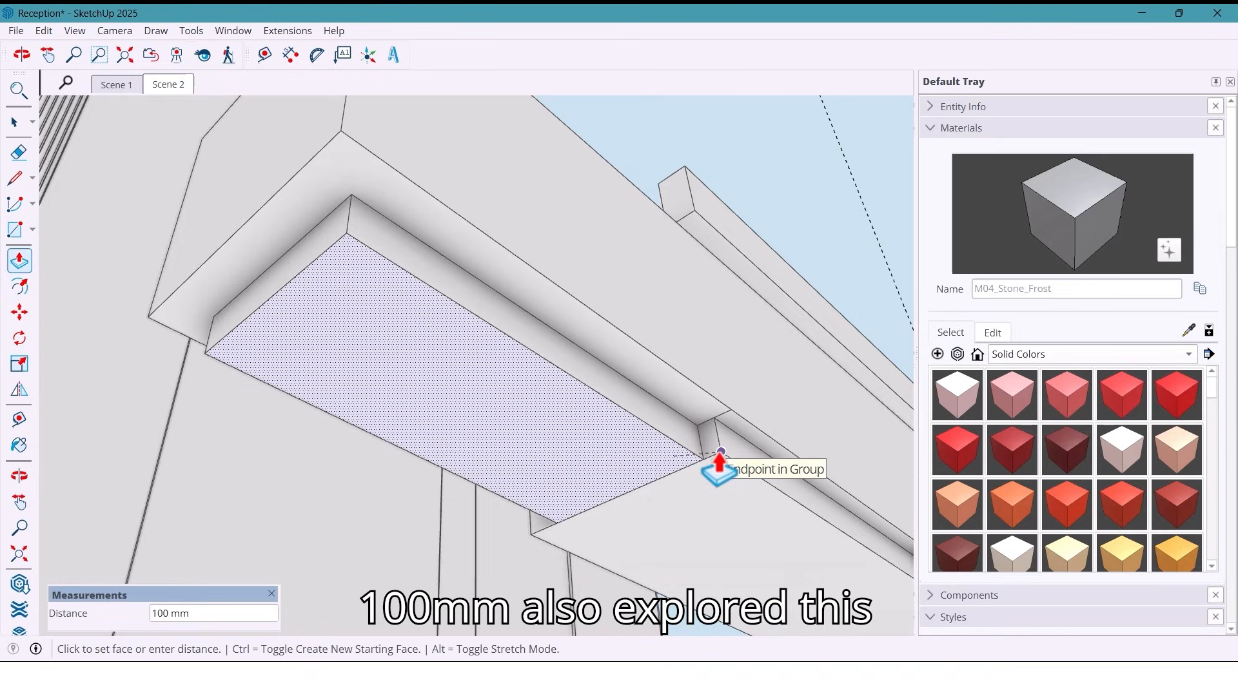
{"action": "type", "text": "50"}
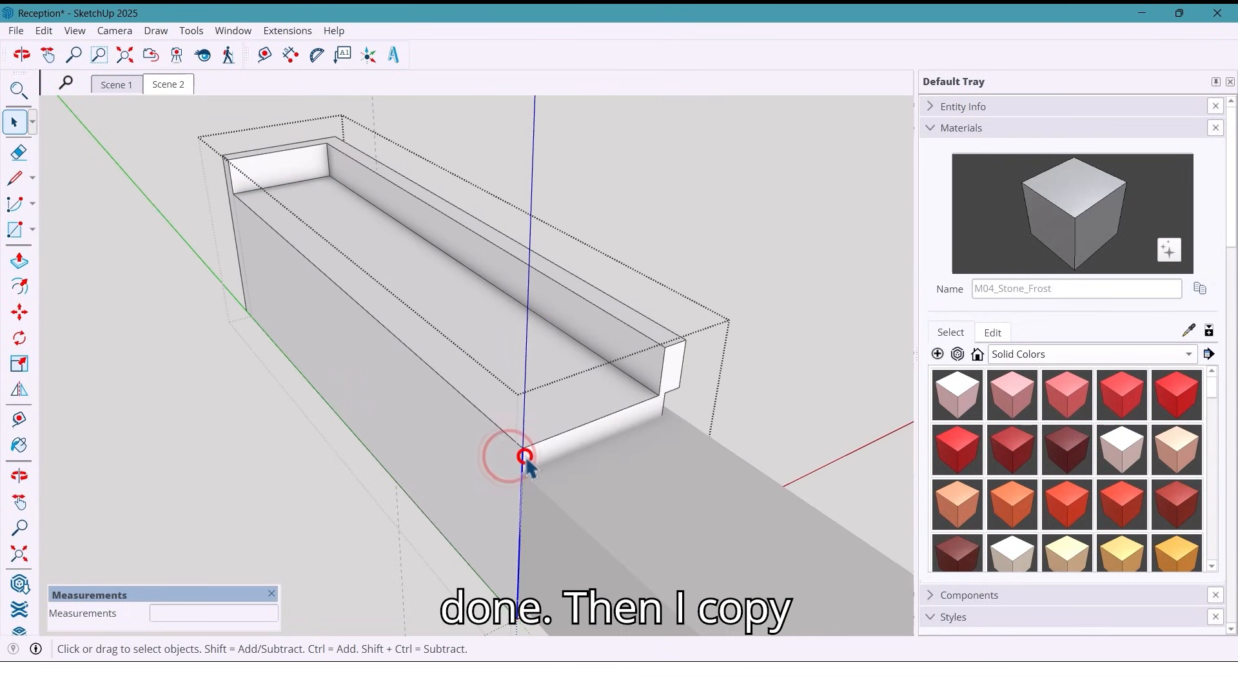
Copy the desk's edge line 100 mm, then 200 mm, along its front face
{"action": "left_click", "coordinate": [18, 312]}
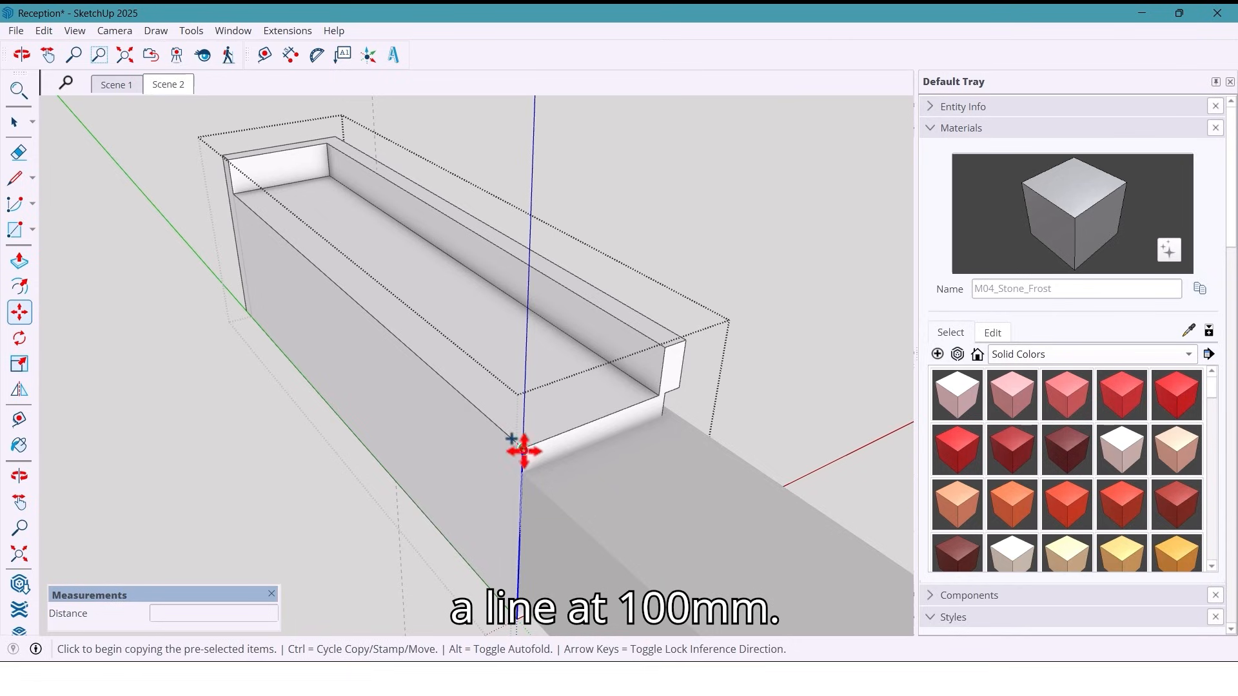
{"action": "type", "text": "100"}
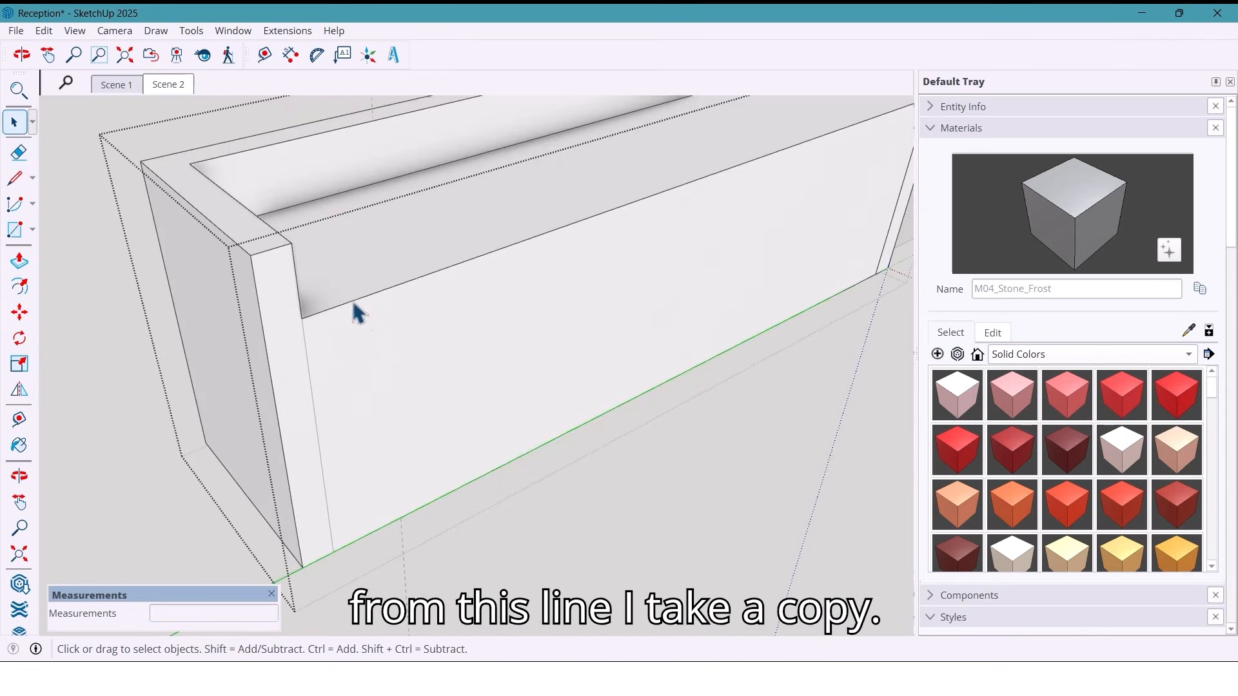
{"action": "left_click", "coordinate": [18, 311]}
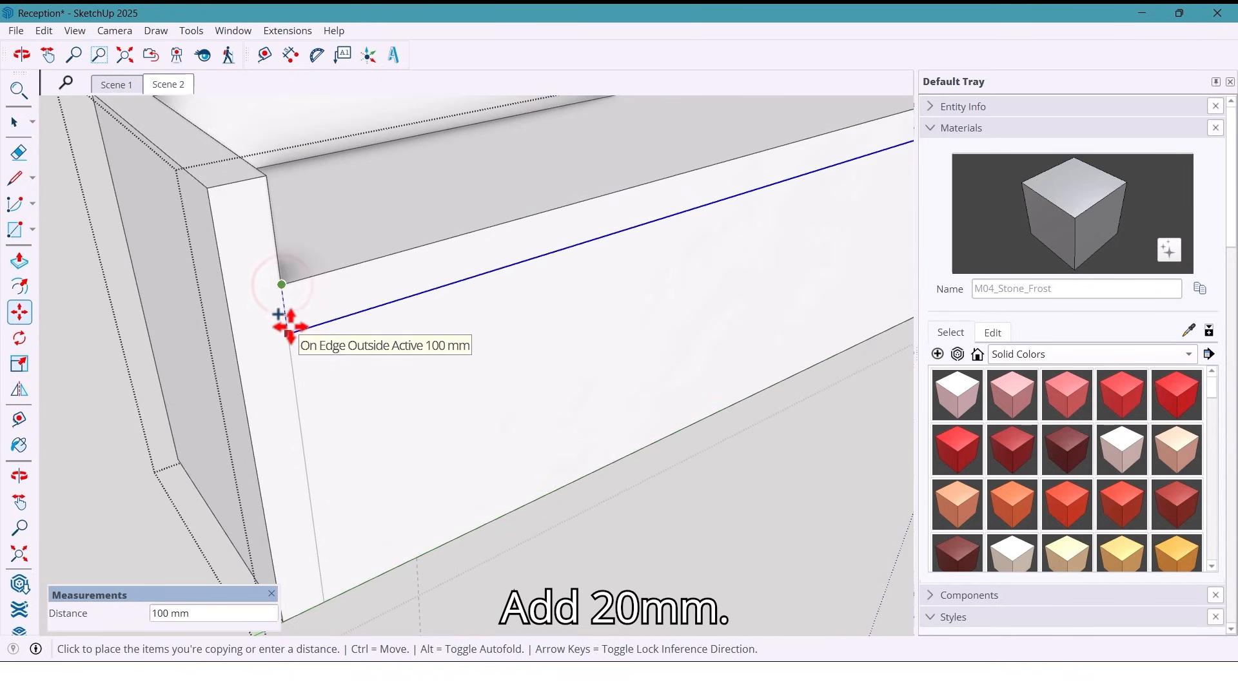
{"action": "type", "text": "2"}
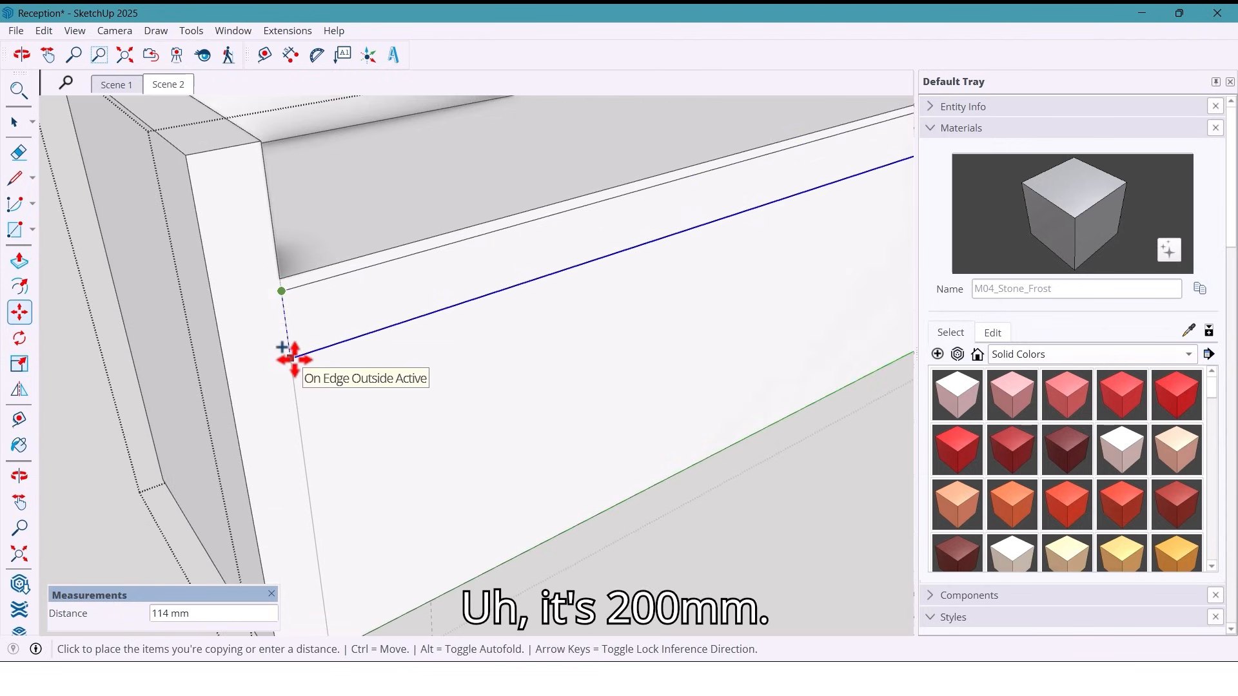
{"action": "type", "text": "200"}
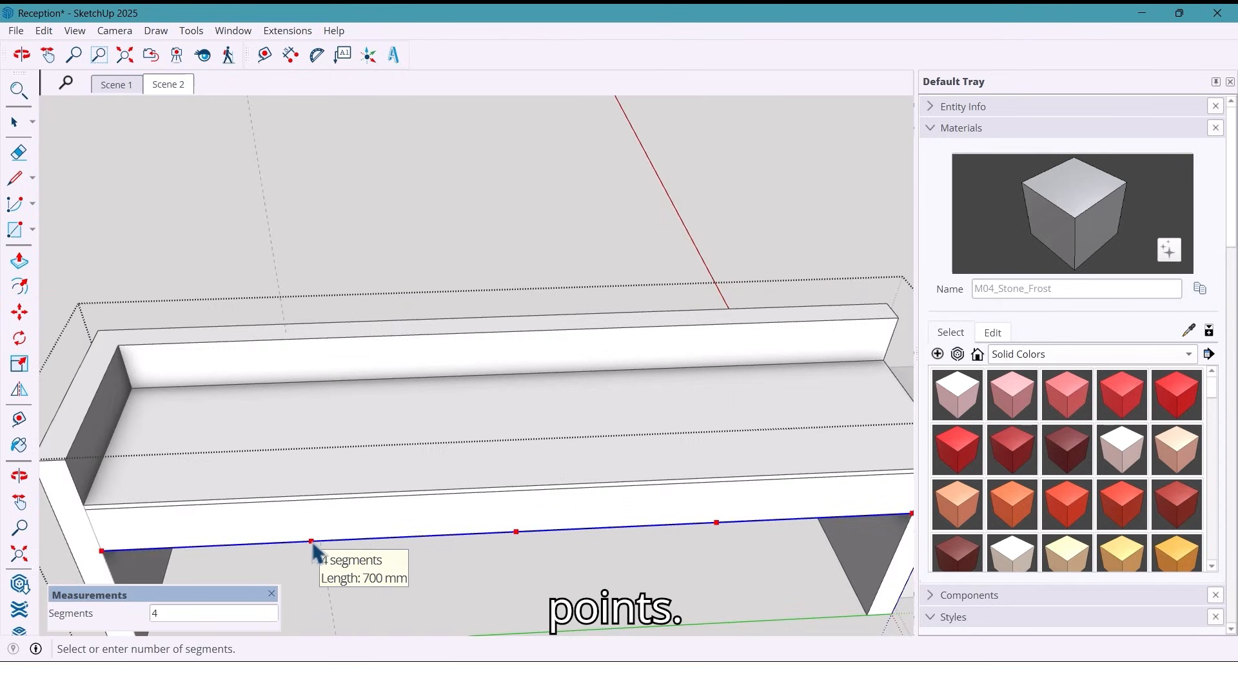
Divide the strip's bottom edge into 4 and draw vertical dividers, each copied 5 mm over
{"action": "left_click", "coordinate": [313, 560]}
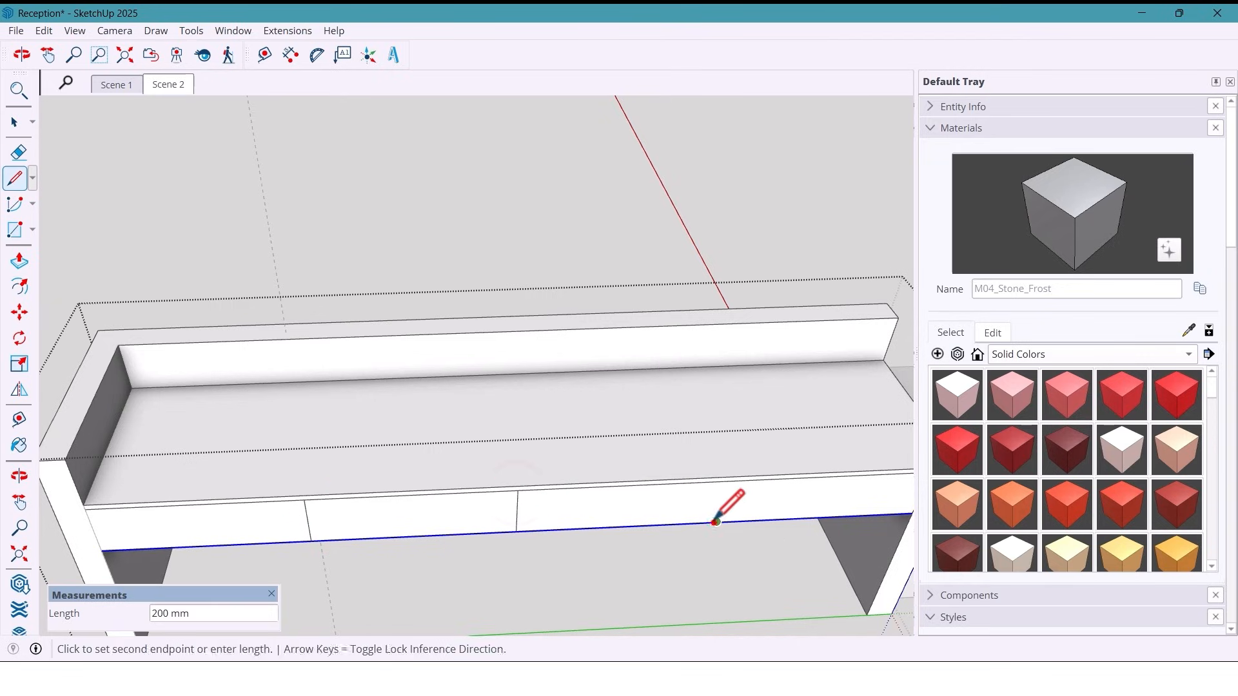
{"action": "left_click", "coordinate": [15, 122]}
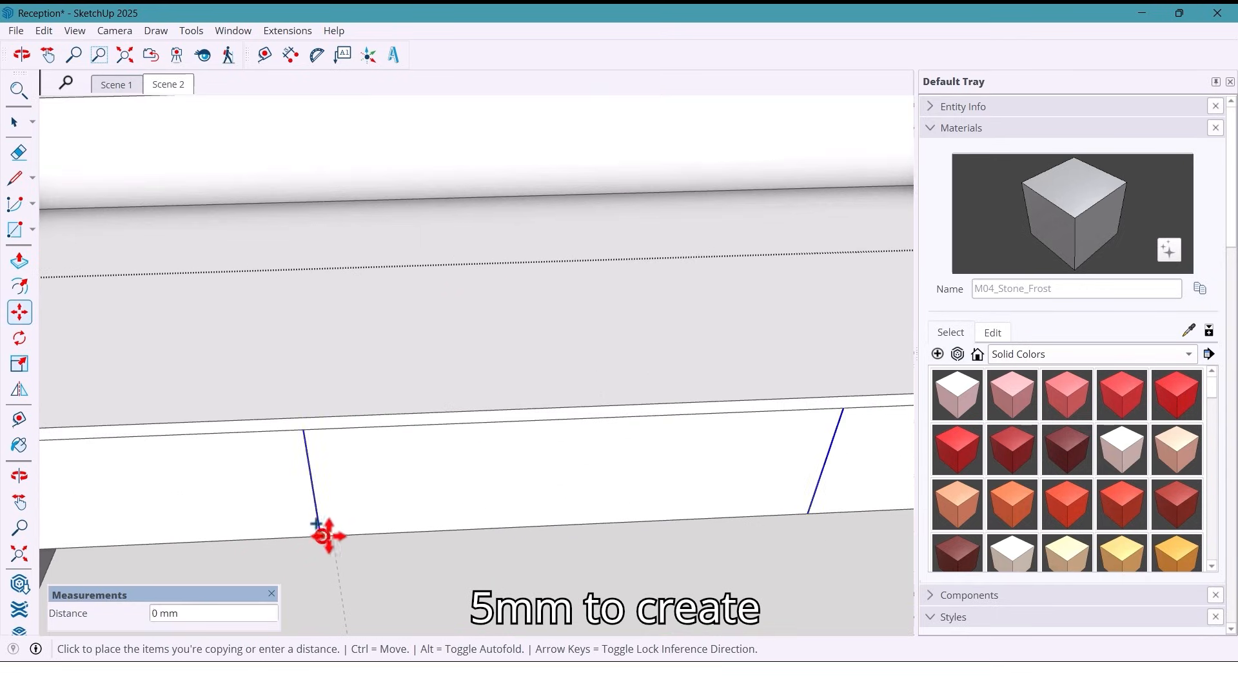
{"action": "type", "text": "5"}
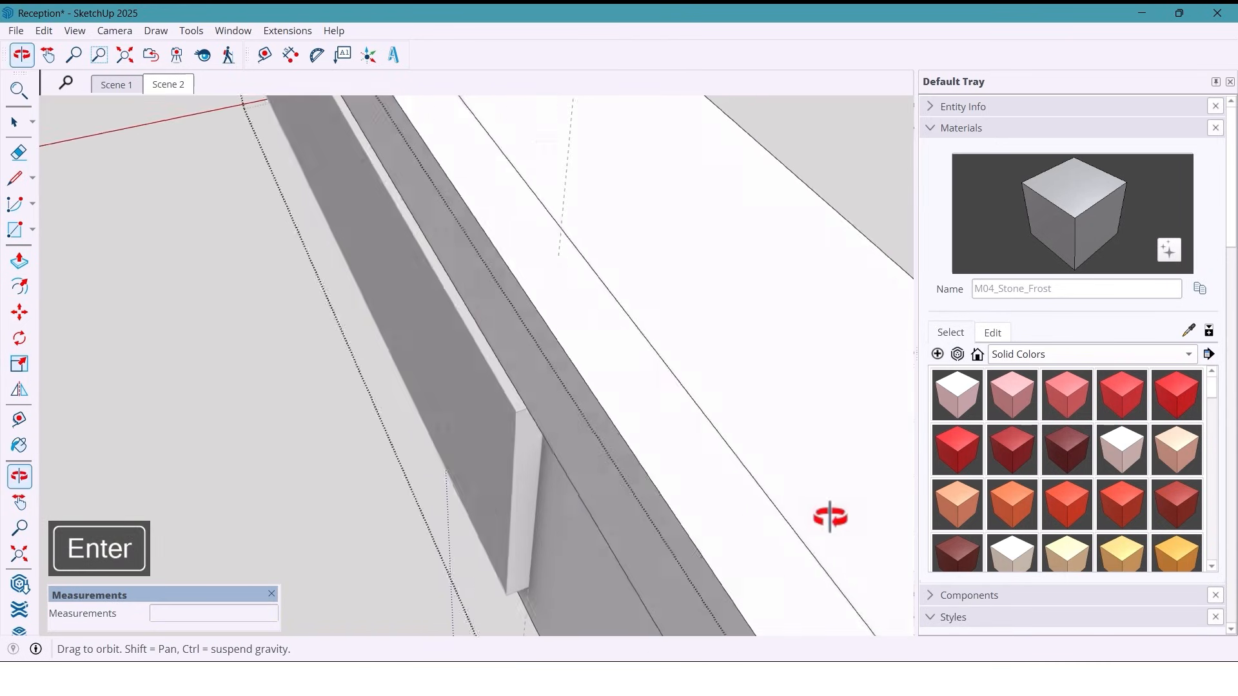
{"action": "left_click_drag", "start_coordinate": [829, 517], "coordinate": [618, 428]}
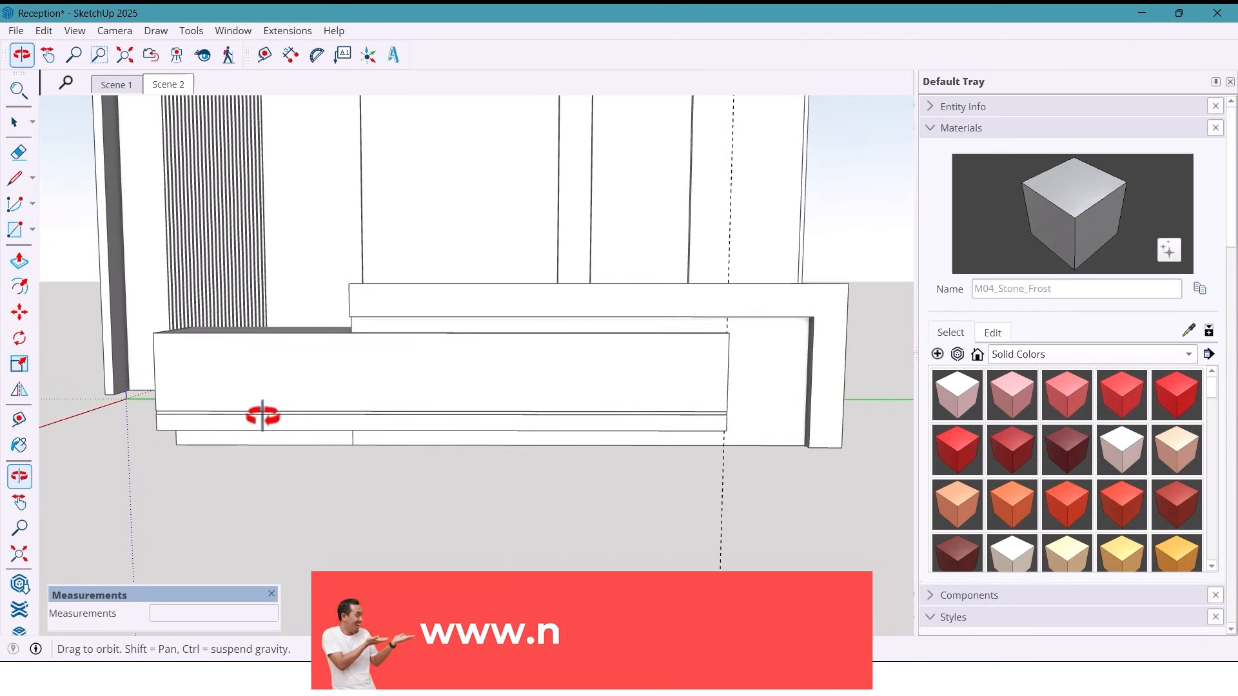
Generate 1001bit vertical louvres from the floor rectangle and move them 400 mm
{"action": "left_click_drag", "start_coordinate": [264, 416], "coordinate": [371, 523]}
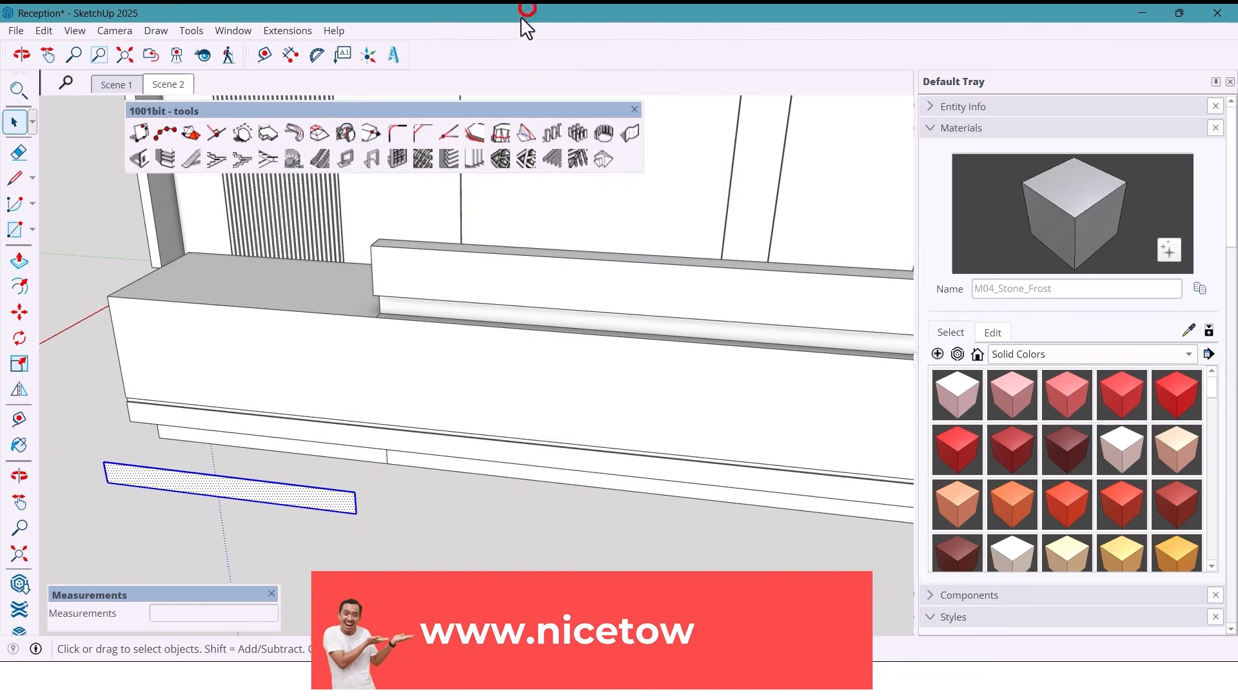
{"action": "left_click", "coordinate": [474, 158]}
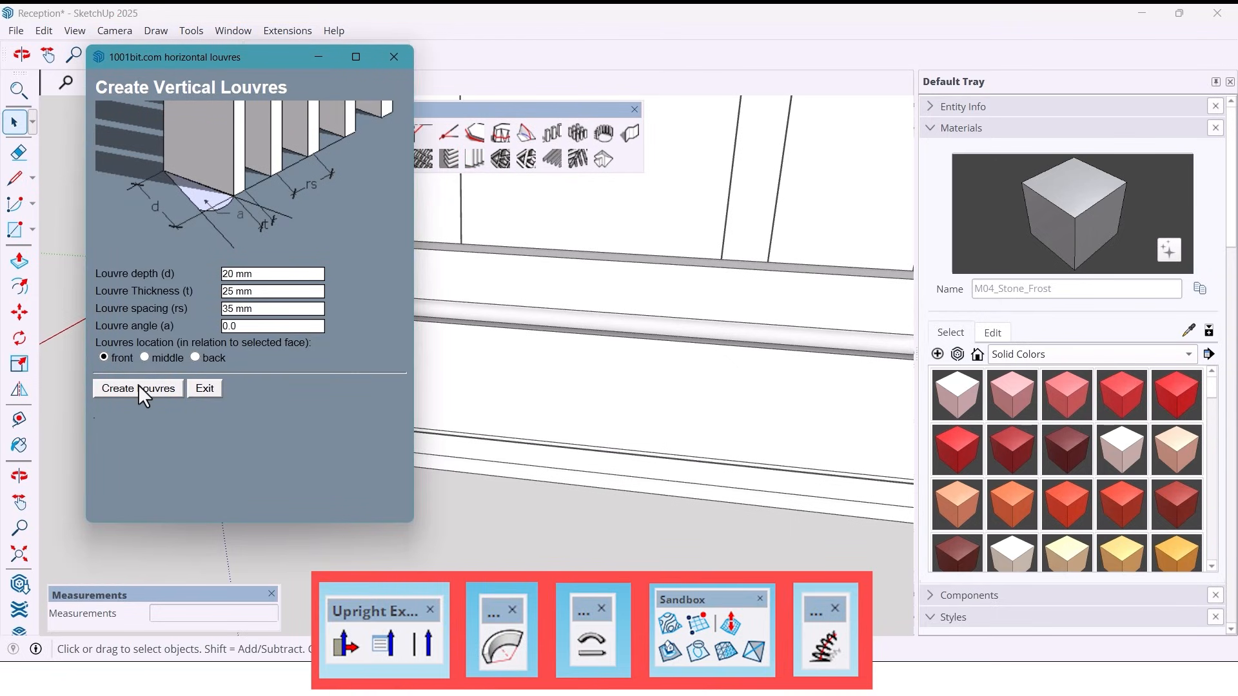
{"action": "left_click", "coordinate": [138, 388]}
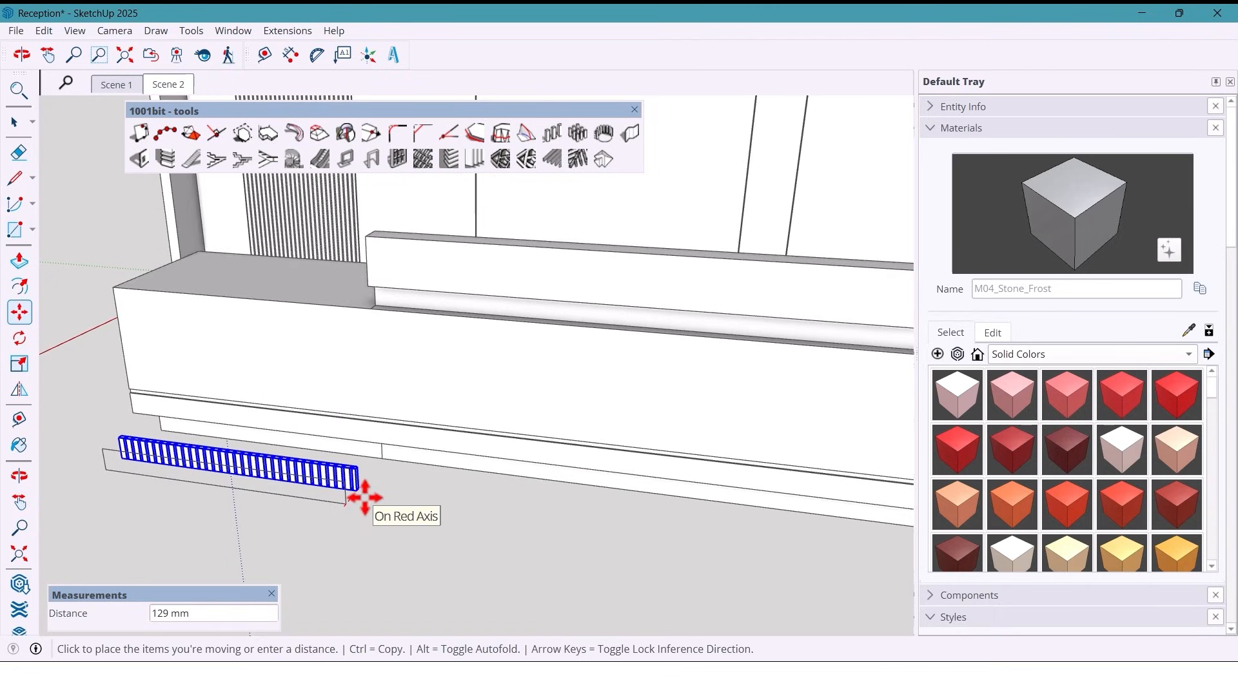
{"action": "type", "text": "400"}
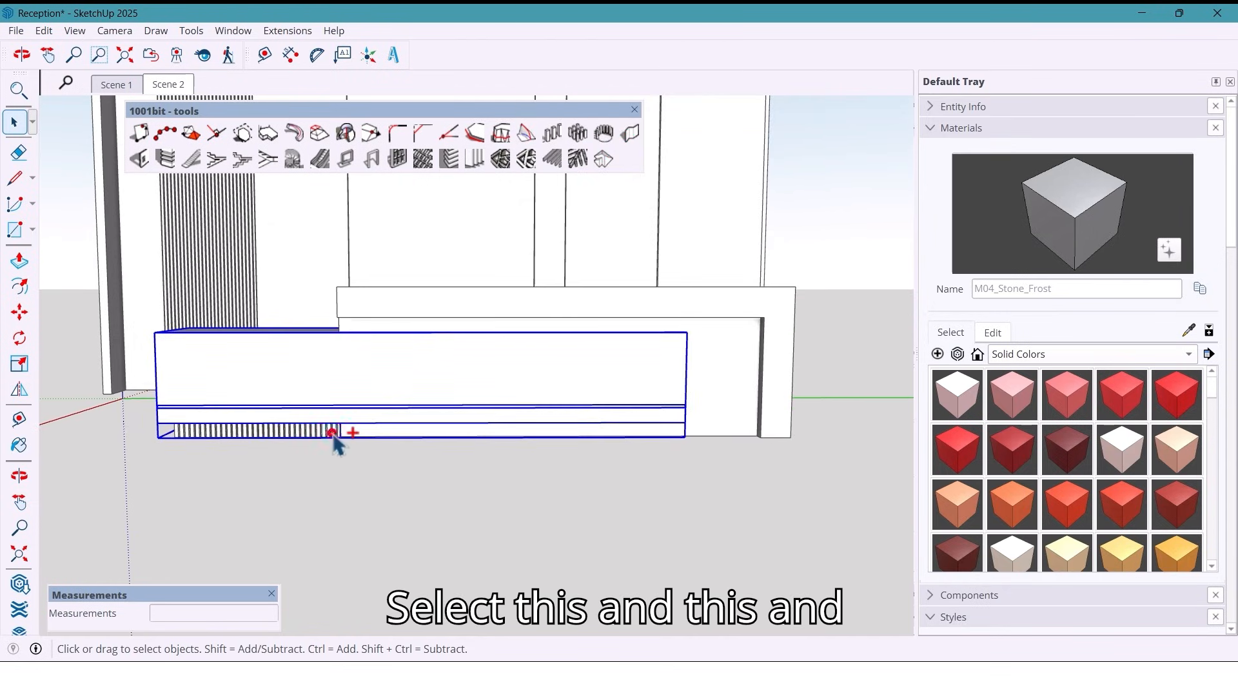
Make one group of the lower desk parts and louvres, then close the 1001bit toolbar
{"action": "right_click", "coordinate": [332, 441]}
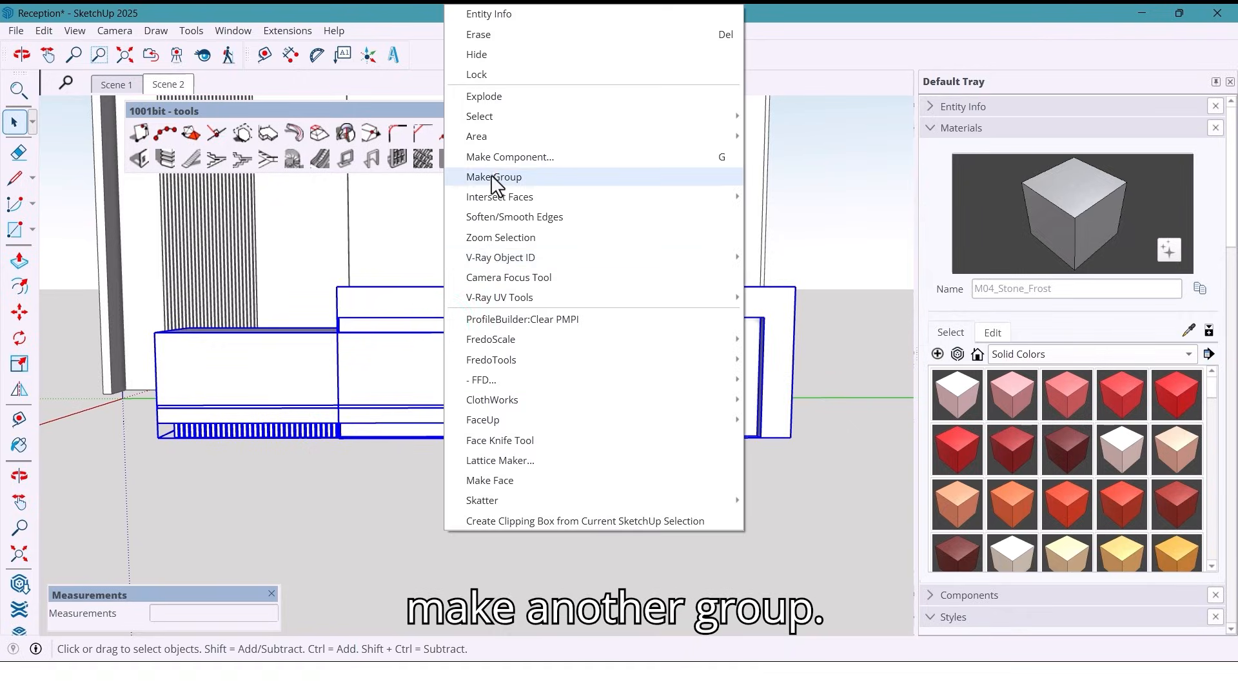
{"action": "left_click", "coordinate": [493, 176]}
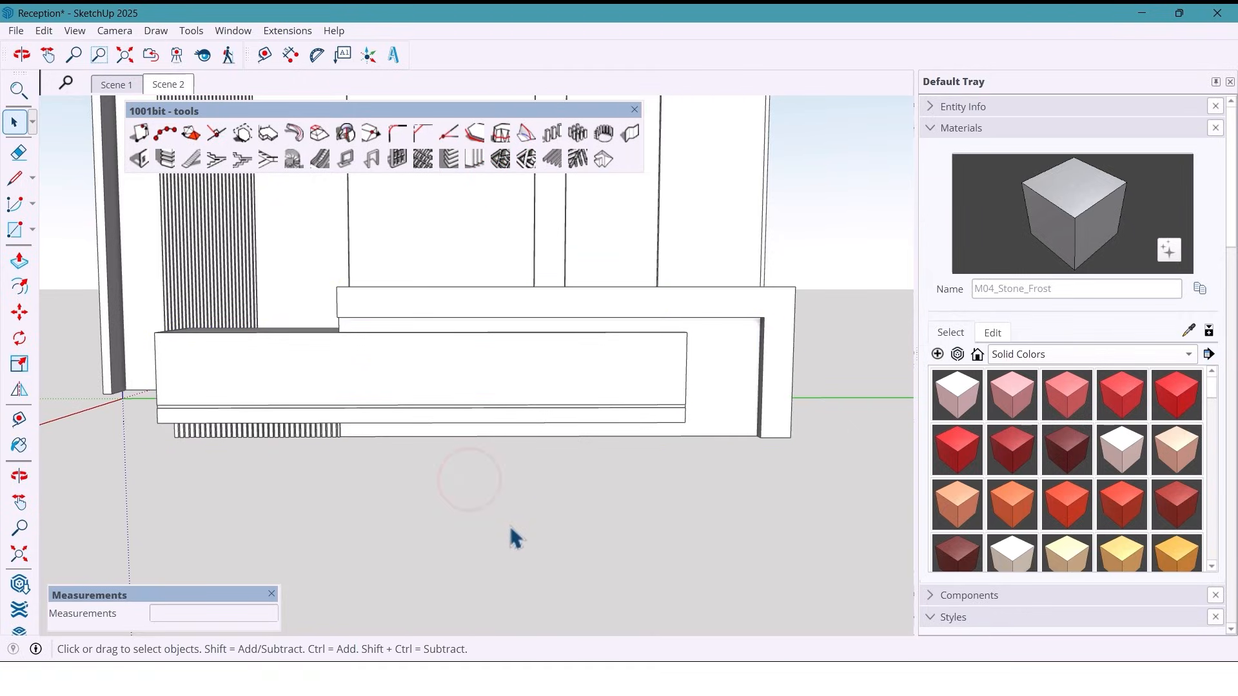
{"action": "mouse_move", "coordinate": [635, 109]}
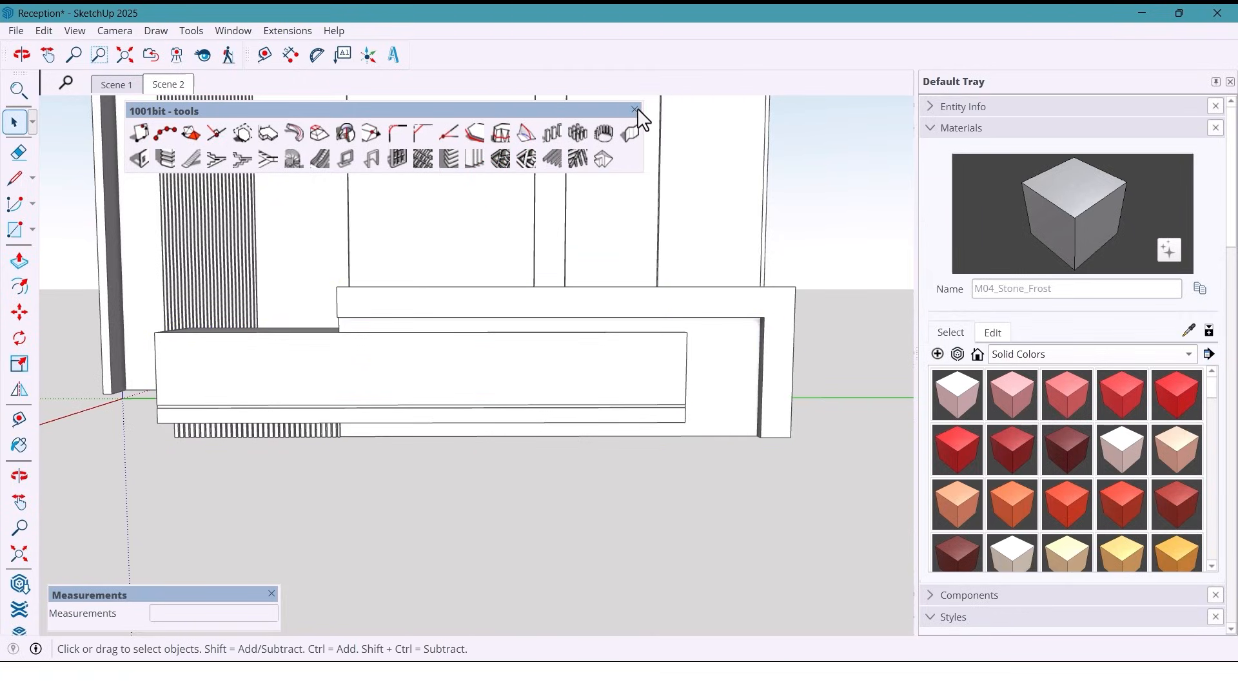
{"action": "left_click", "coordinate": [116, 85]}
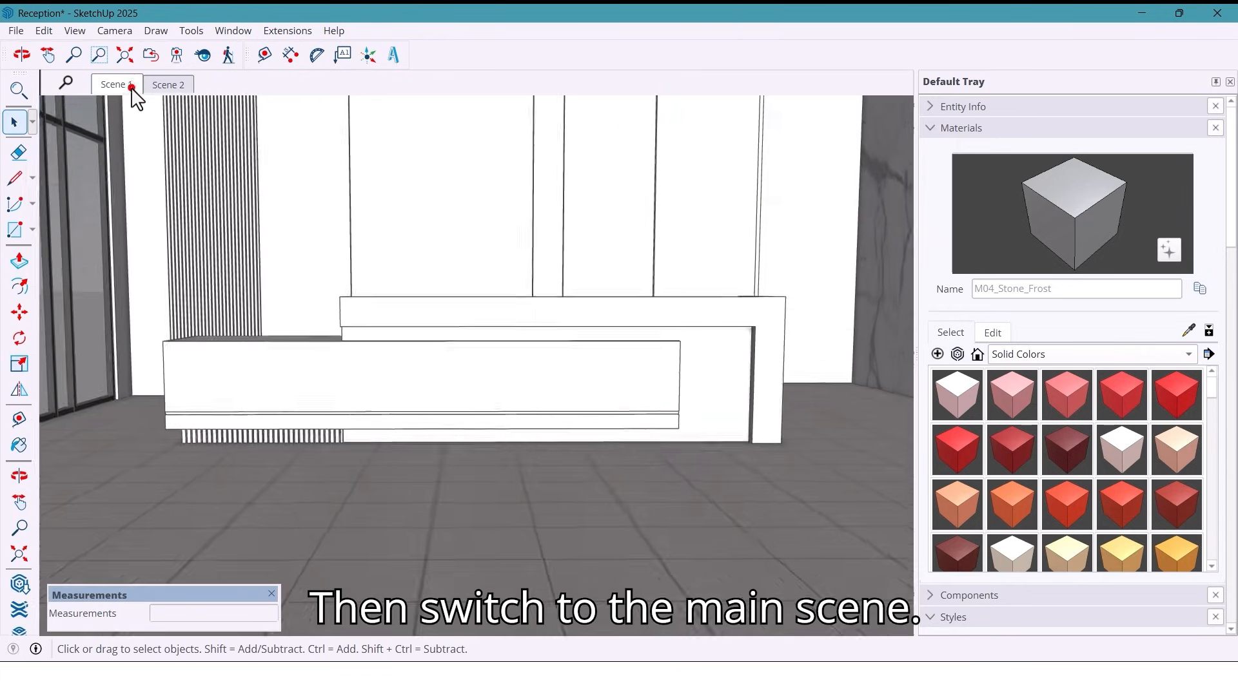
In Scene 1, paint the back wall panels with the soft gray Color_B25 material
{"action": "left_click", "coordinate": [116, 84]}
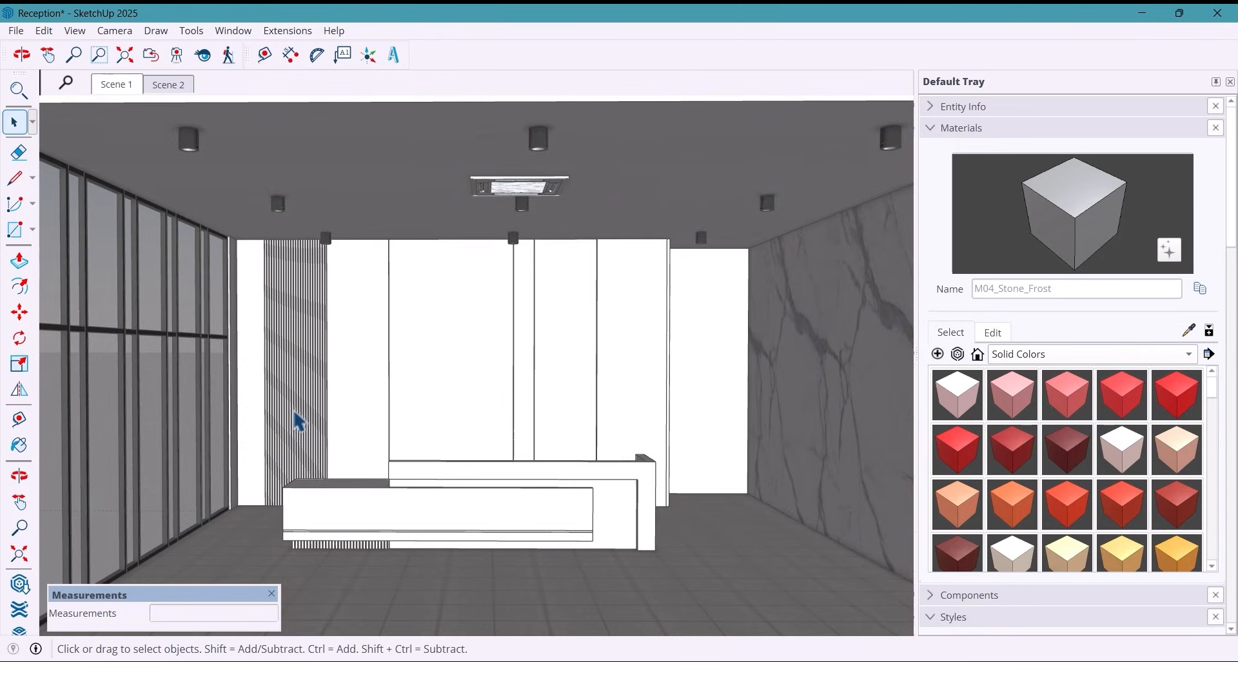
{"action": "left_click", "coordinate": [17, 312]}
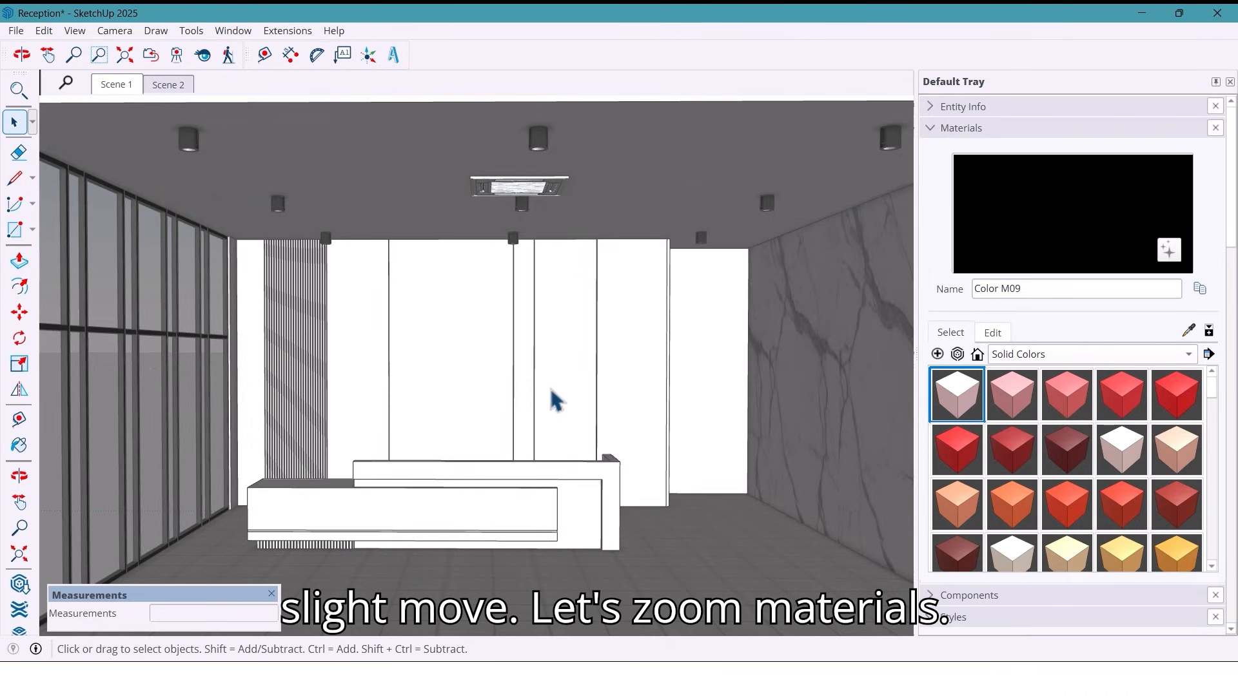
{"action": "left_click", "coordinate": [977, 354]}
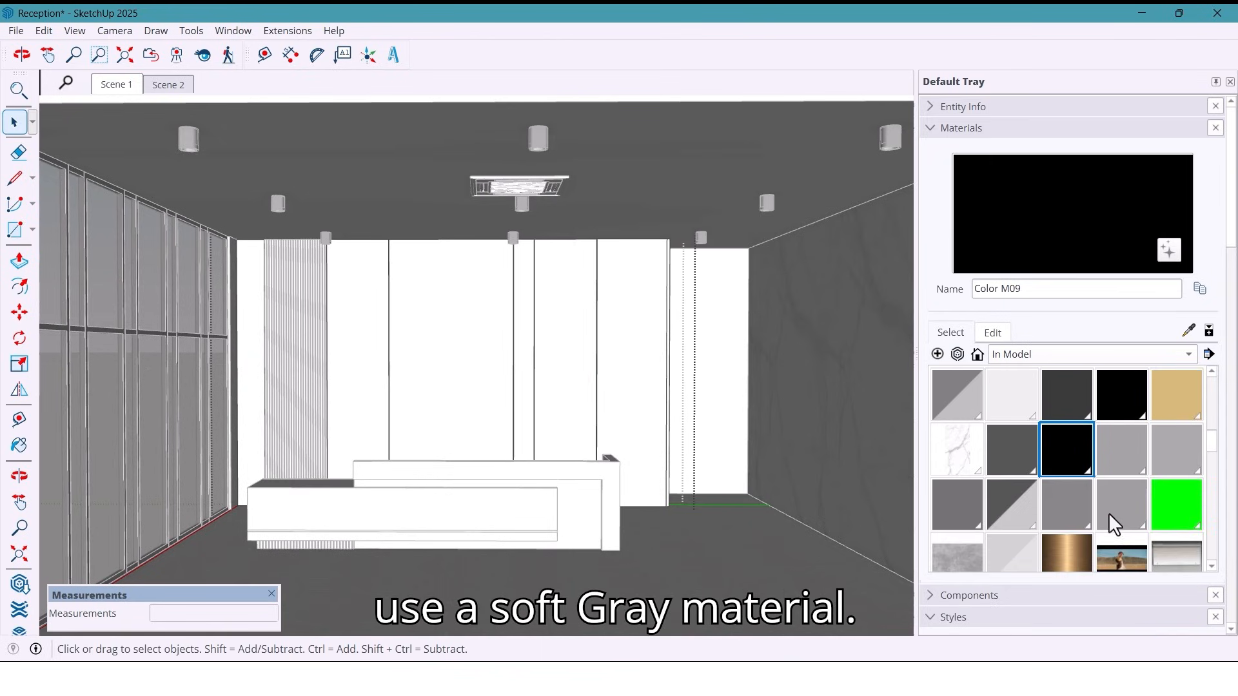
{"action": "left_click", "coordinate": [1121, 504]}
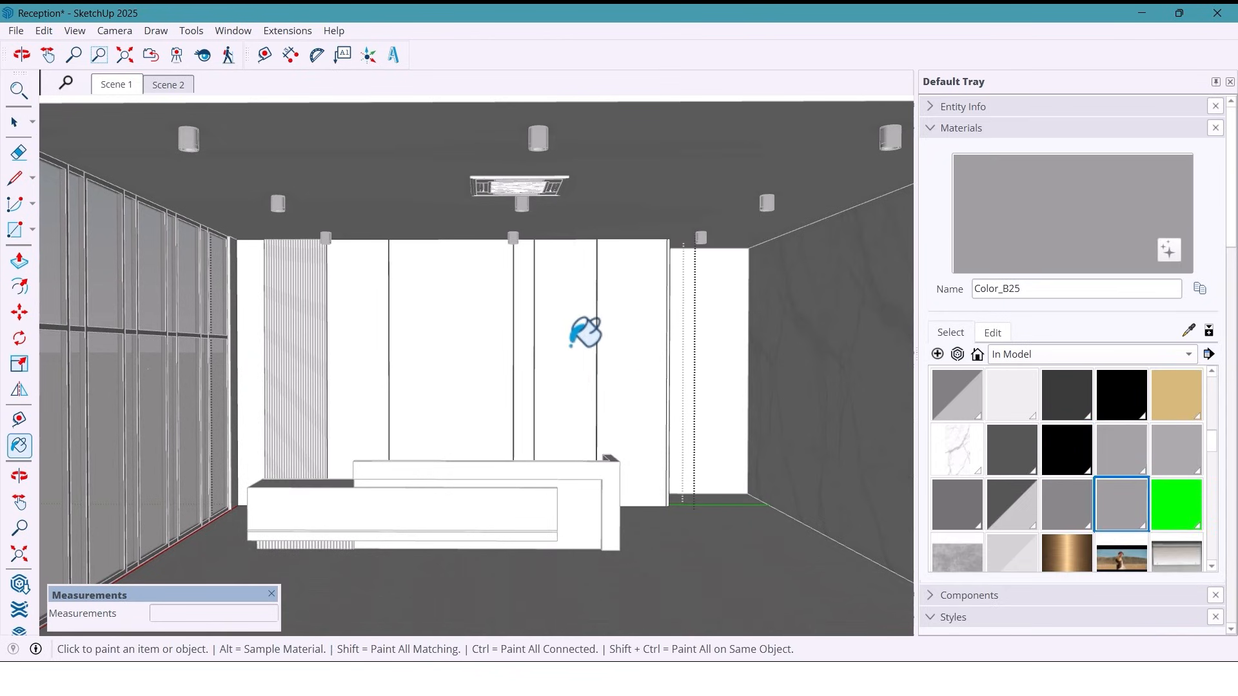
{"action": "left_click", "coordinate": [467, 356]}
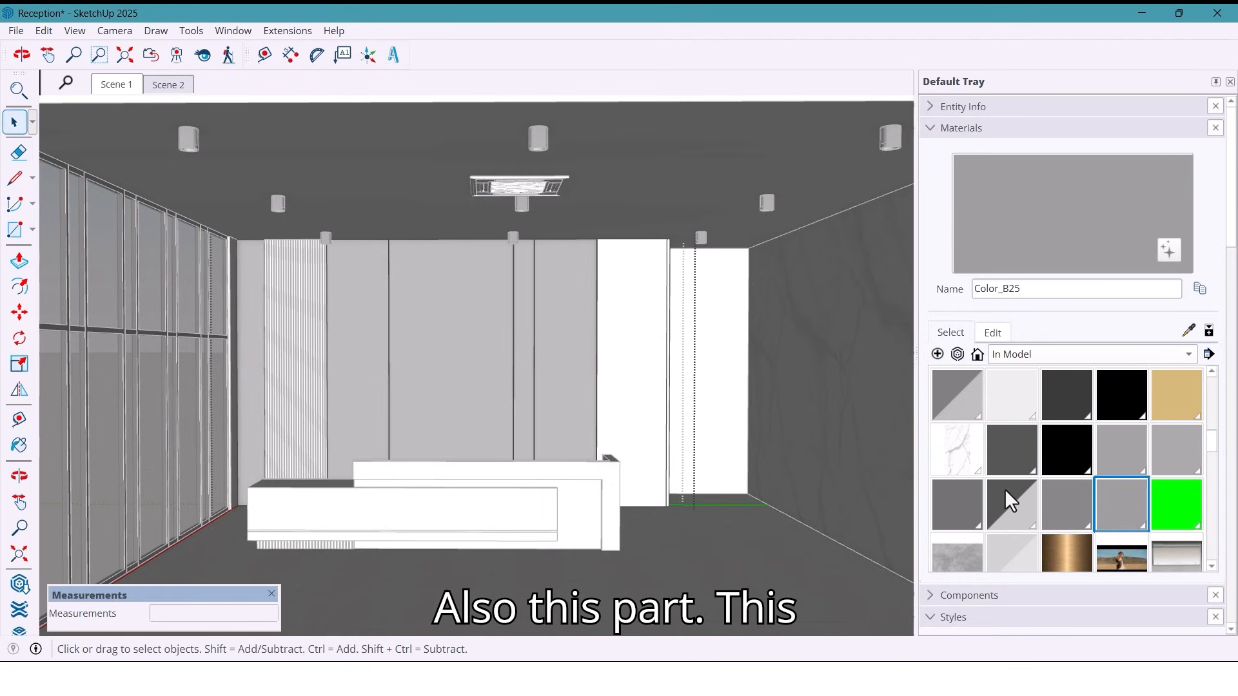
Paint a panel with Royal Touche Lam wood and reposition its grain
{"action": "left_click", "coordinate": [1066, 504]}
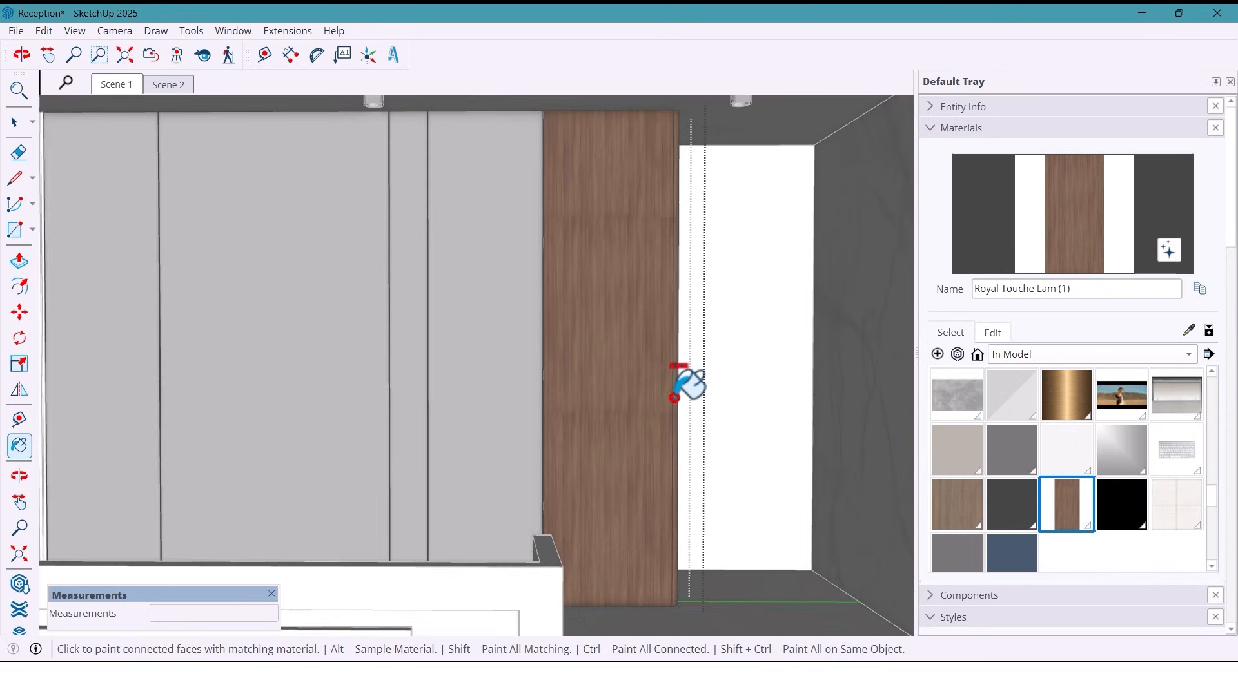
{"action": "right_click", "coordinate": [683, 387]}
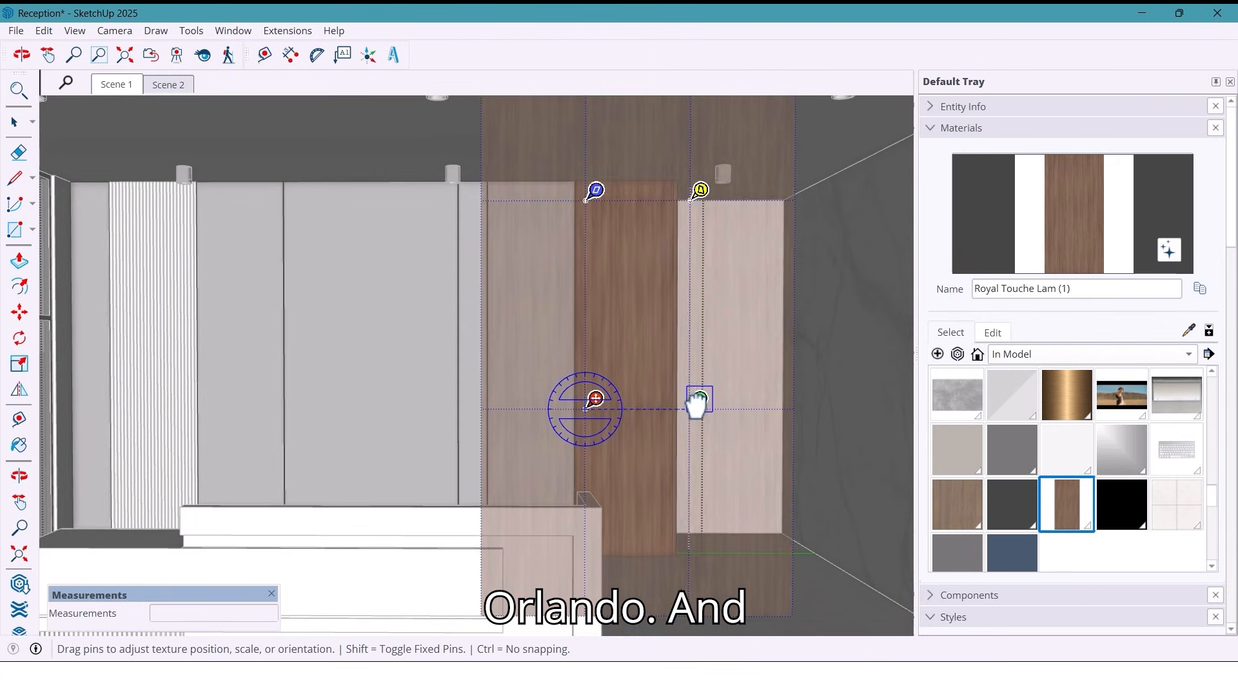
{"action": "left_click_drag", "start_coordinate": [699, 397], "coordinate": [699, 397]}
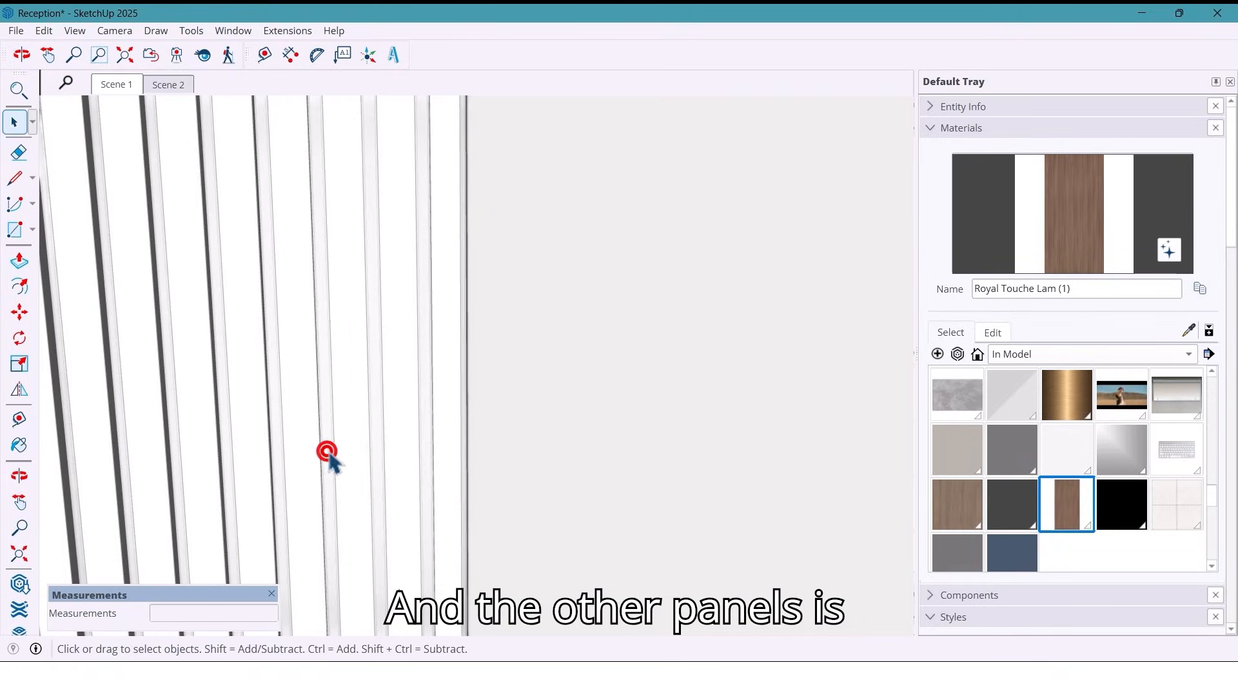
{"action": "left_click", "coordinate": [1122, 503]}
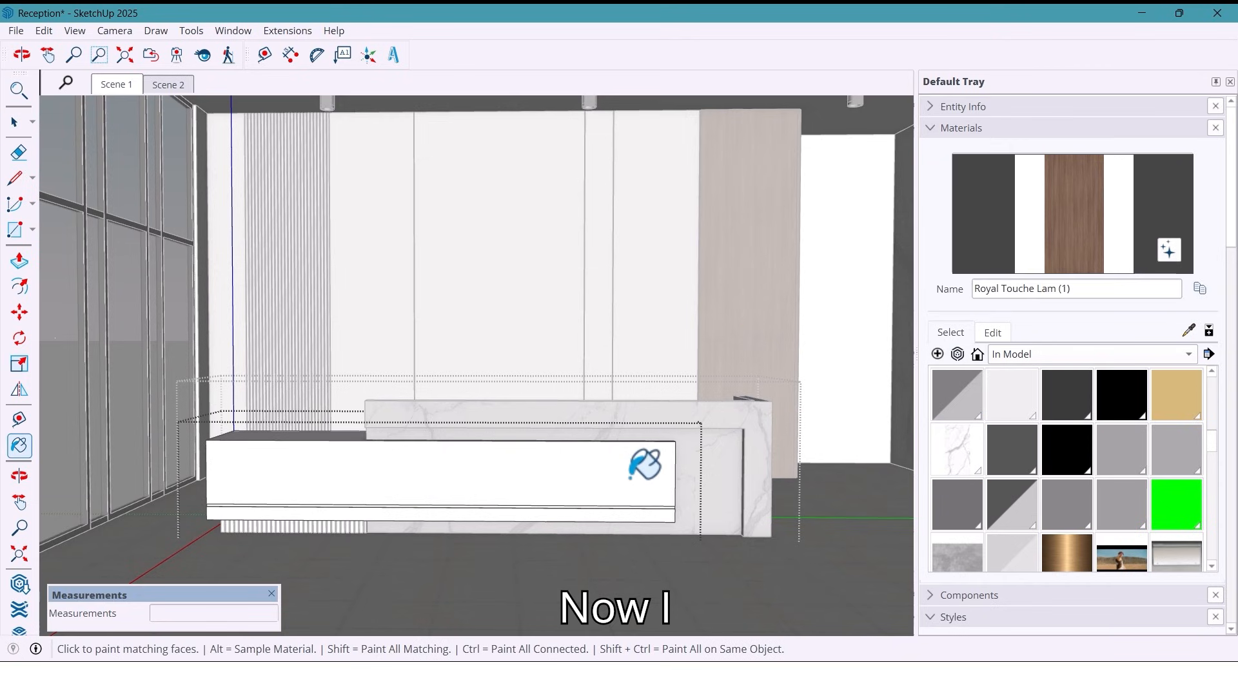
Realign the wood laminate grain on the desk front and apply the wood material
{"action": "right_click", "coordinate": [541, 480]}
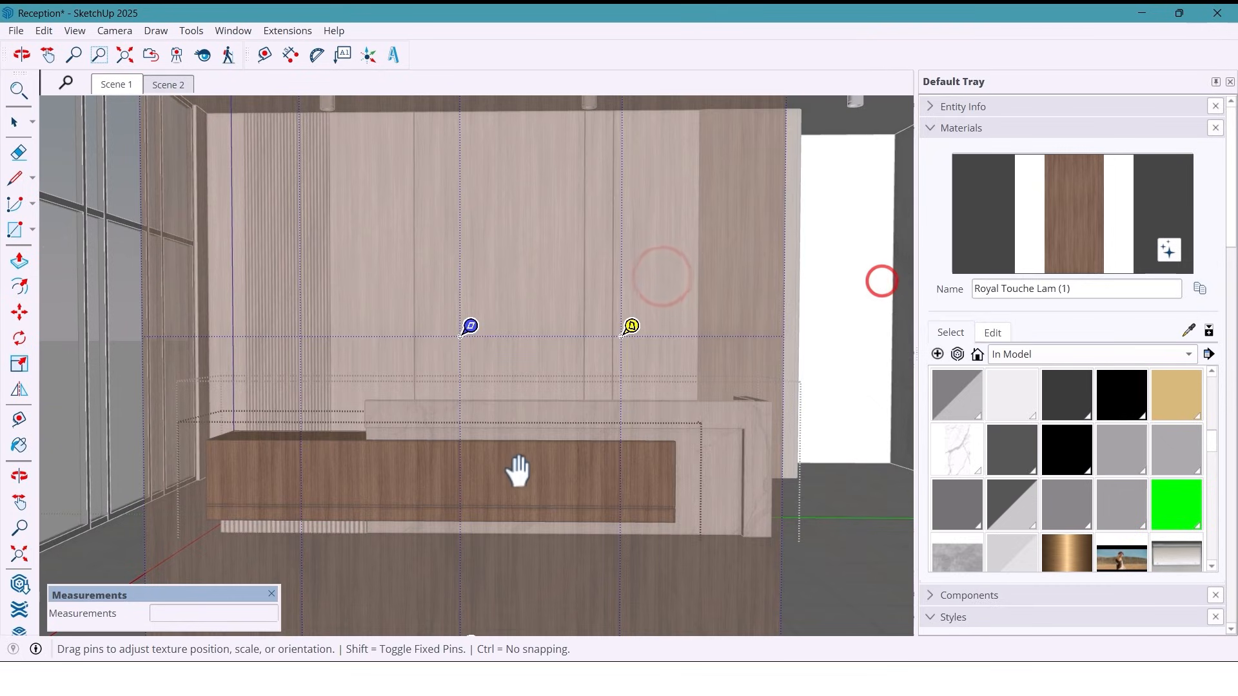
{"action": "right_click", "coordinate": [517, 472]}
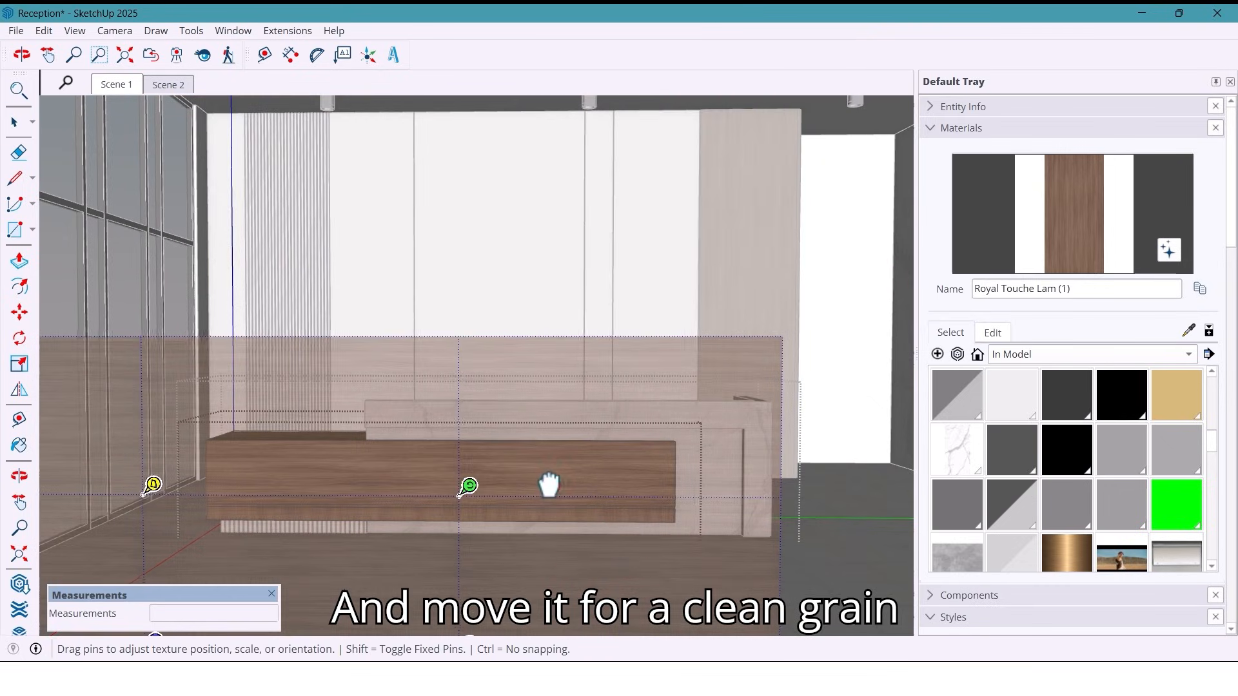
{"action": "left_click_drag", "start_coordinate": [468, 485], "coordinate": [376, 489]}
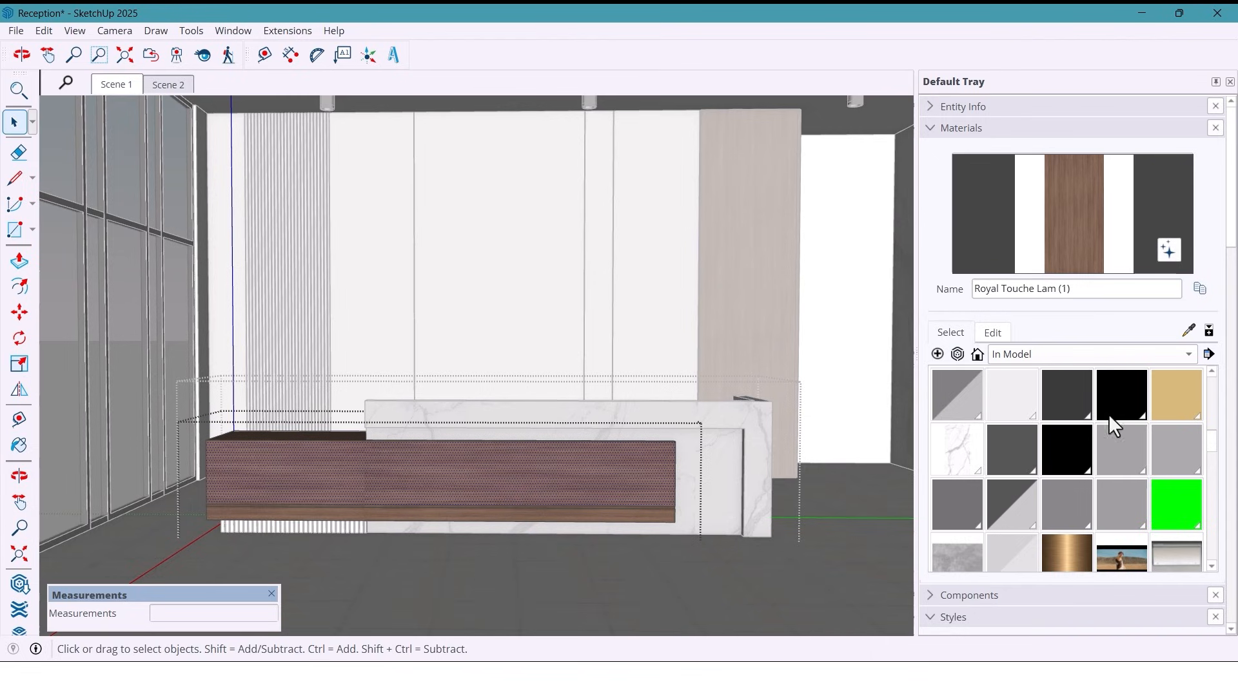
{"action": "left_click", "coordinate": [1067, 449]}
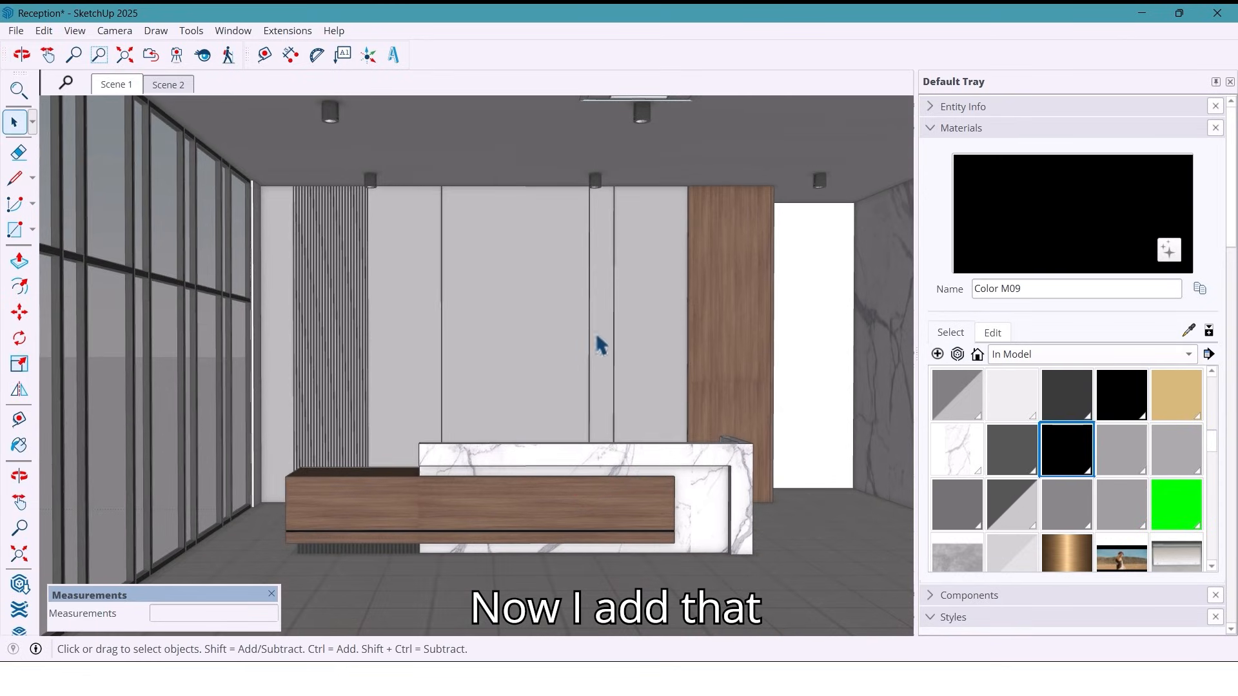
Create 3D text 'Nice Tower' in the Monotype Corsiva font
{"action": "left_click", "coordinate": [392, 54]}
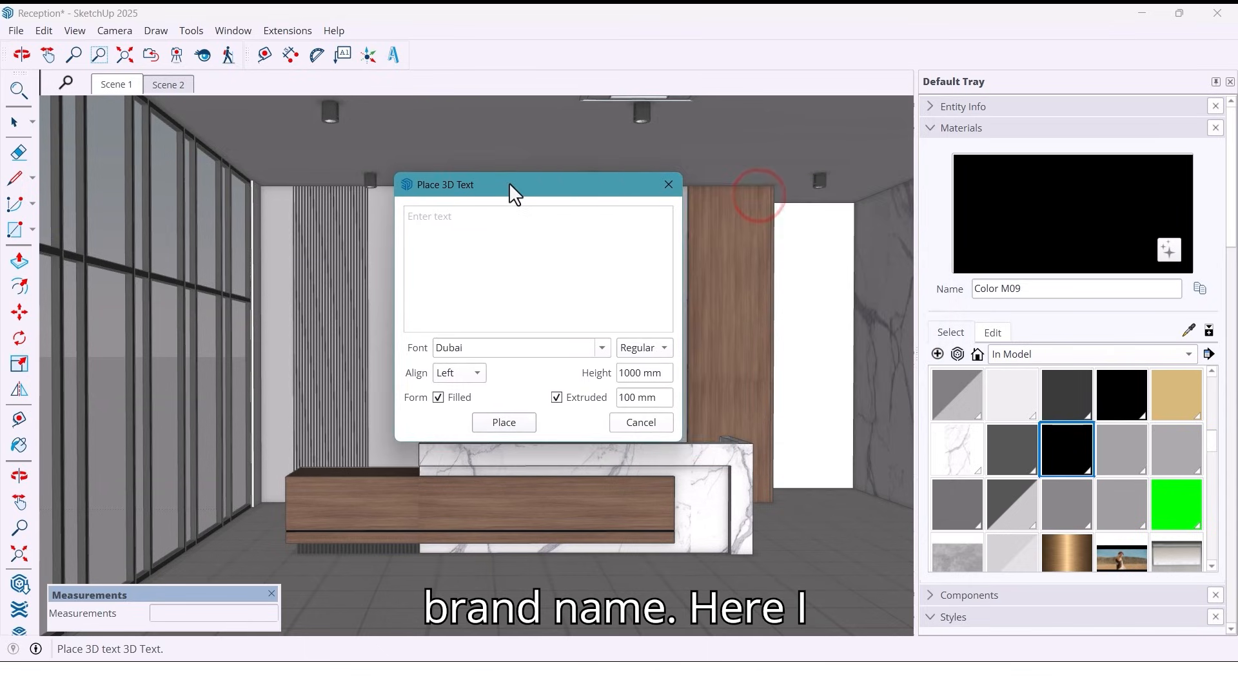
{"action": "left_click", "coordinate": [436, 219]}
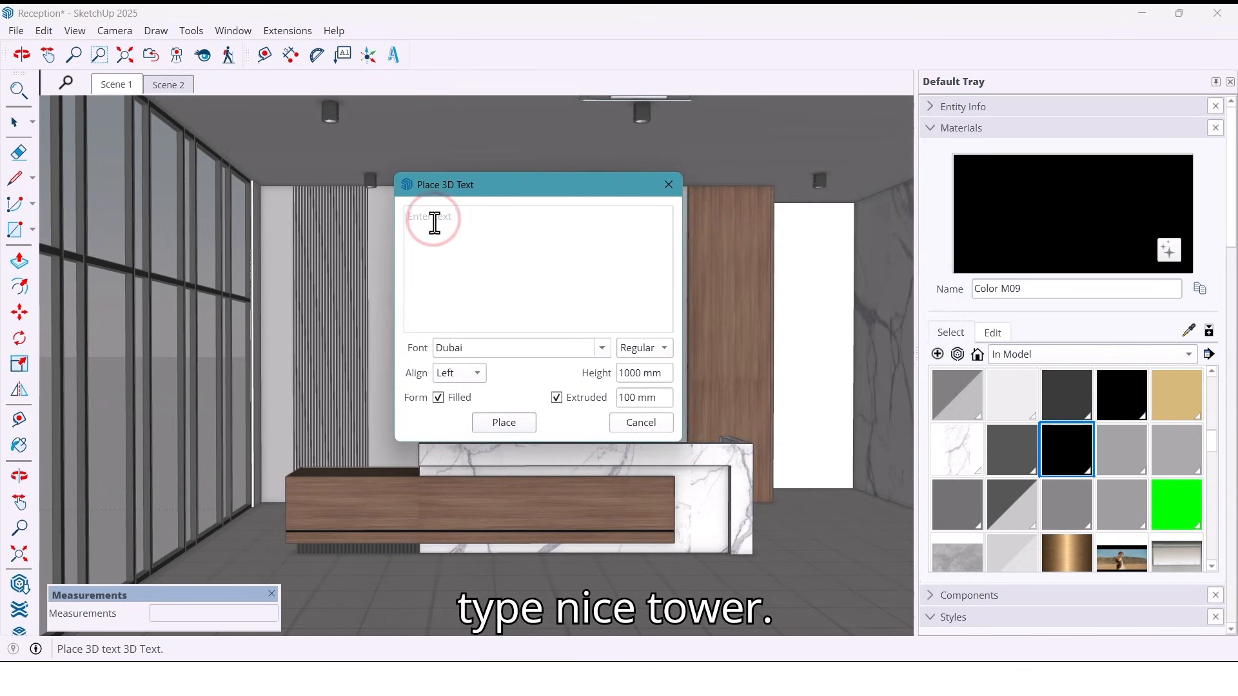
{"action": "type", "text": "Nice"}
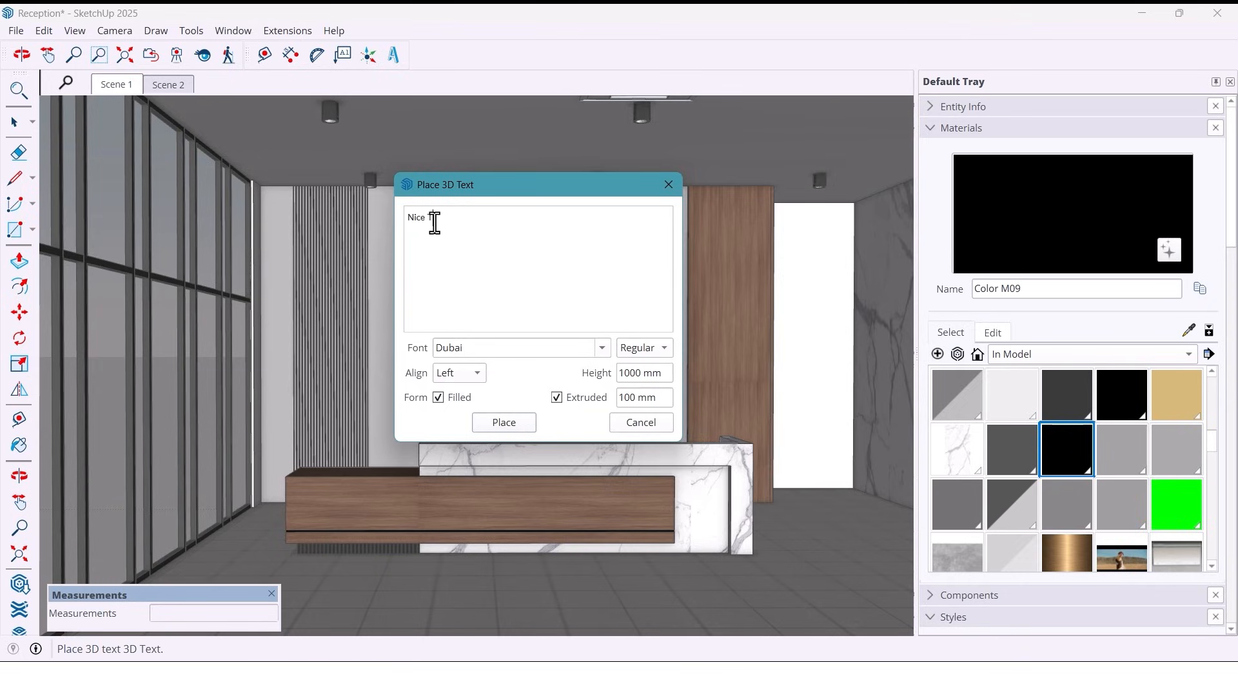
{"action": "type", "text": "Tower"}
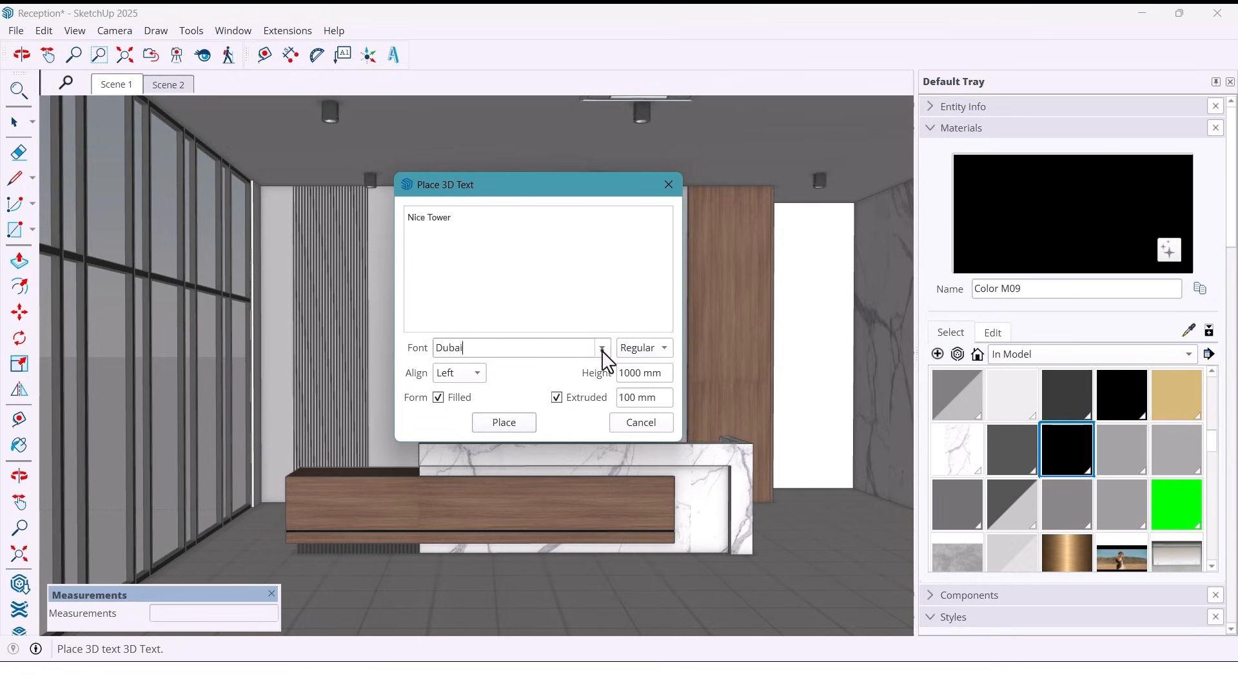
{"action": "left_click", "coordinate": [602, 347]}
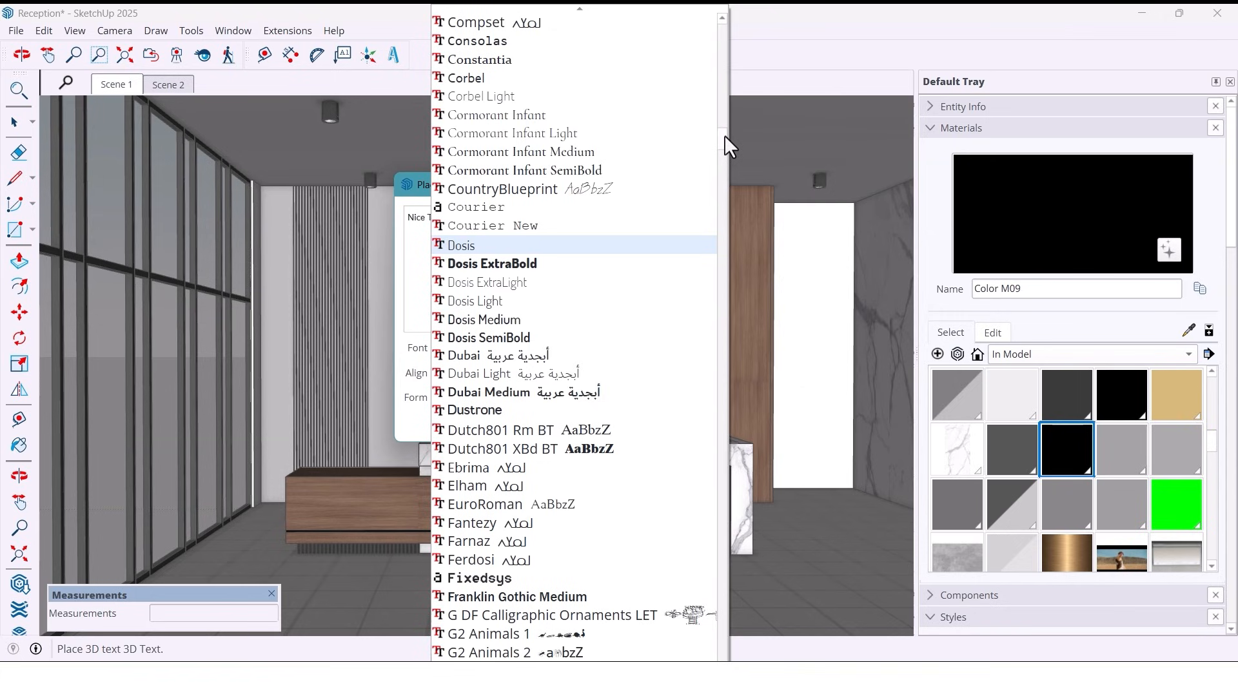
{"action": "scroll", "scroll_direction": "down", "scroll_amount": 3}
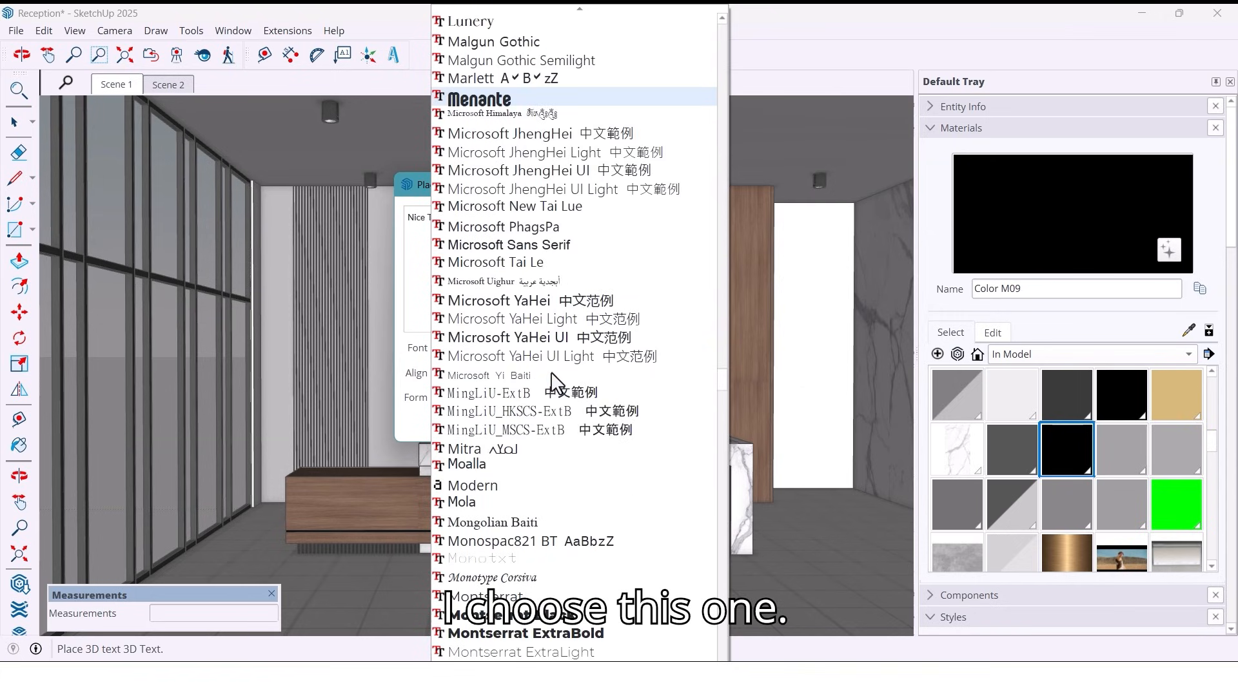
{"action": "mouse_move", "coordinate": [528, 588]}
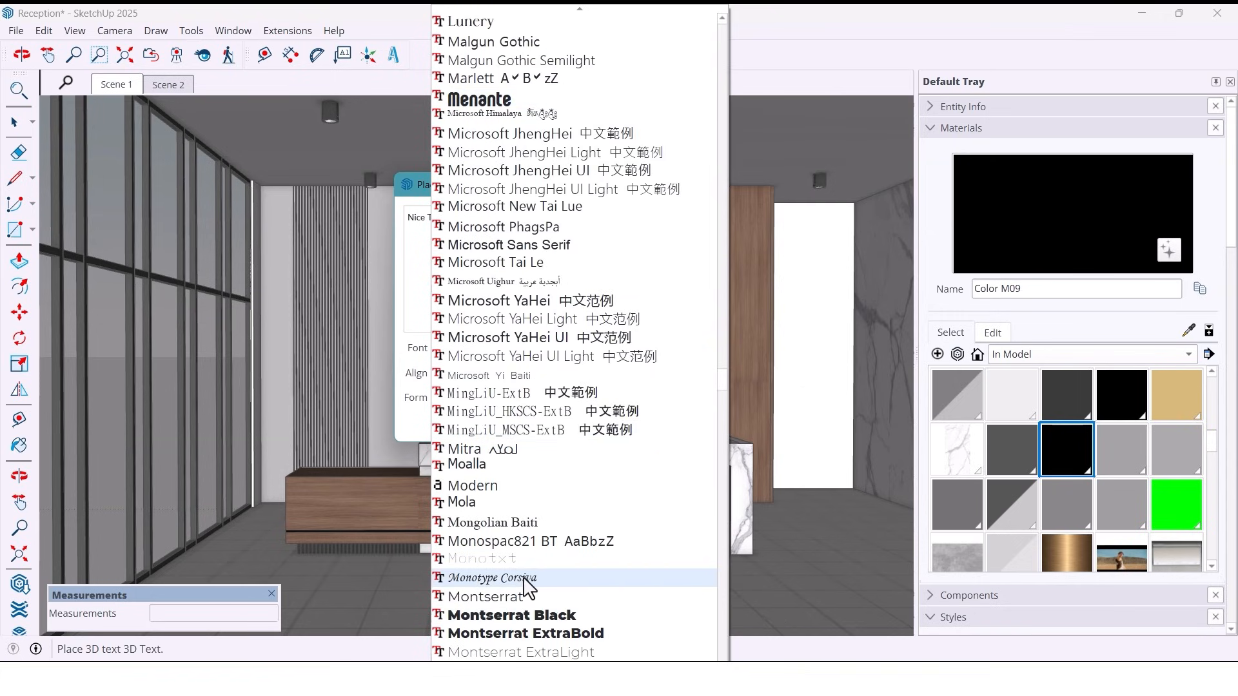
{"action": "left_click", "coordinate": [492, 578]}
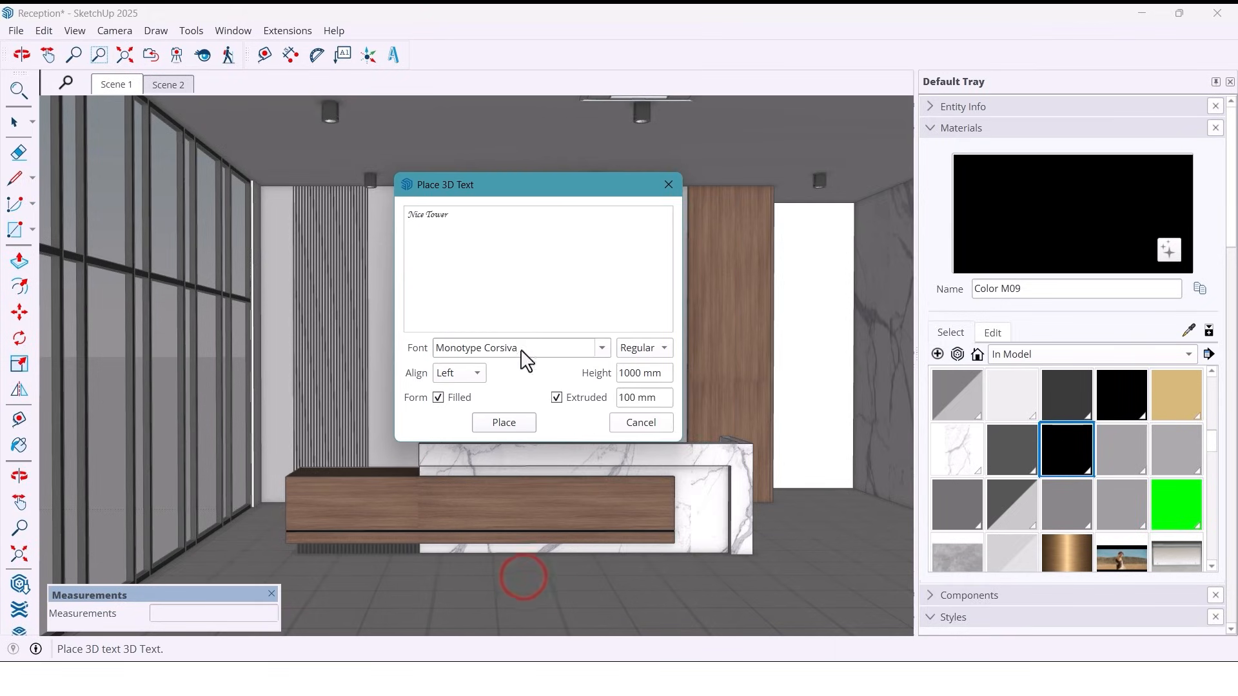
{"action": "left_click", "coordinate": [504, 423]}
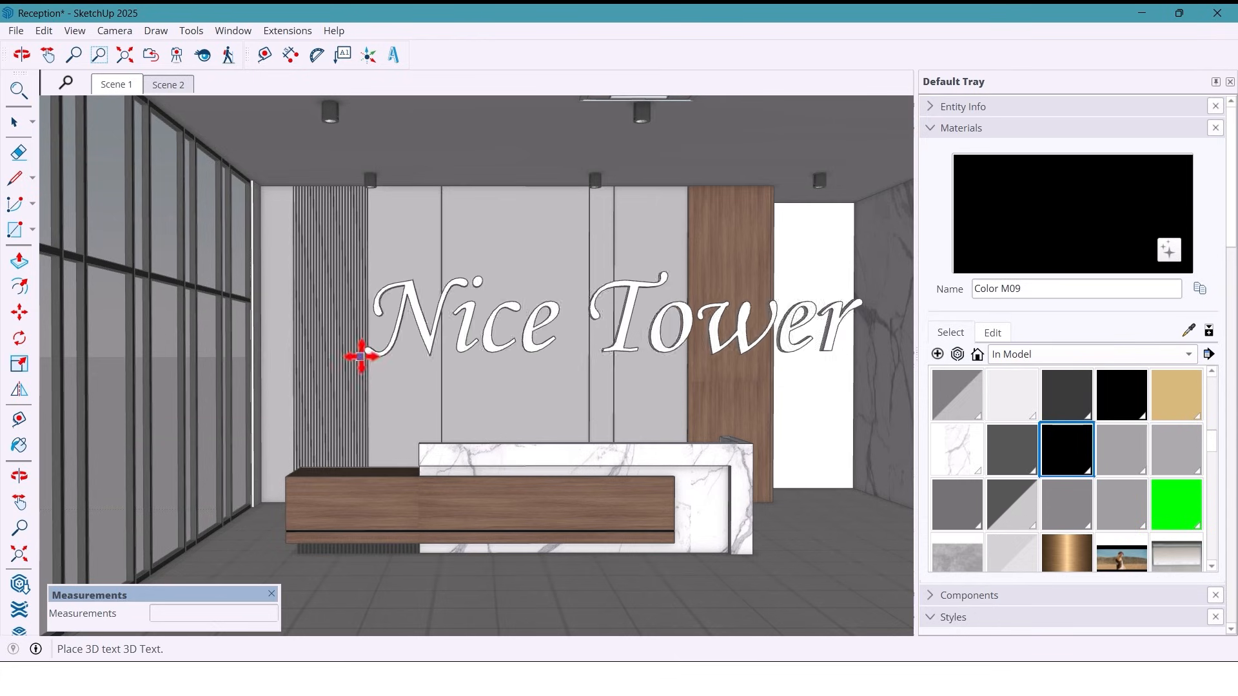
Place the 'Nice Tower' text on the back wall, scaled down to fit the panel
{"action": "left_click", "coordinate": [18, 311]}
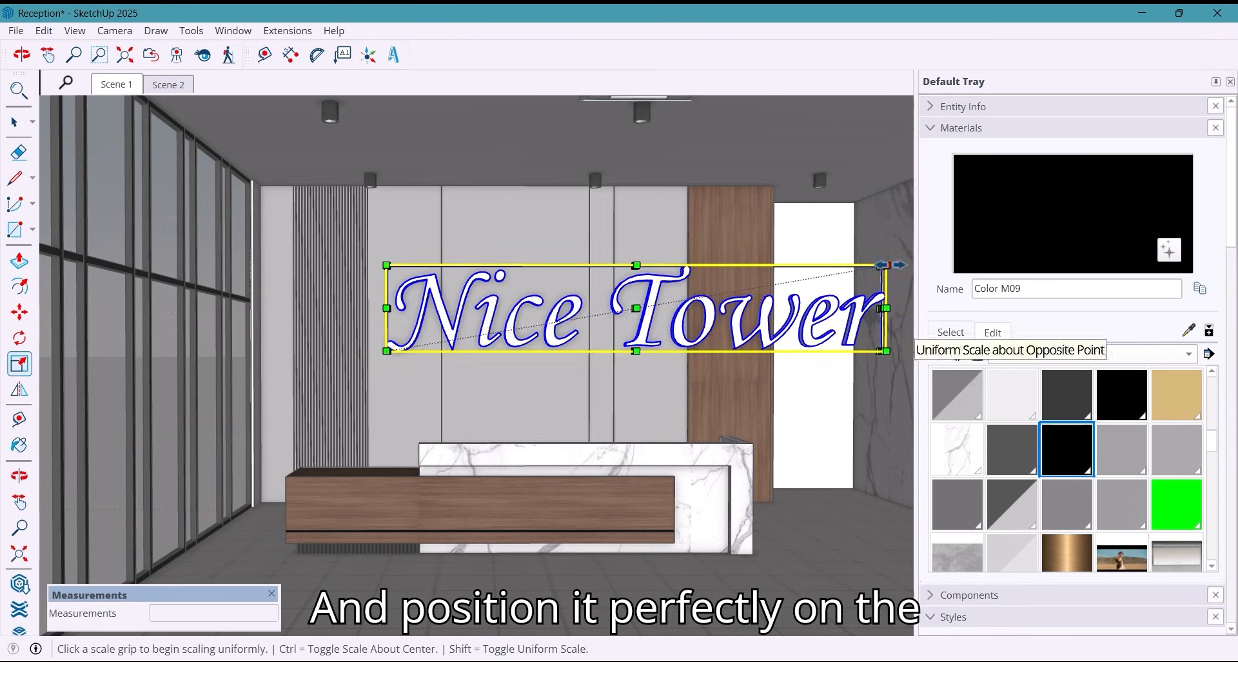
{"action": "left_click_drag", "start_coordinate": [887, 265], "coordinate": [639, 307]}
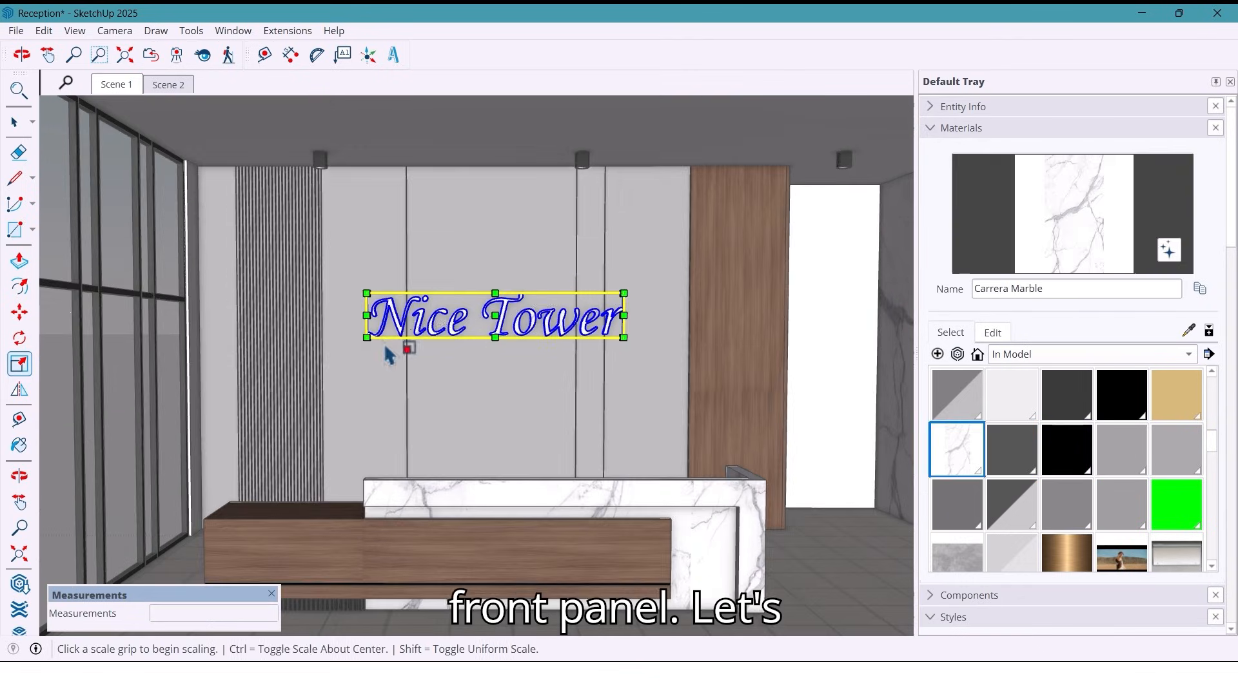
{"action": "left_click_drag", "start_coordinate": [365, 338], "coordinate": [356, 341]}
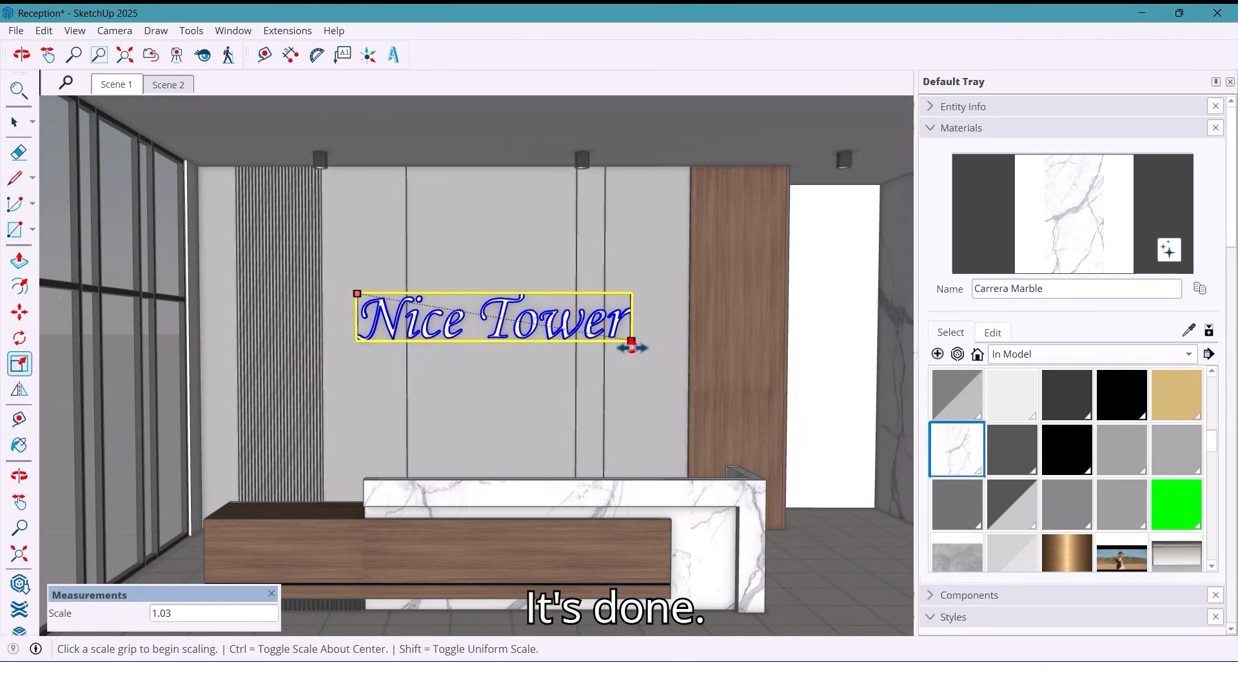
{"action": "left_click", "coordinate": [17, 328]}
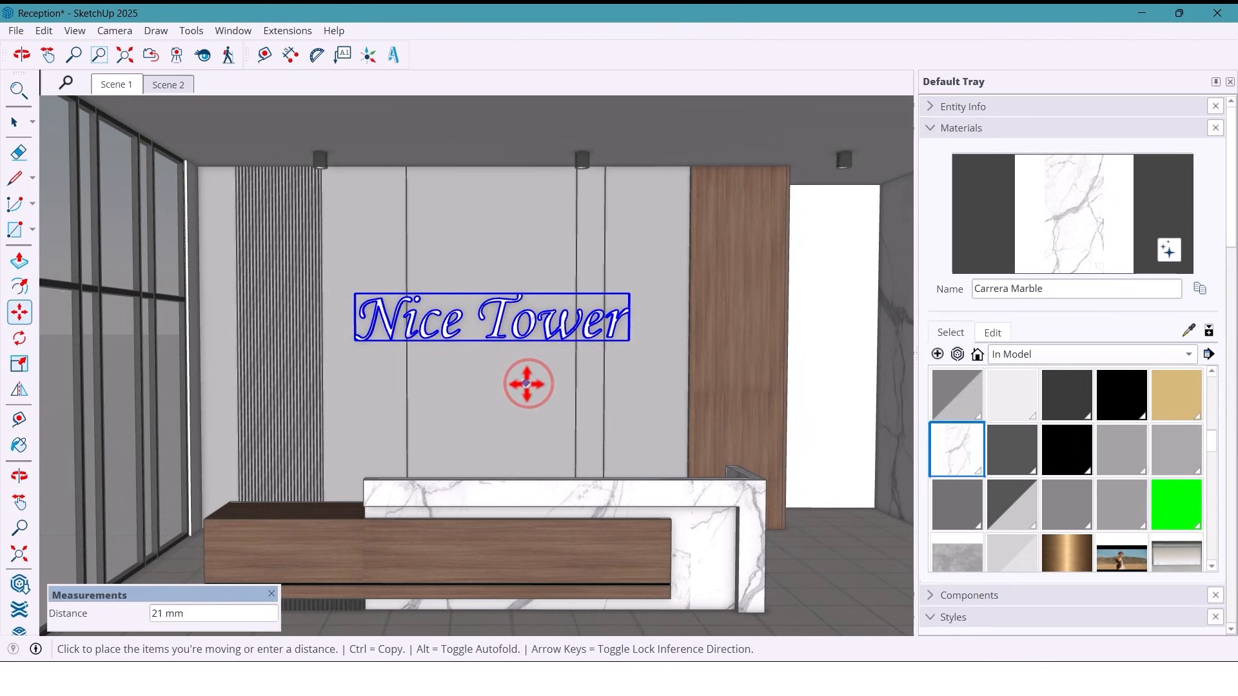
{"action": "left_click", "coordinate": [15, 122]}
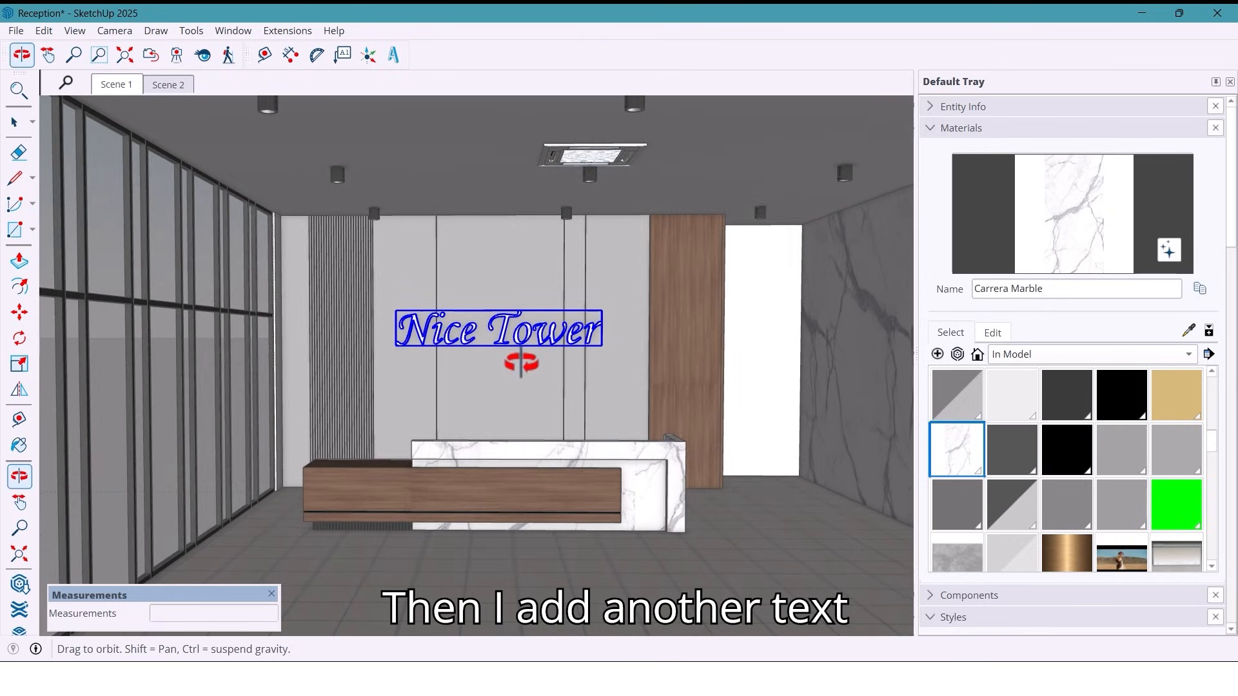
Create a small 3D 'Reception' text and place it on the desk's wooden front
{"action": "left_click", "coordinate": [392, 54]}
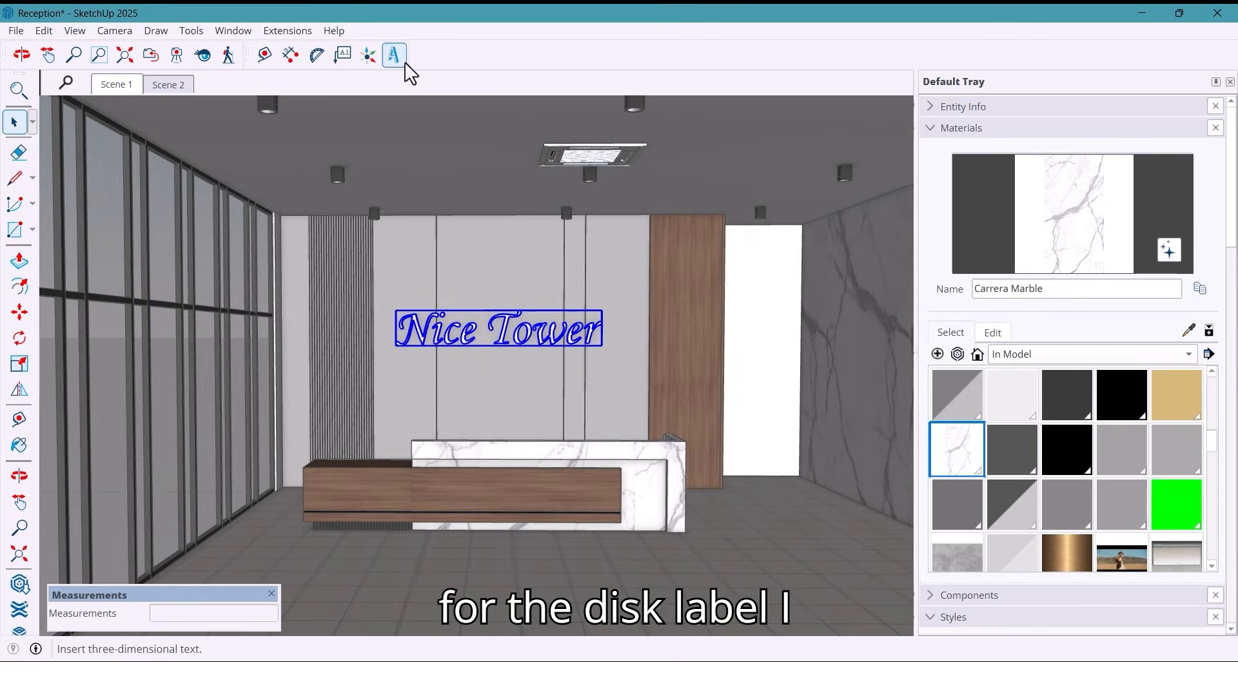
{"action": "left_click", "coordinate": [392, 54]}
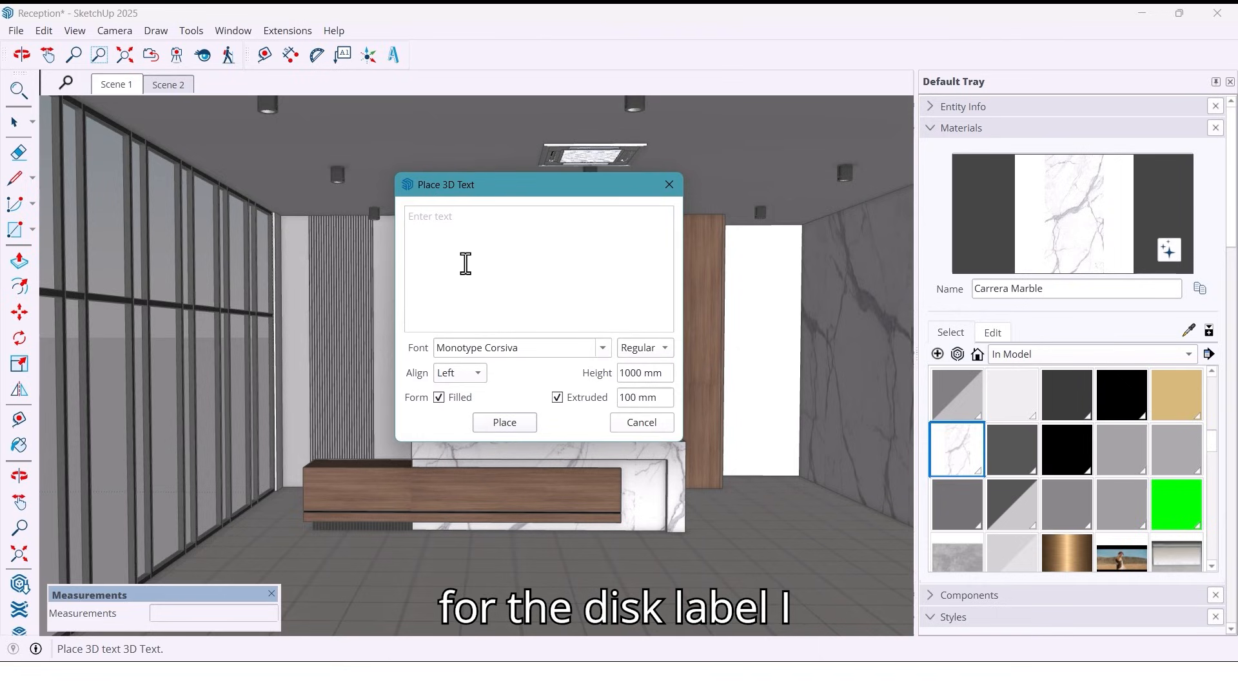
{"action": "type", "text": "Reception"}
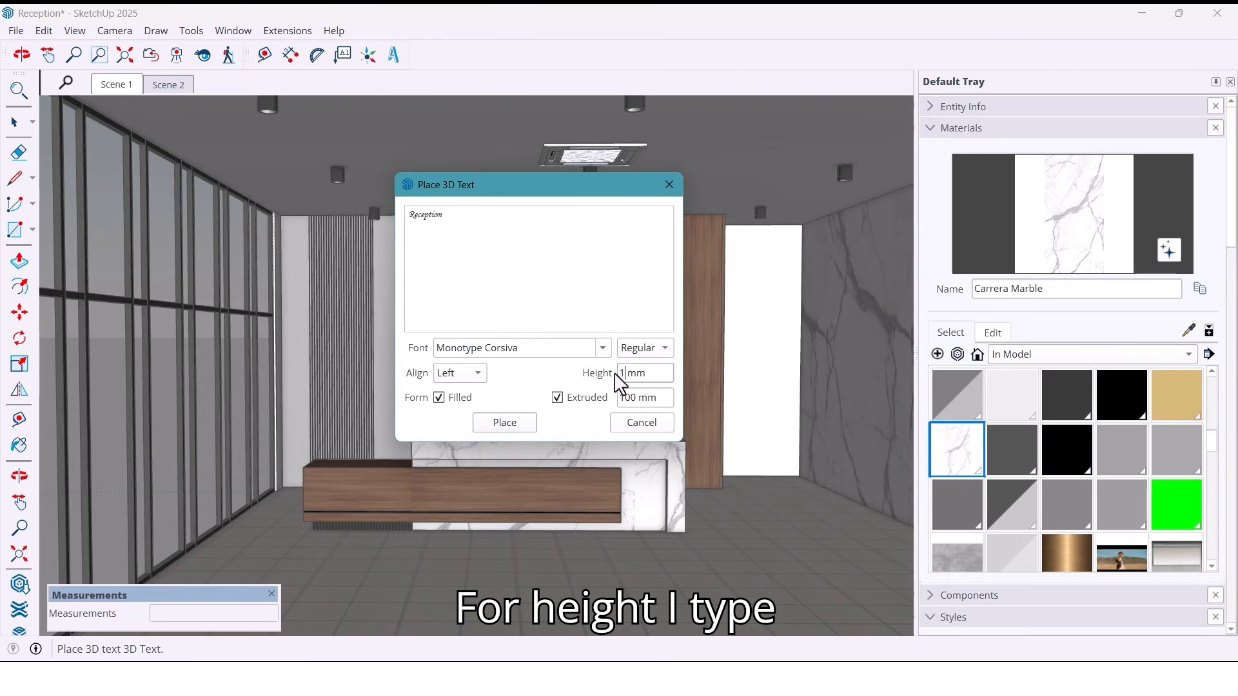
{"action": "left_click", "coordinate": [504, 423]}
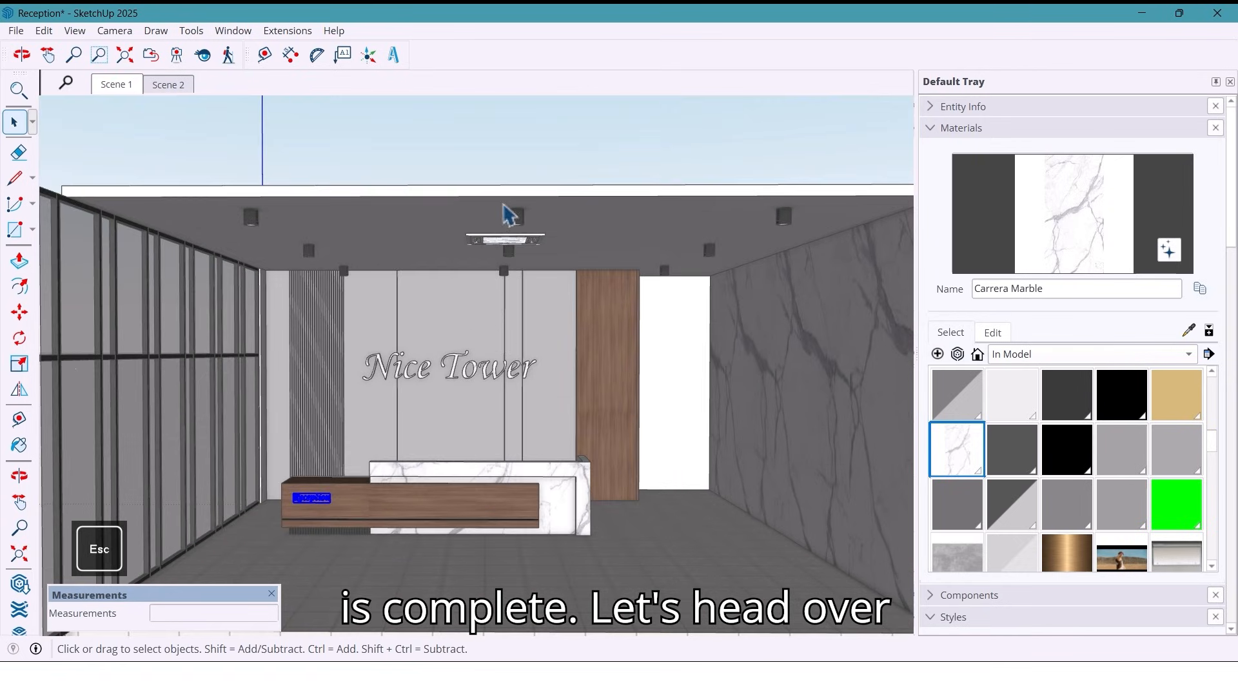
Close the Default Tray and pan closer to review the desk front and wall sign
{"action": "left_click", "coordinate": [118, 84]}
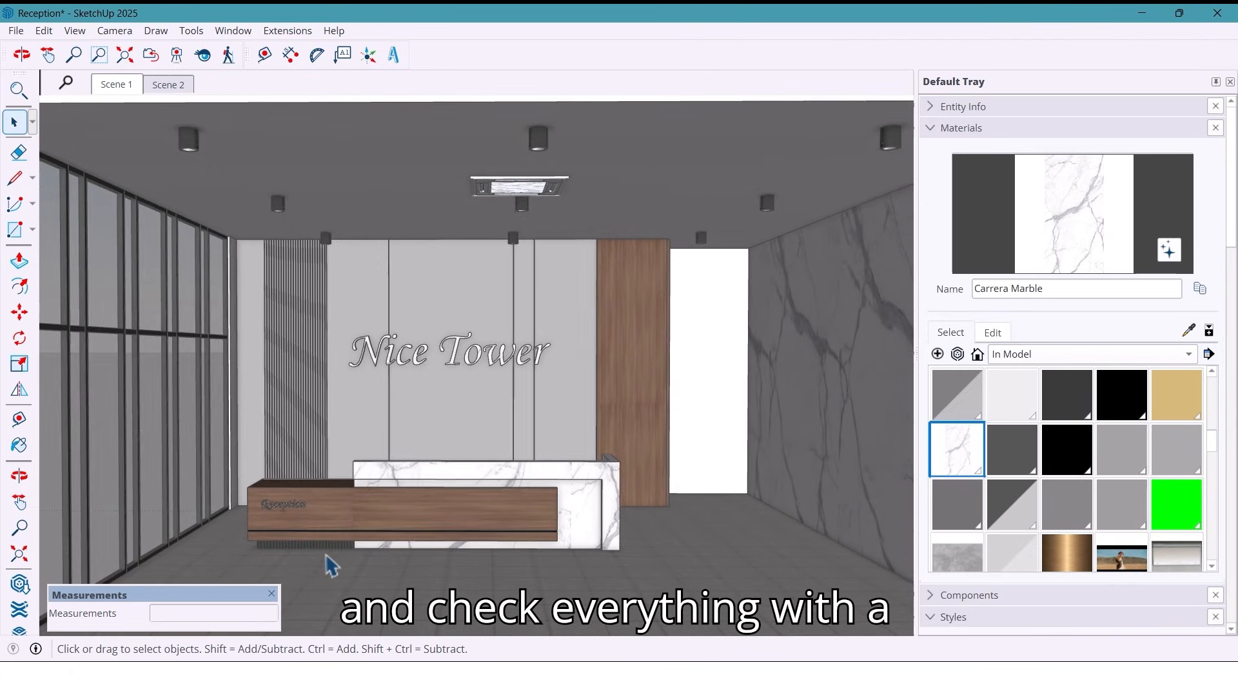
{"action": "mouse_move", "coordinate": [321, 563]}
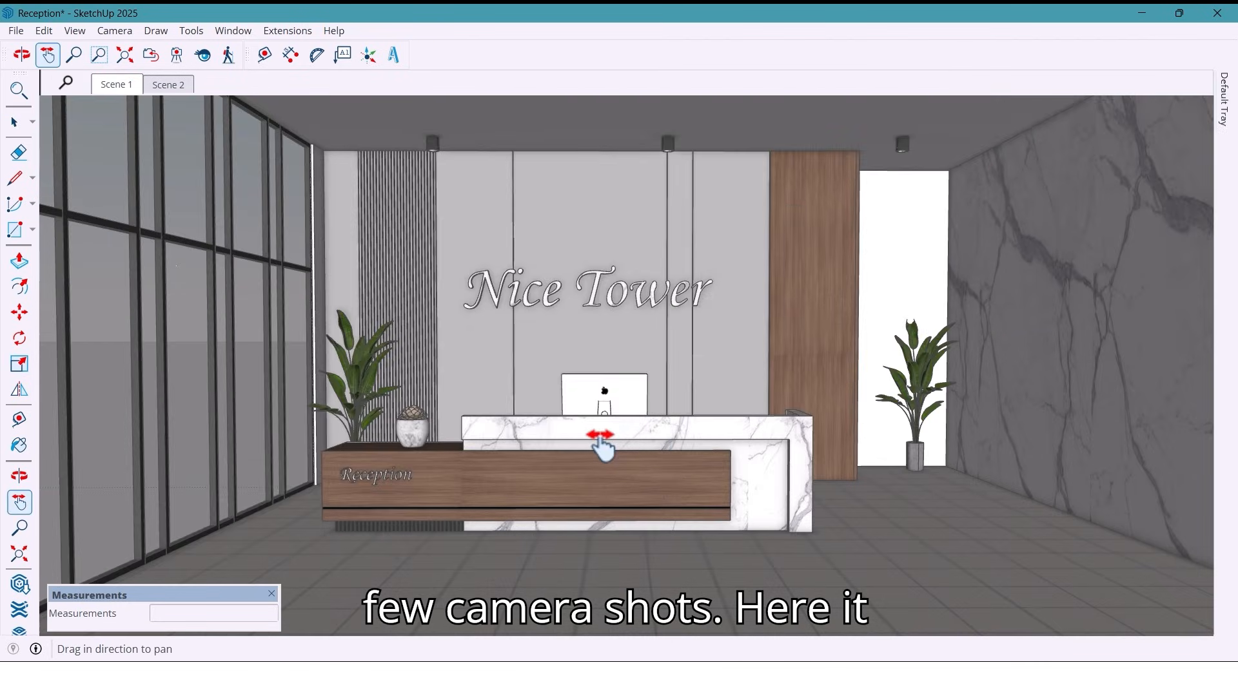
{"action": "left_click_drag", "start_coordinate": [604, 446], "coordinate": [591, 442]}
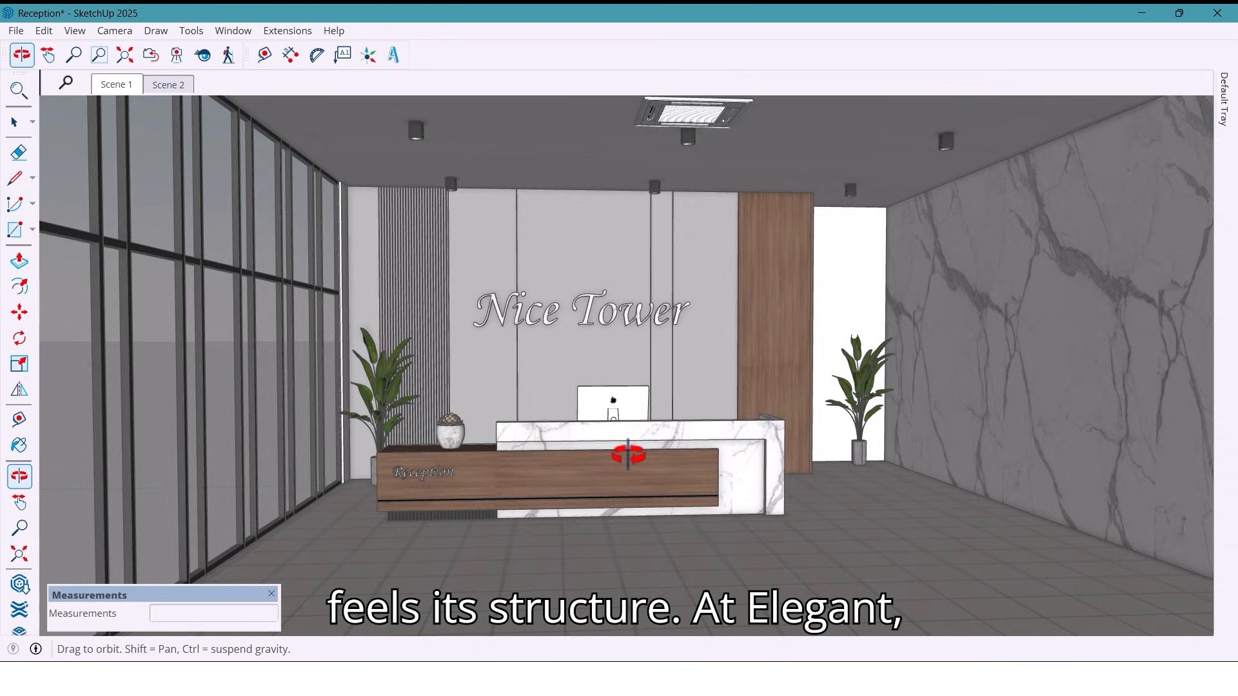
{"action": "left_click", "coordinate": [49, 54]}
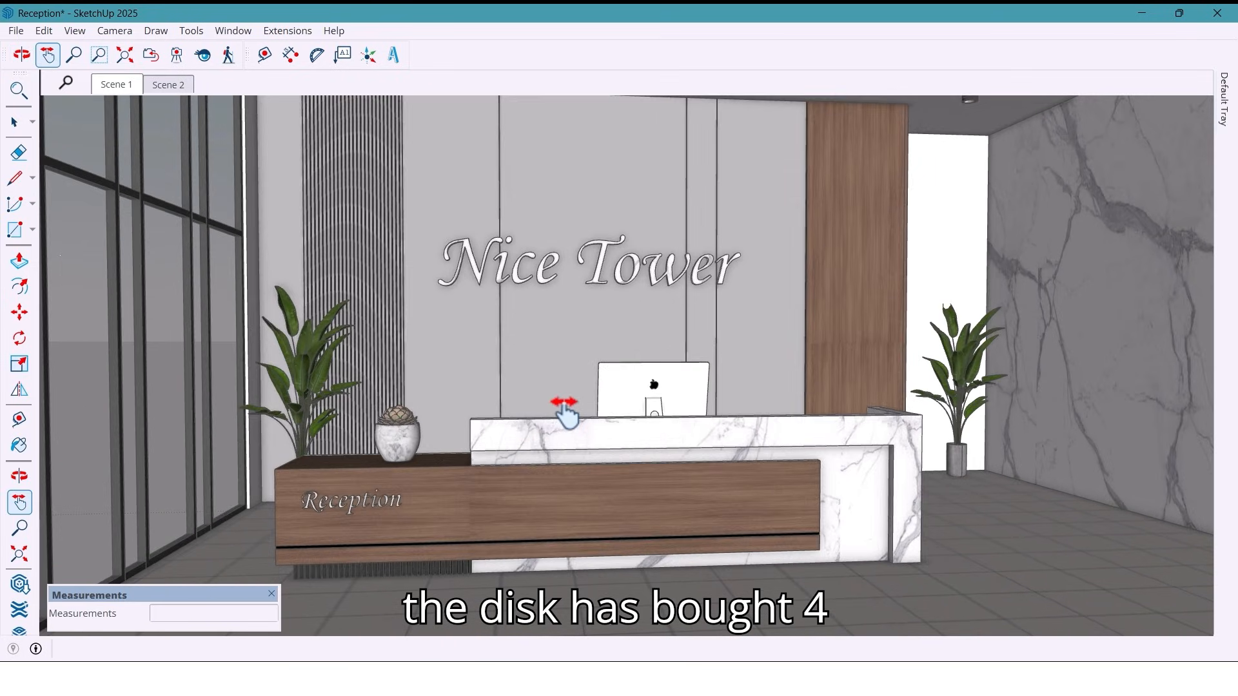
{"action": "left_click_drag", "start_coordinate": [564, 411], "coordinate": [565, 443]}
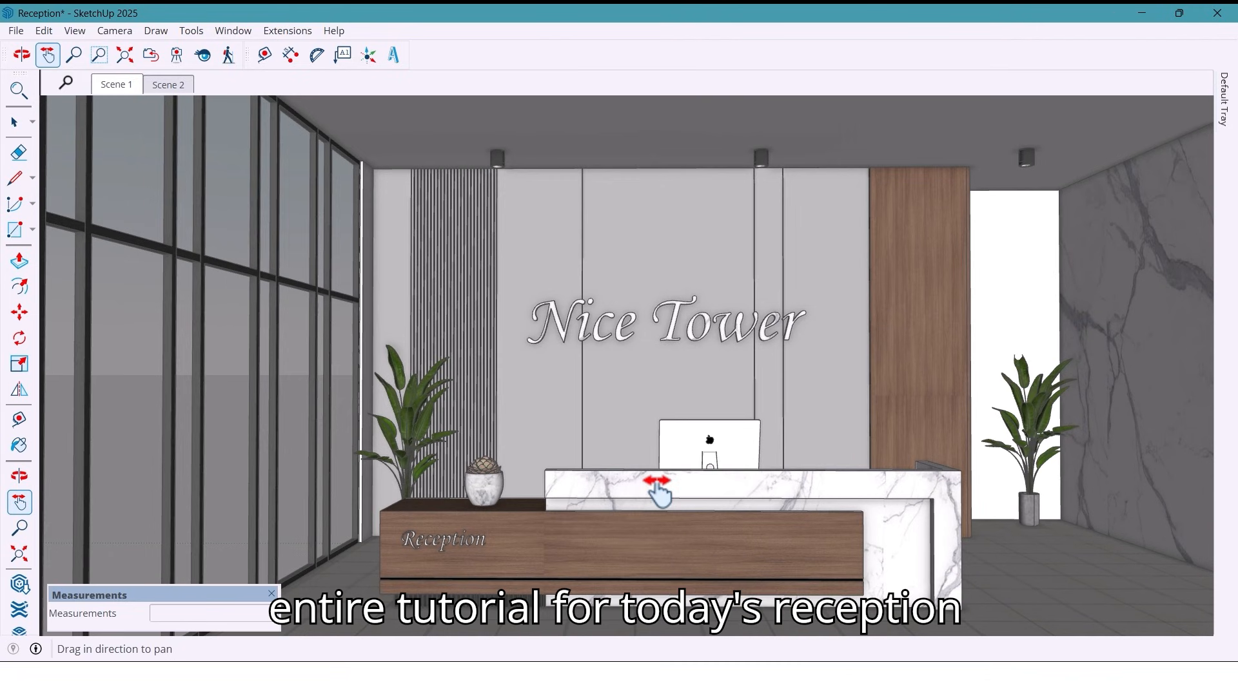
{"action": "left_click_drag", "start_coordinate": [659, 492], "coordinate": [743, 485]}
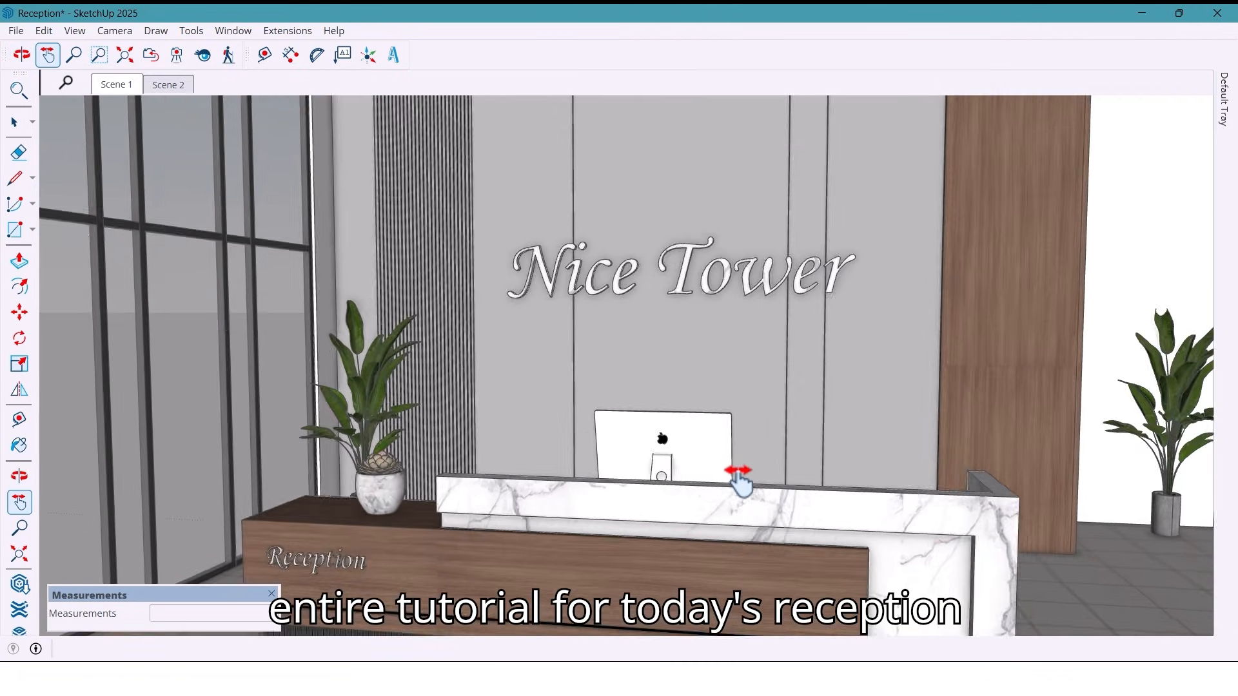